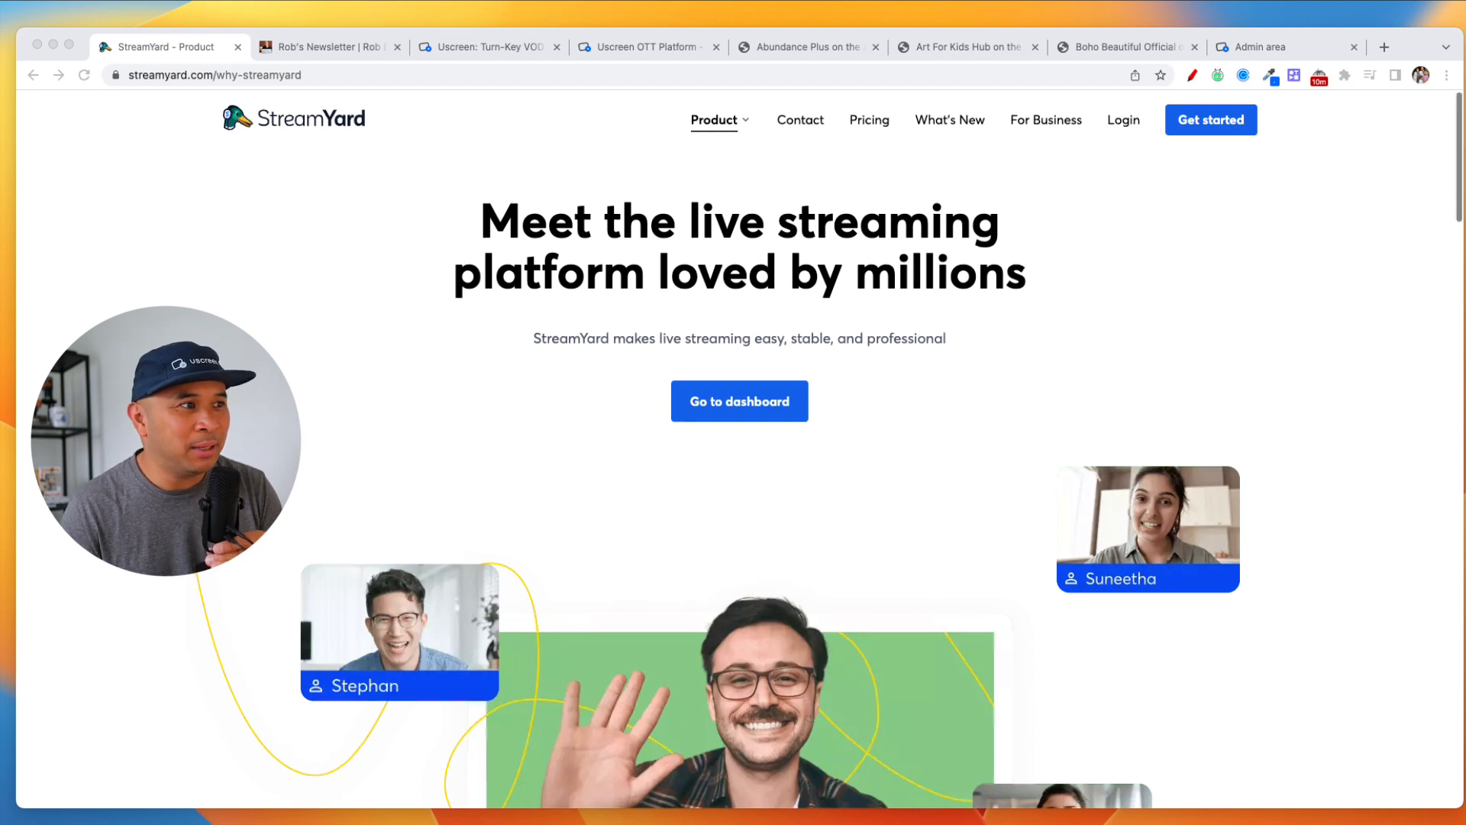
Scroll down the open page, then bring up Rob's Newsletter home page
scroll("down", 3)
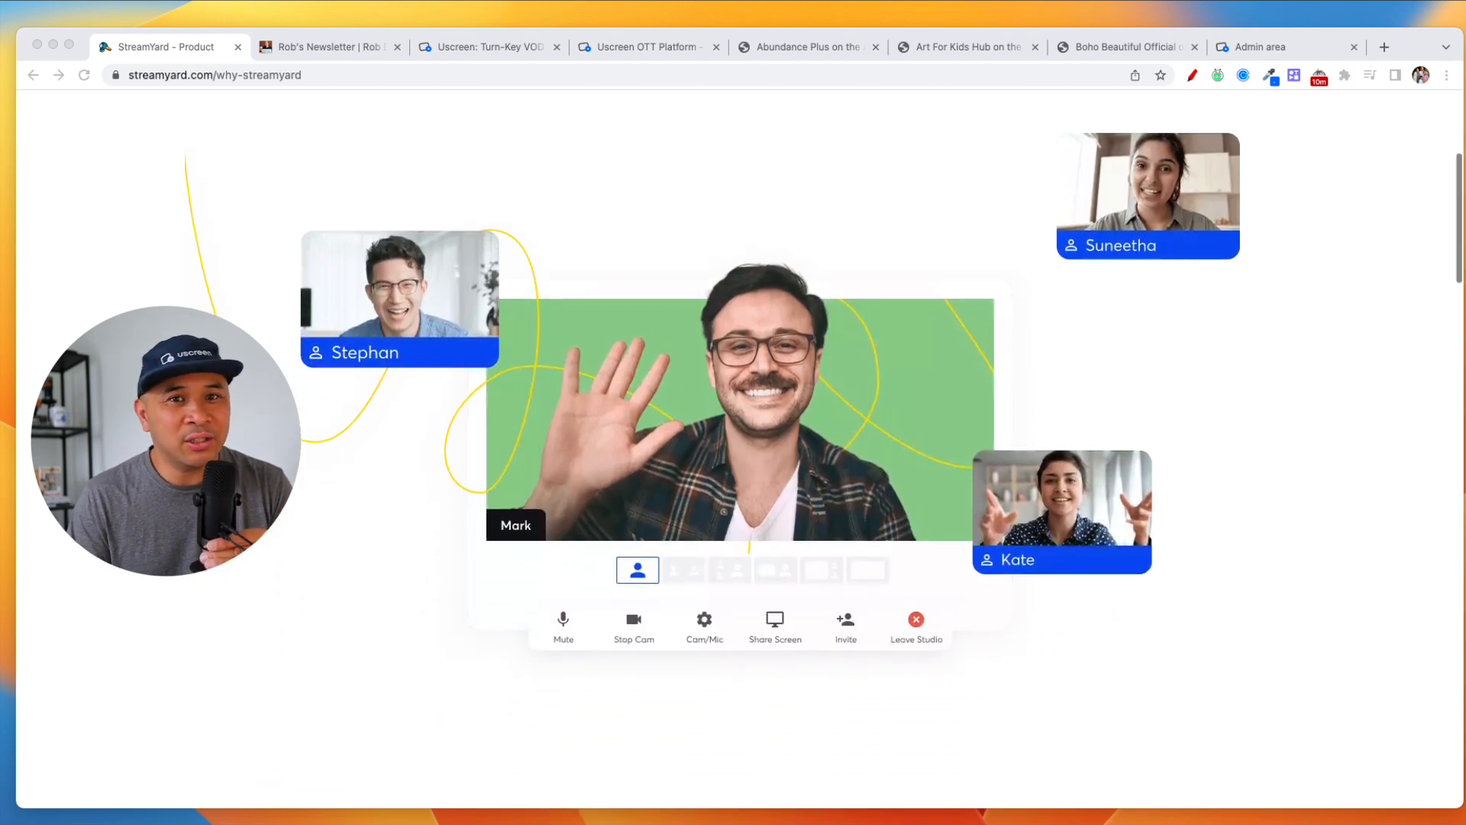
scroll("down", 3)
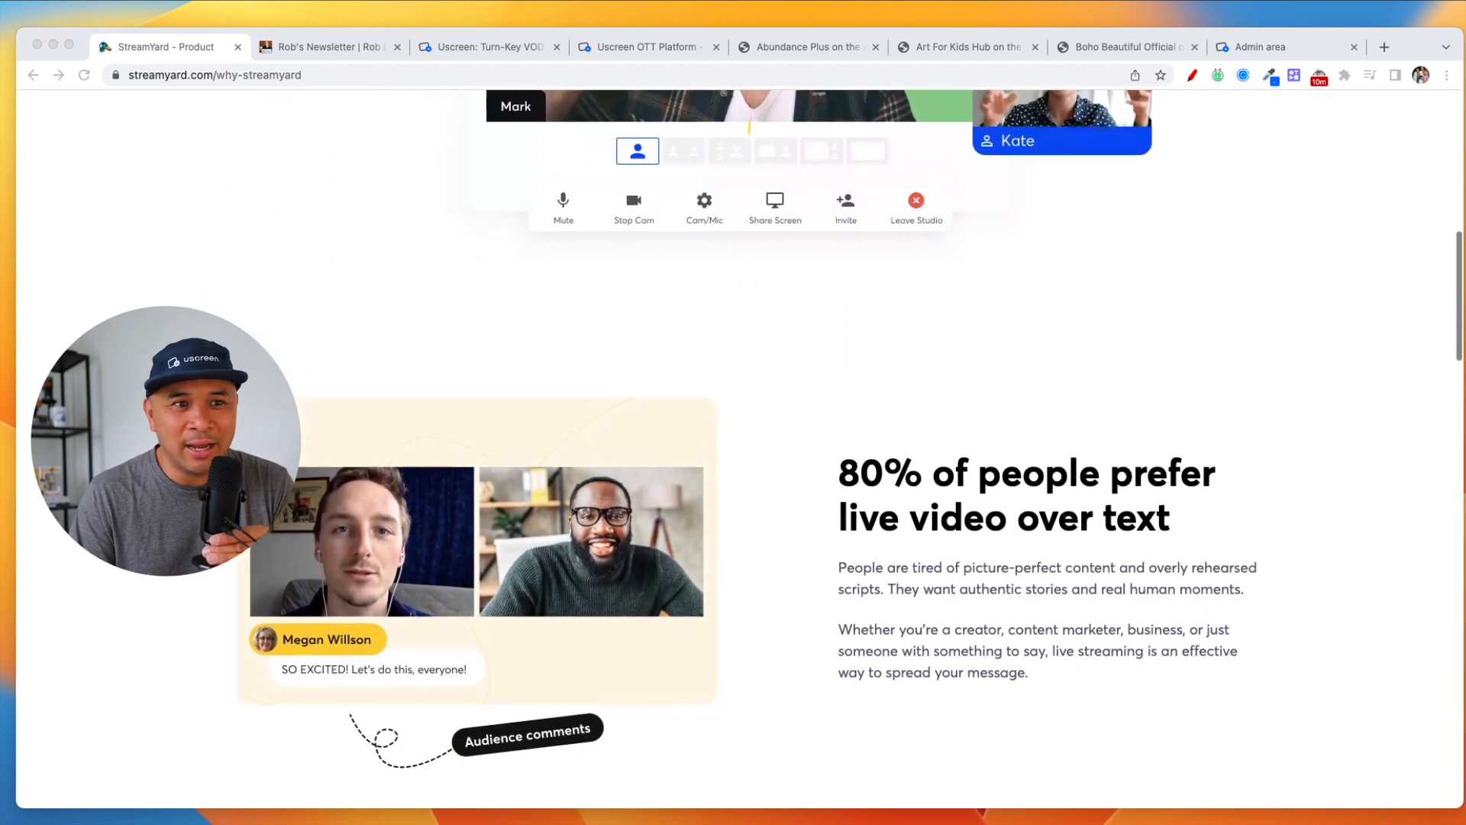
scroll("down", 3)
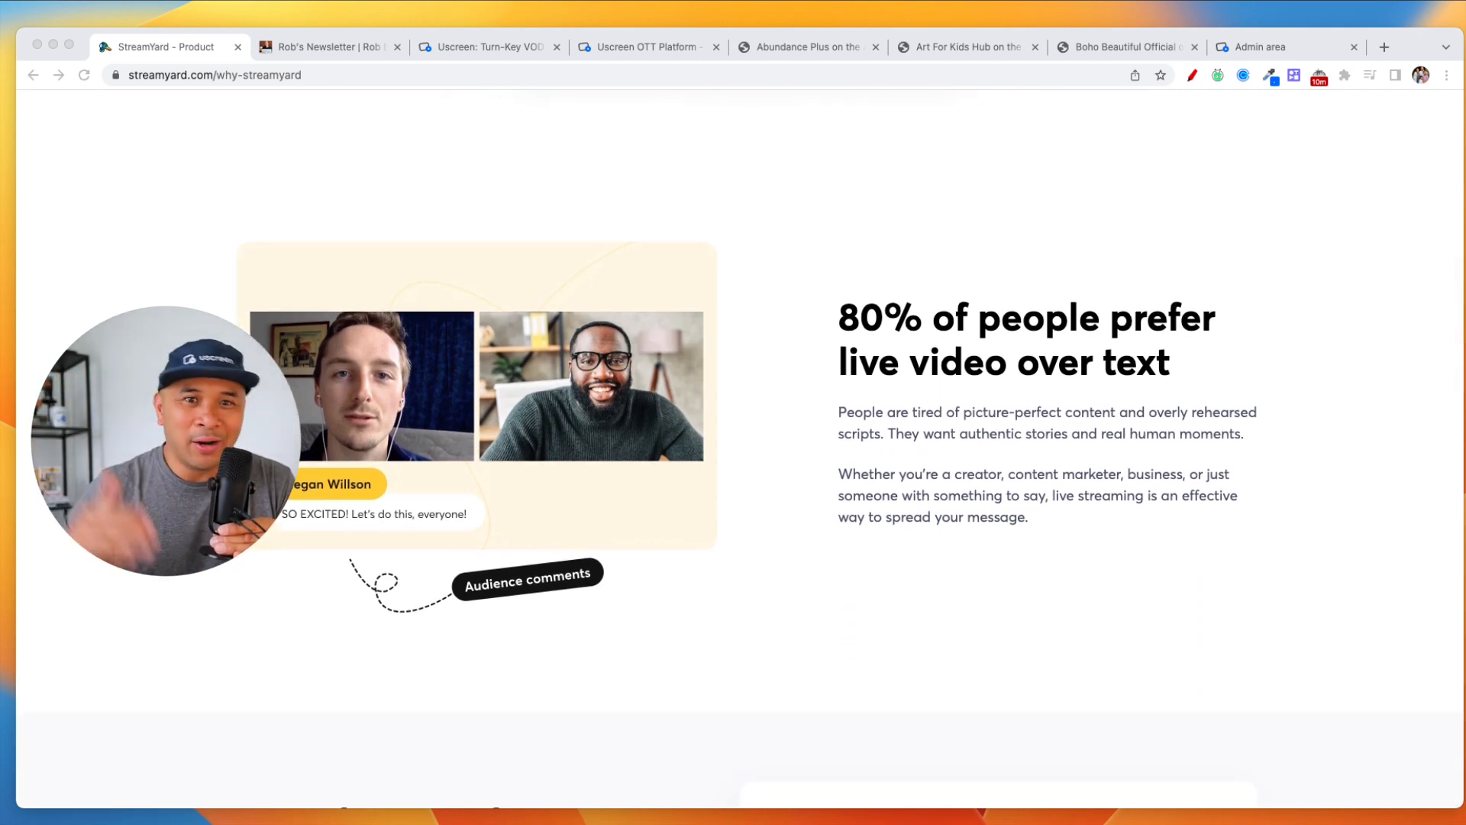
scroll("down", 3)
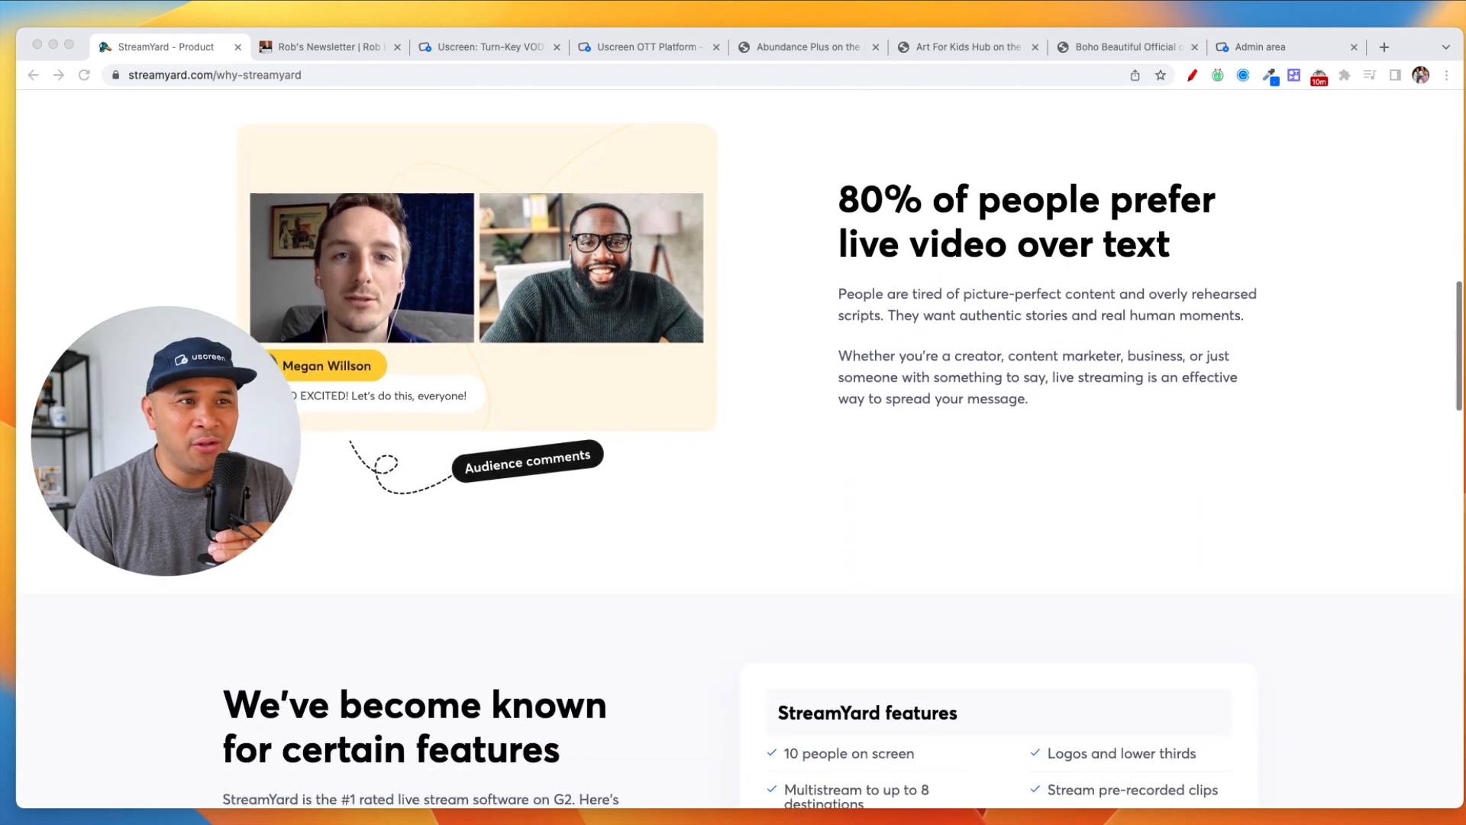
scroll("down", 3)
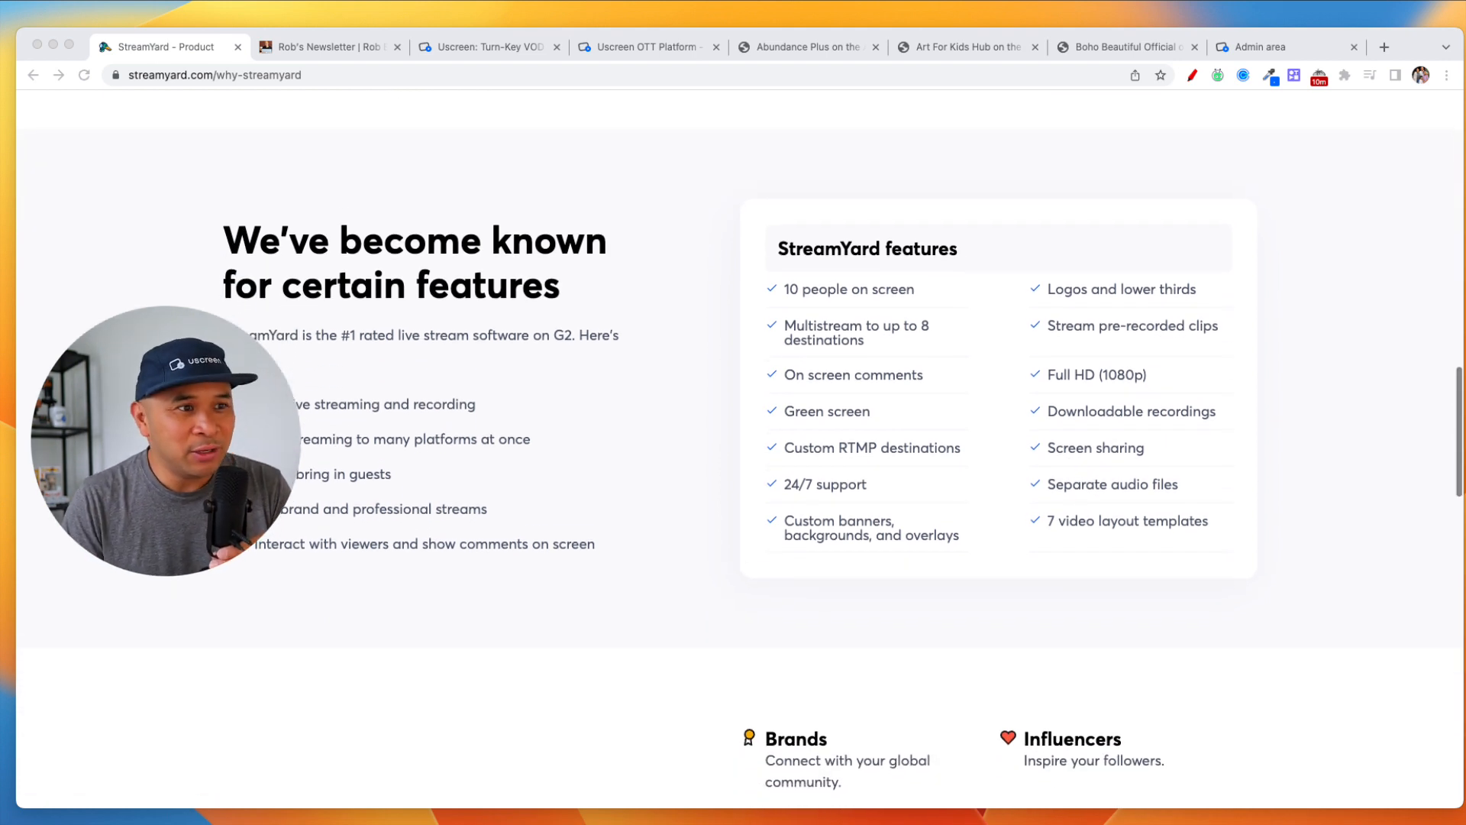
scroll("down", 3)
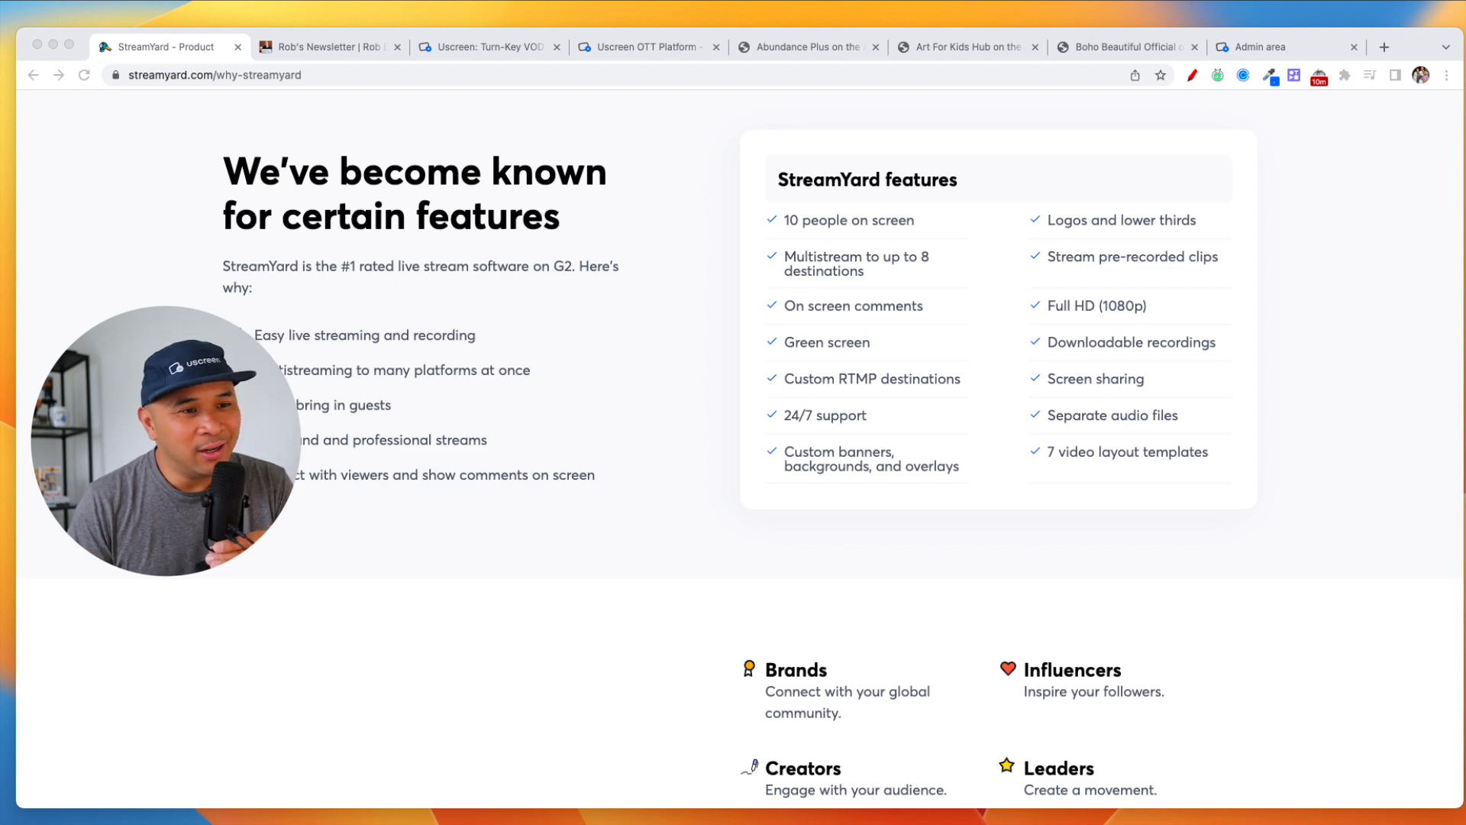
scroll("down", 3)
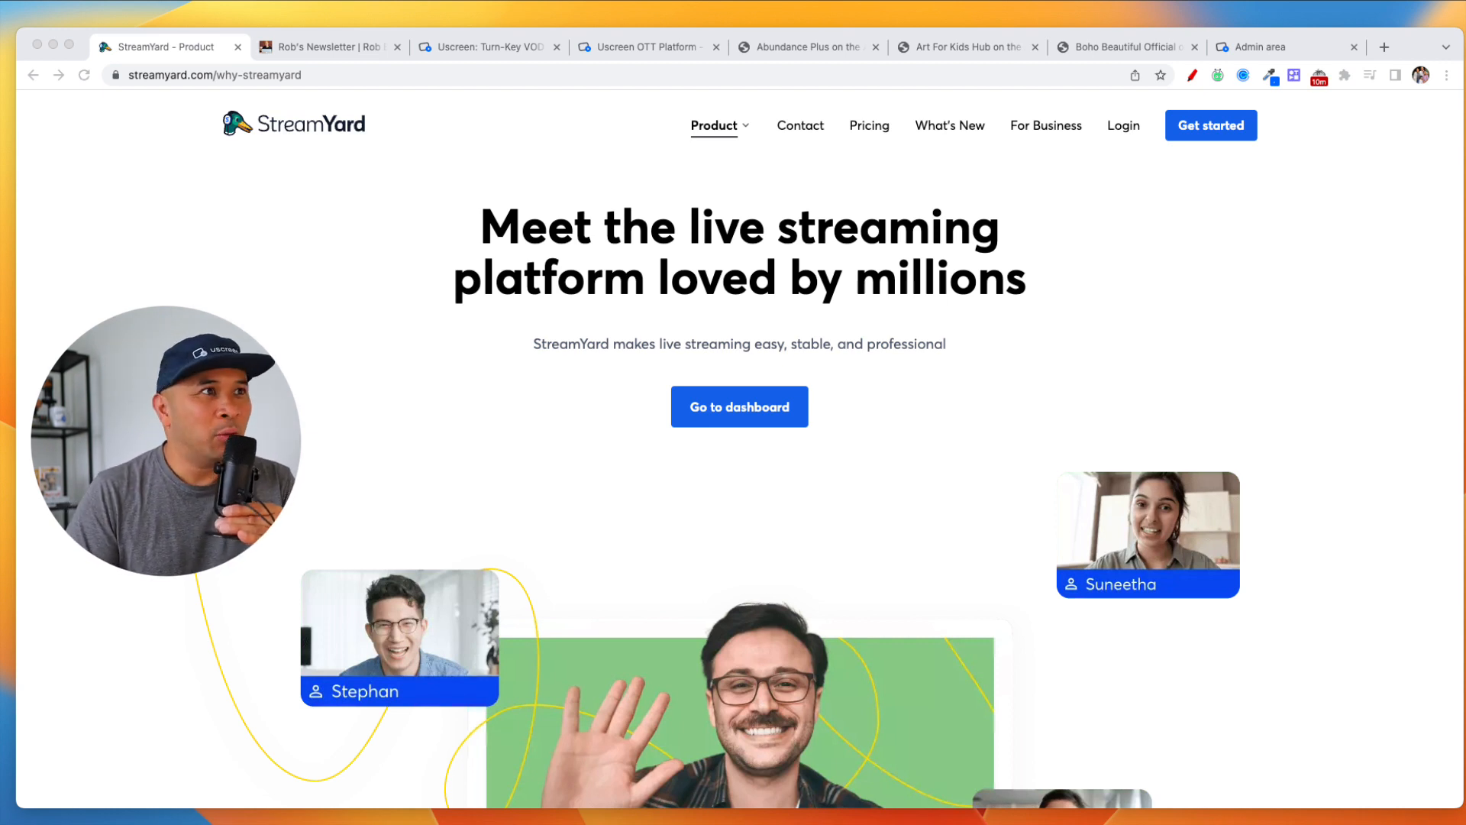
left_click(328, 46)
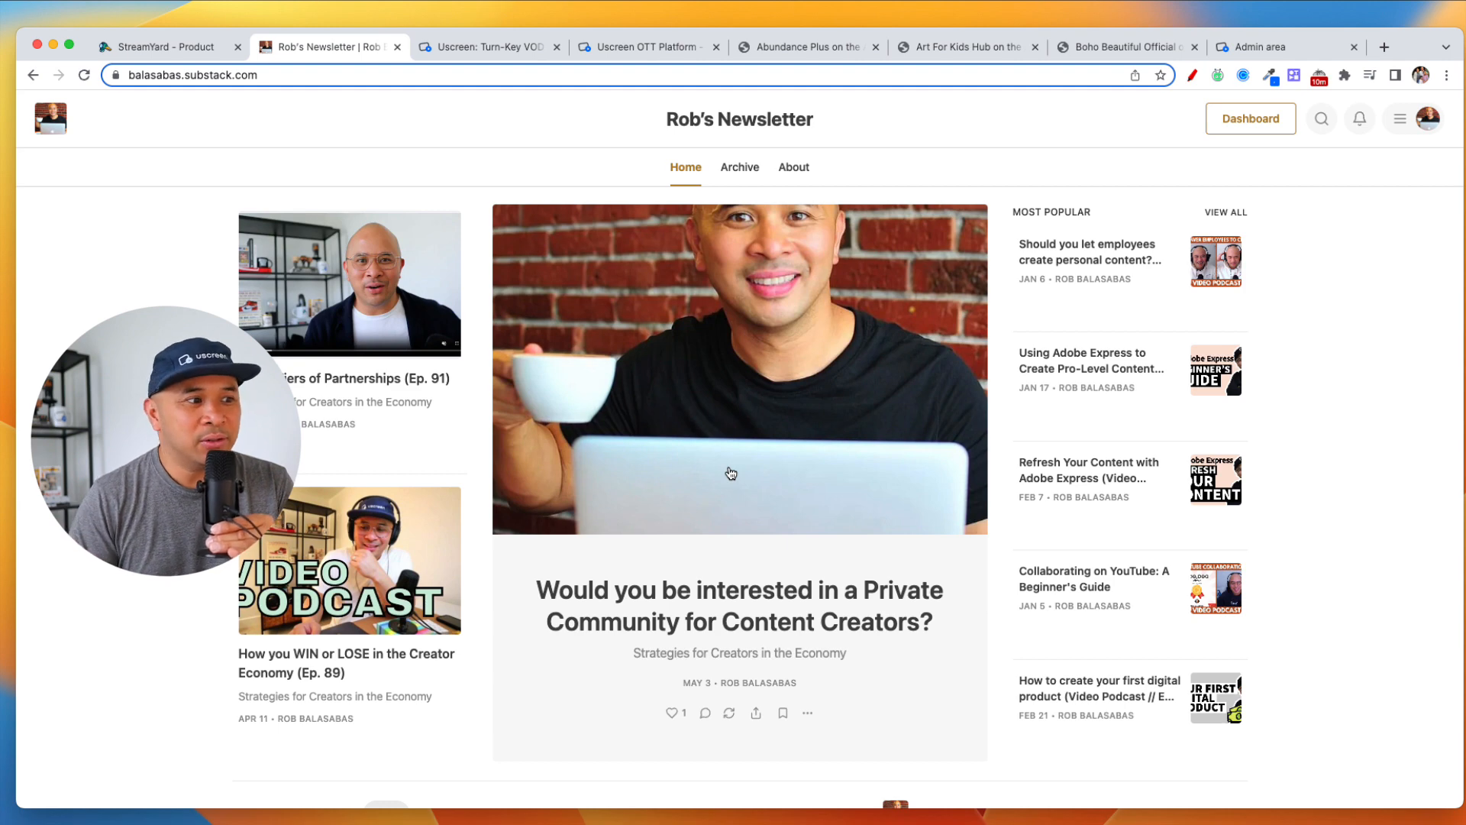
scroll("down", 3)
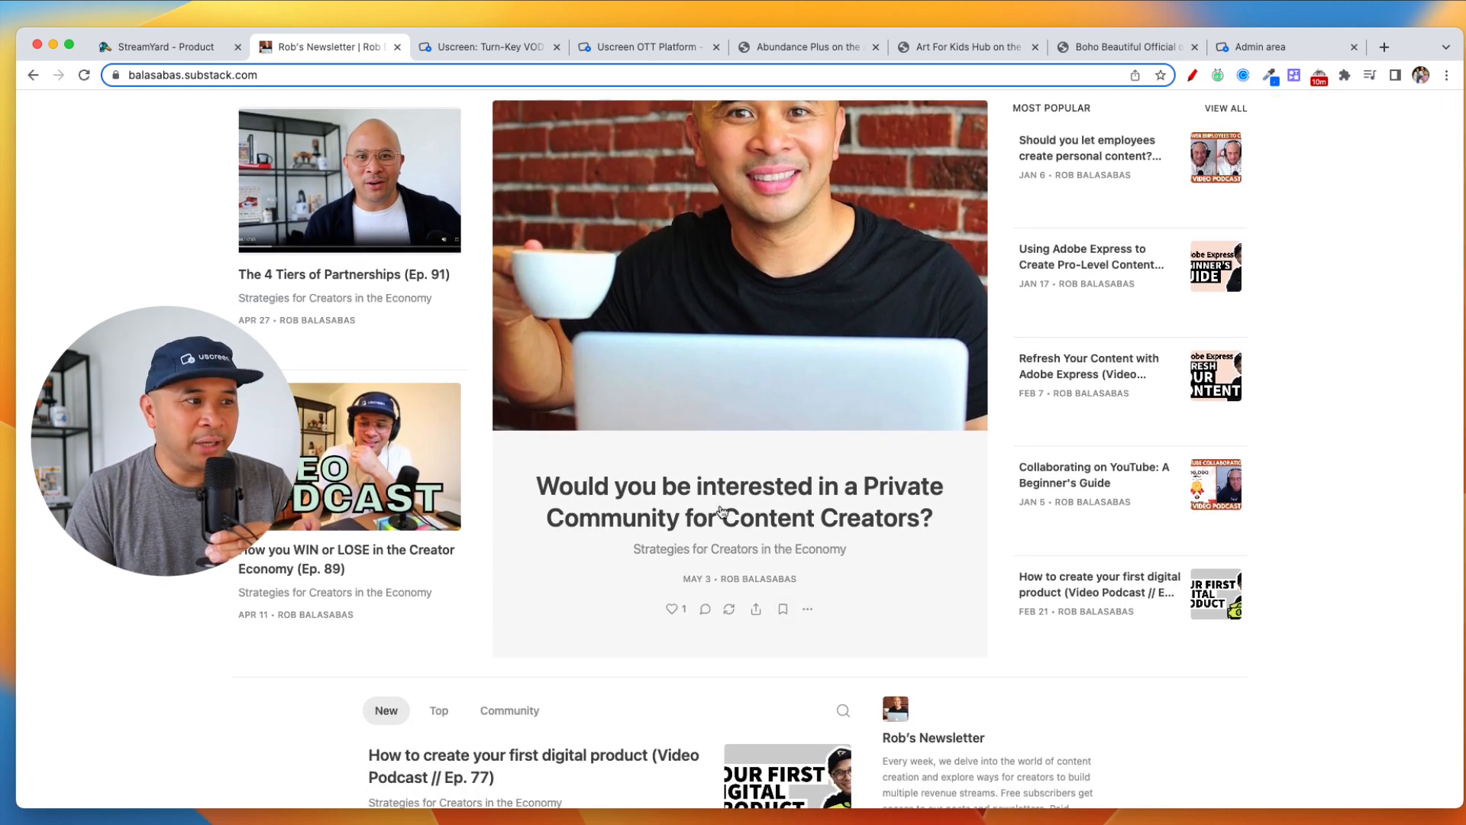
Open and read through the private community for creators post
left_click(739, 502)
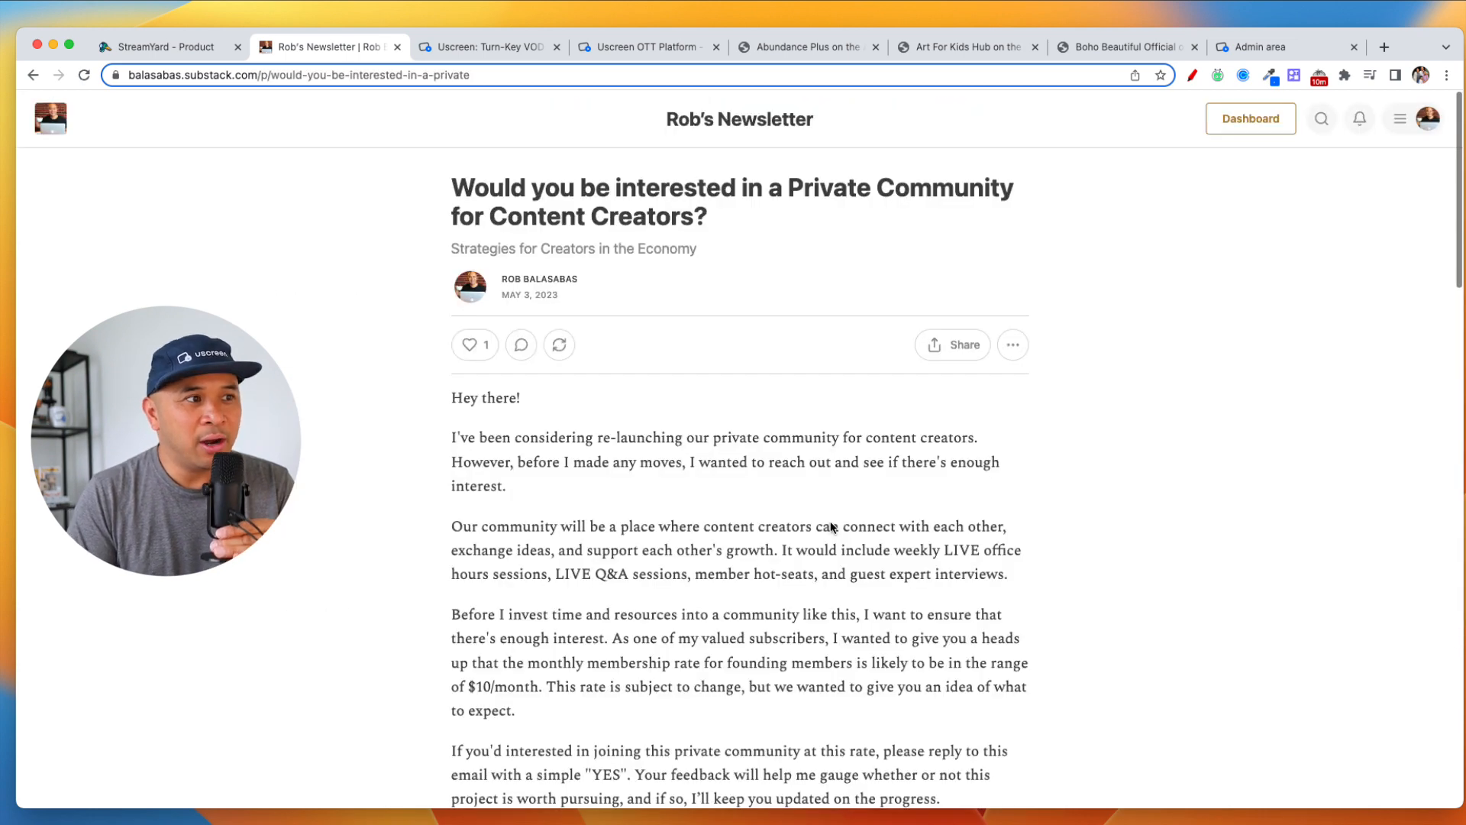
scroll("down", 3)
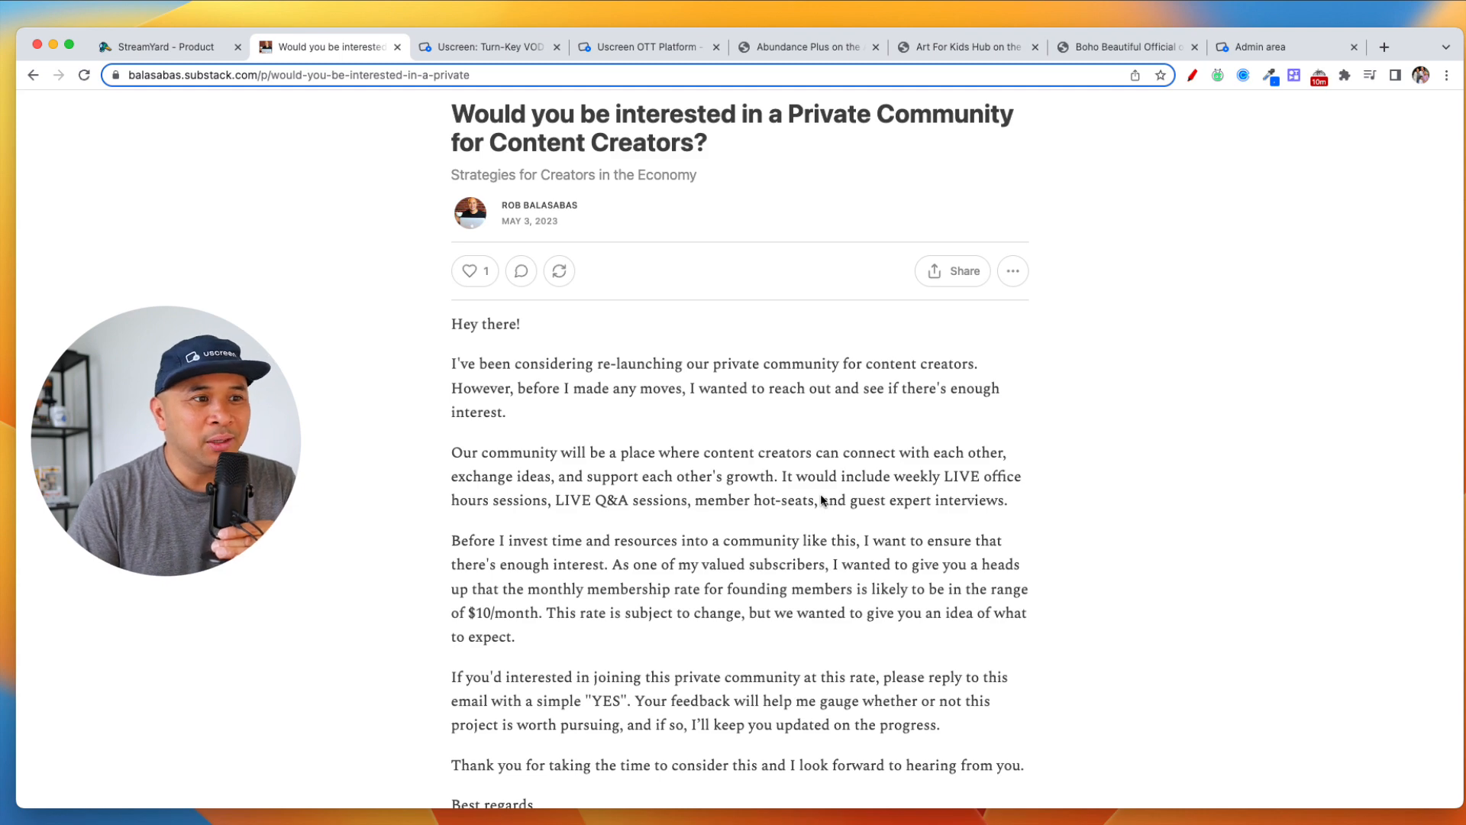
scroll("down", 3)
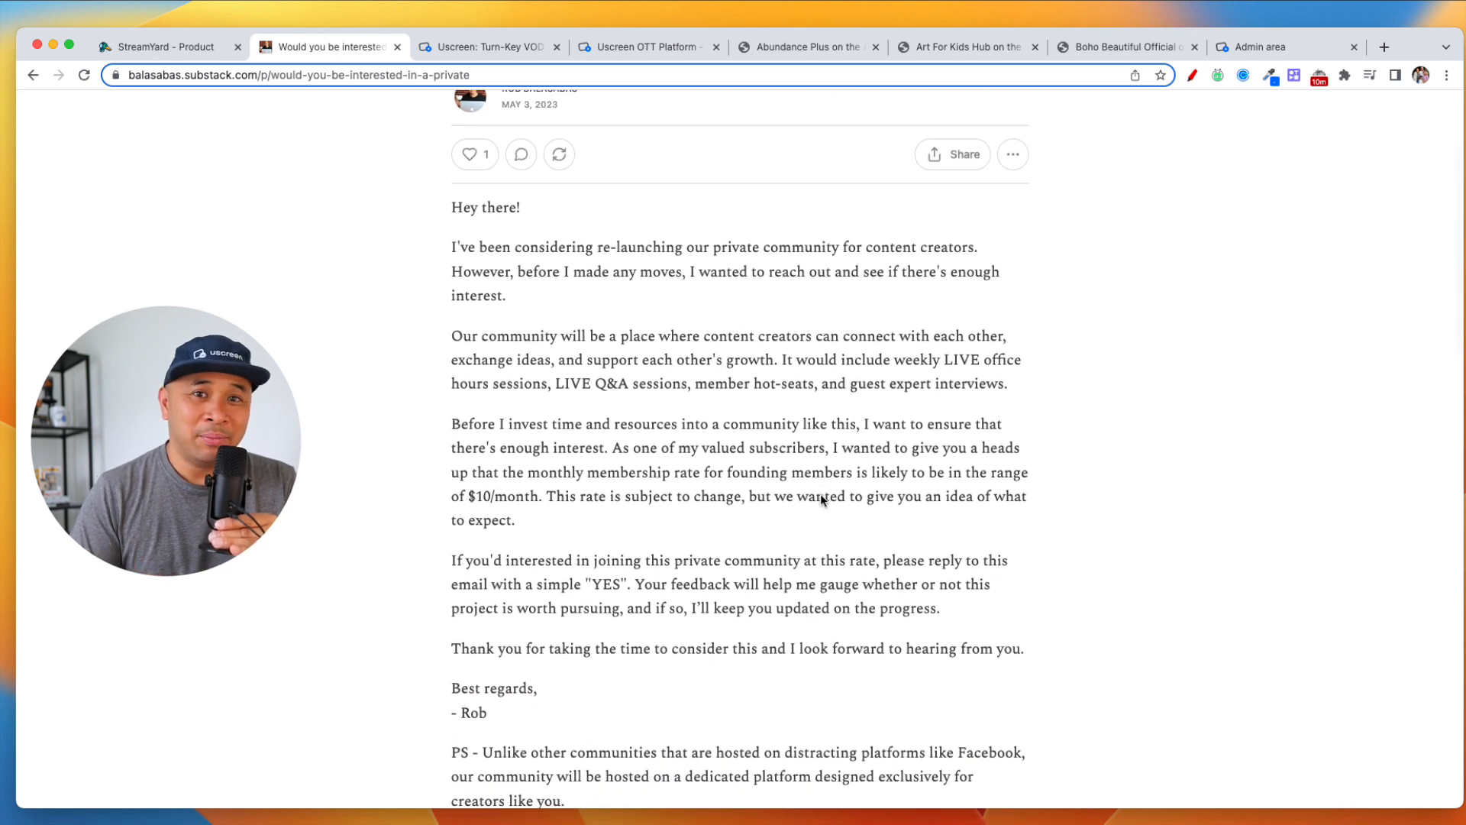
scroll("down", 3)
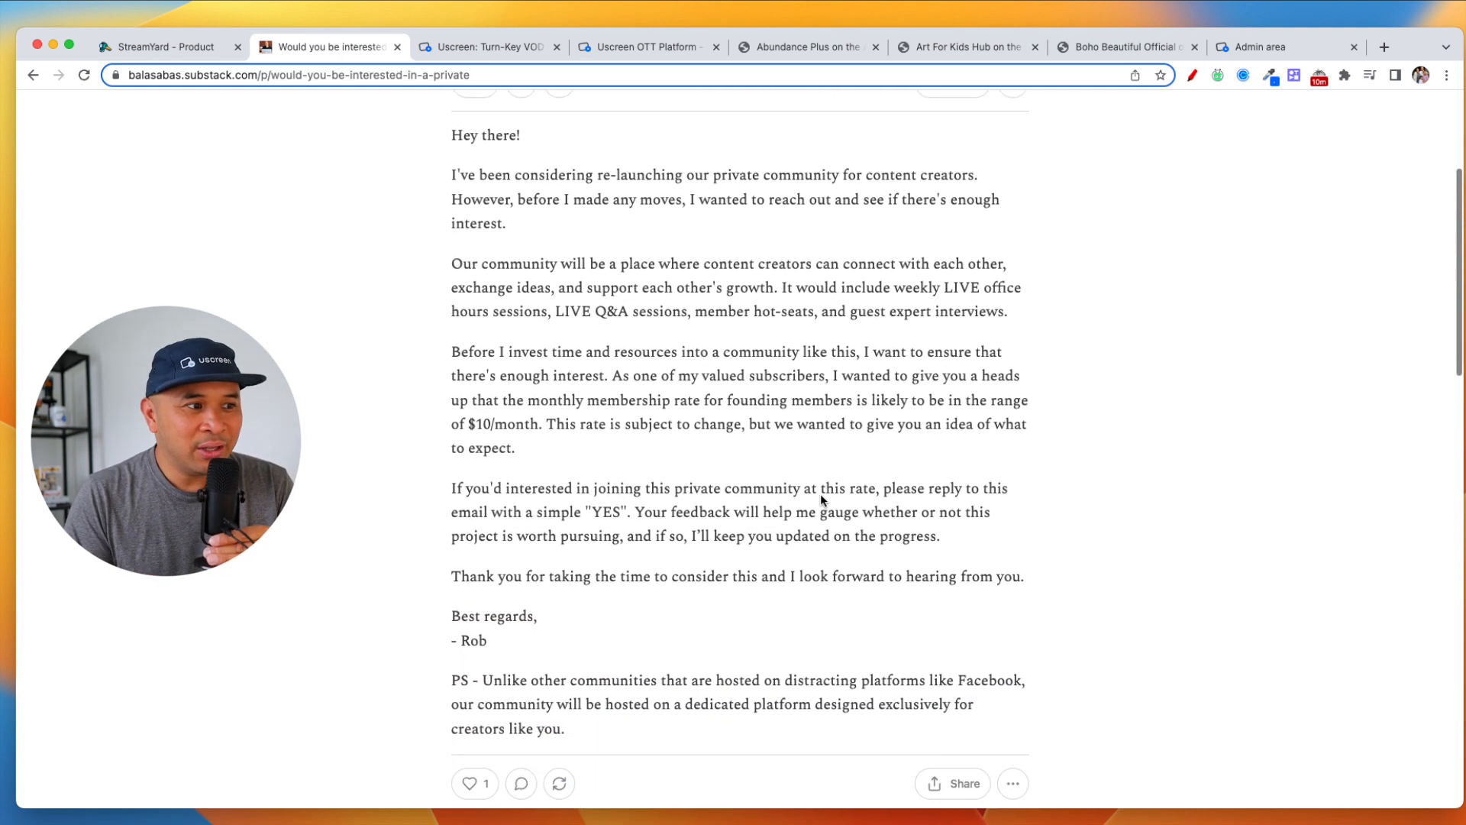
scroll("down", 3)
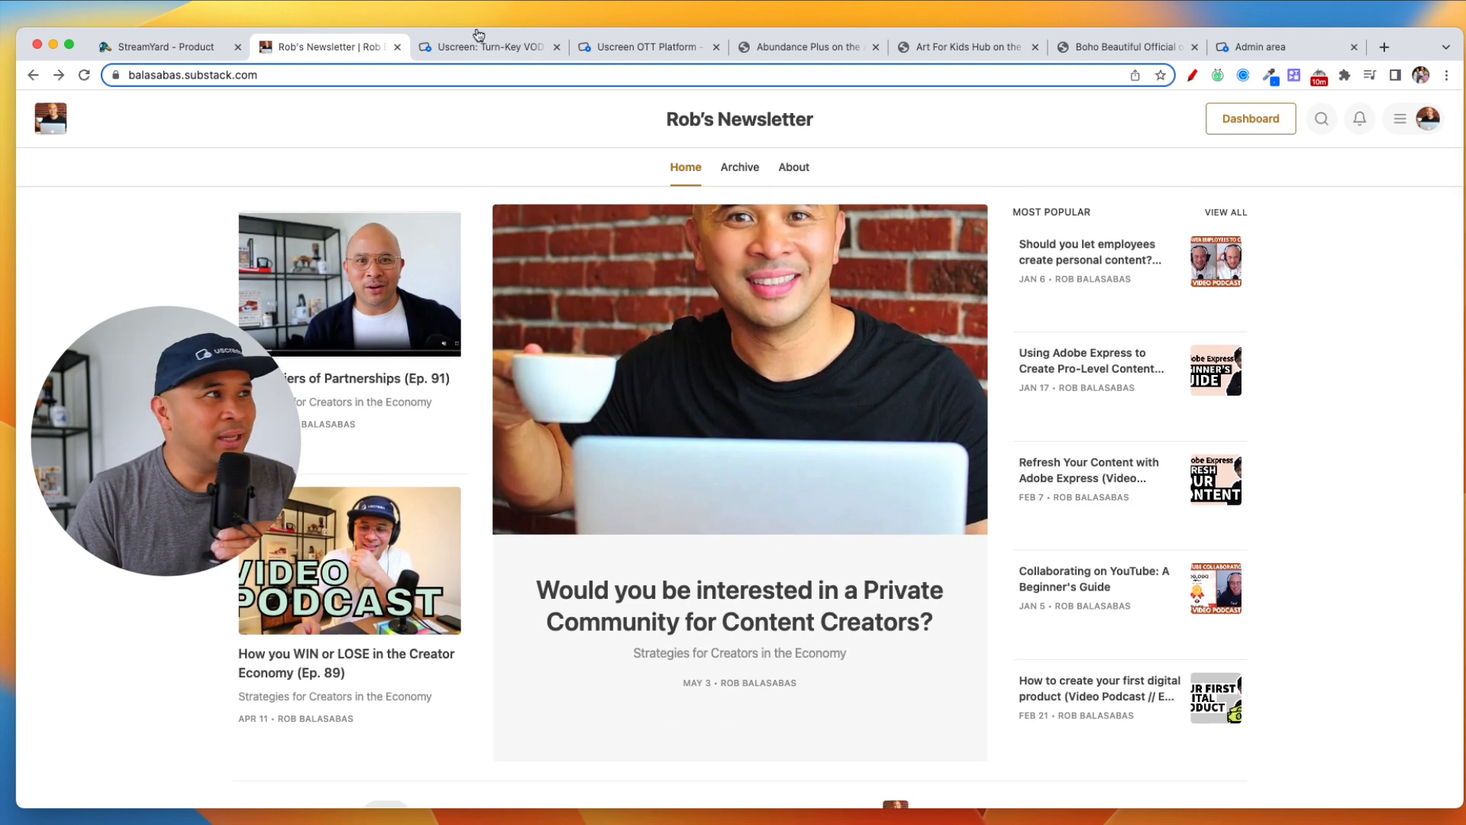
left_click(486, 46)
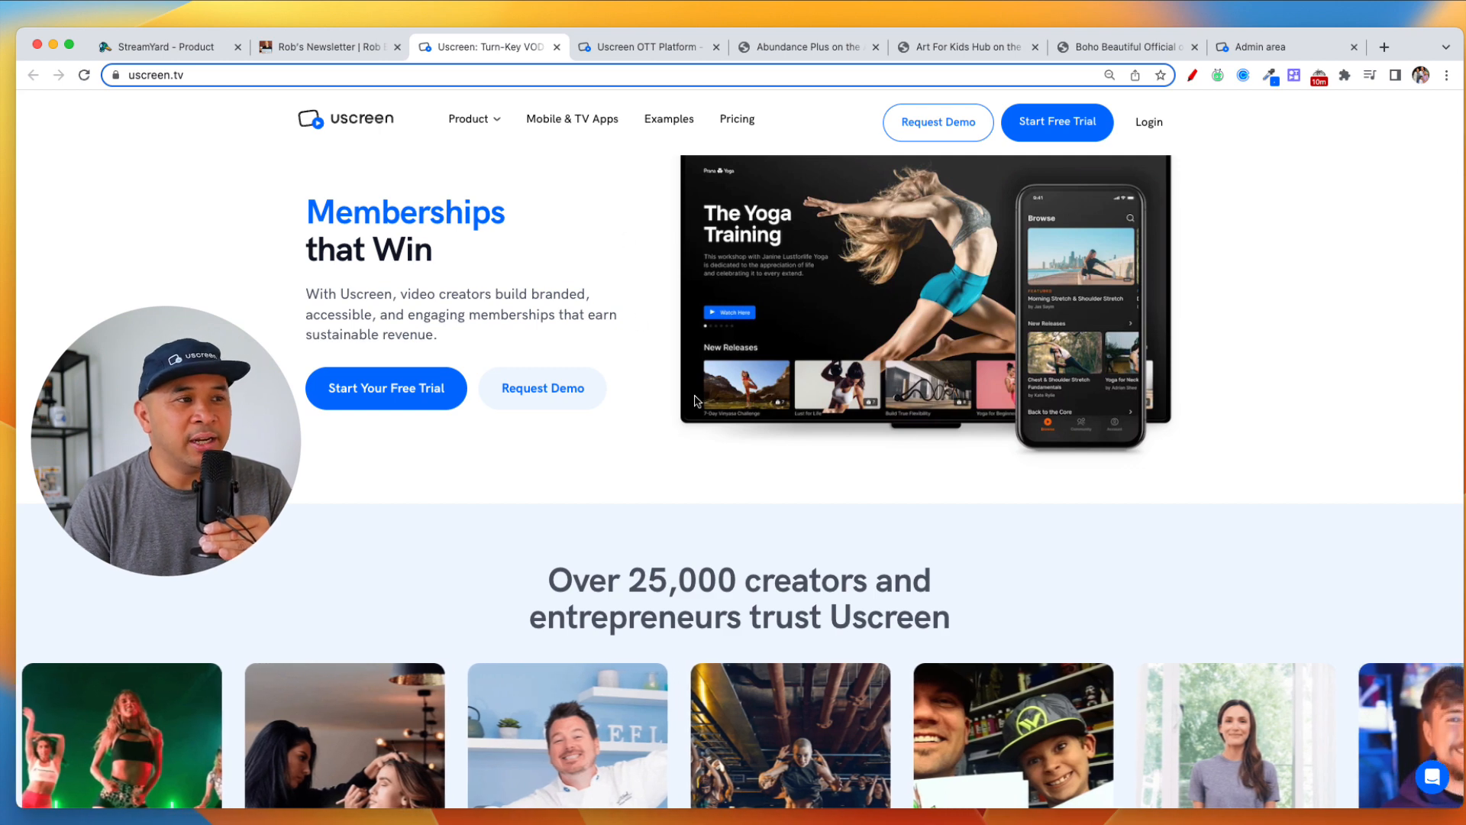
Scroll past Uscreen's creator showcase and brand features, then switch to the mobile and TV apps page
scroll("down", 3)
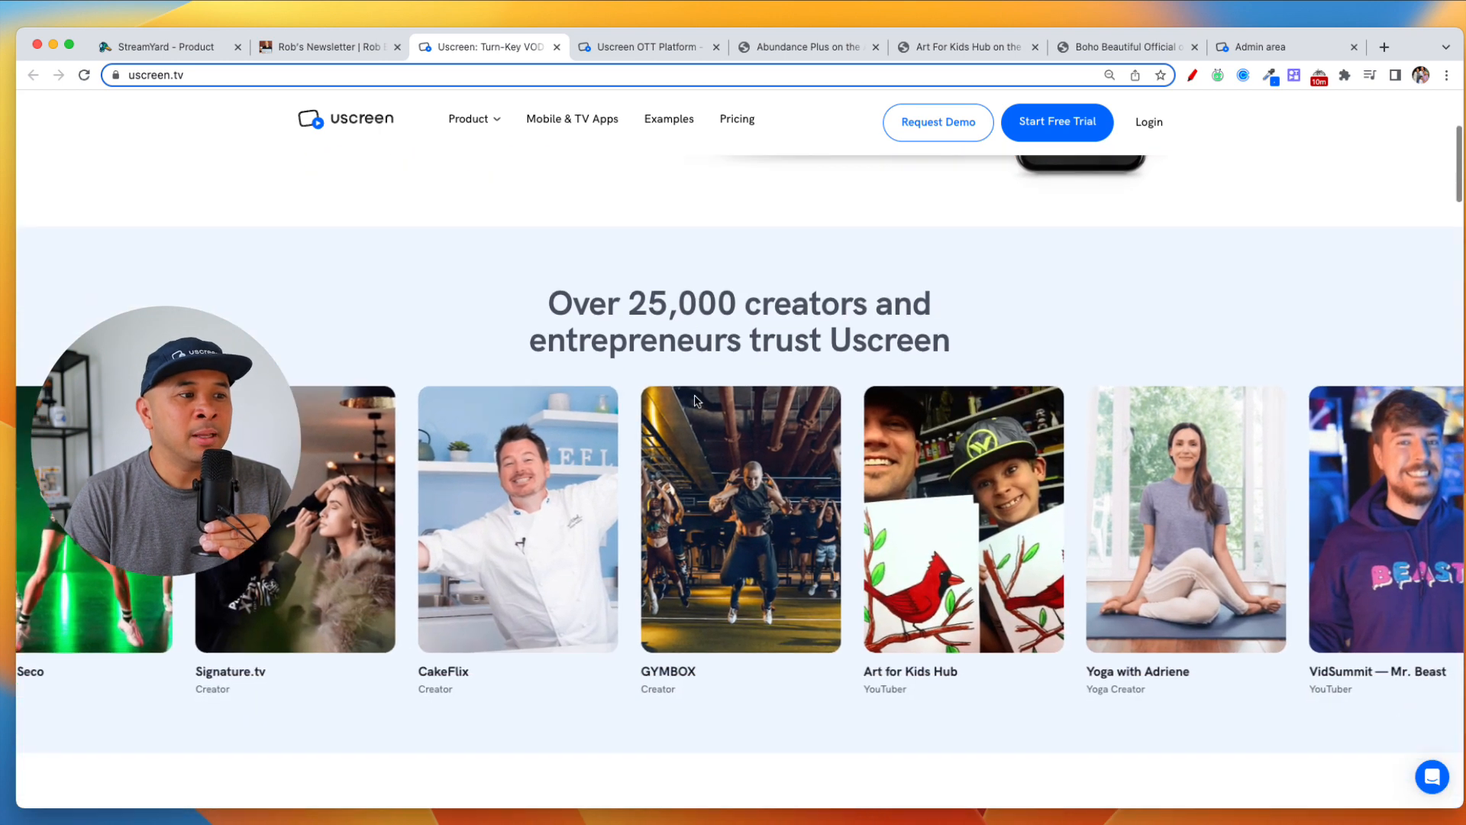
scroll("down", 3)
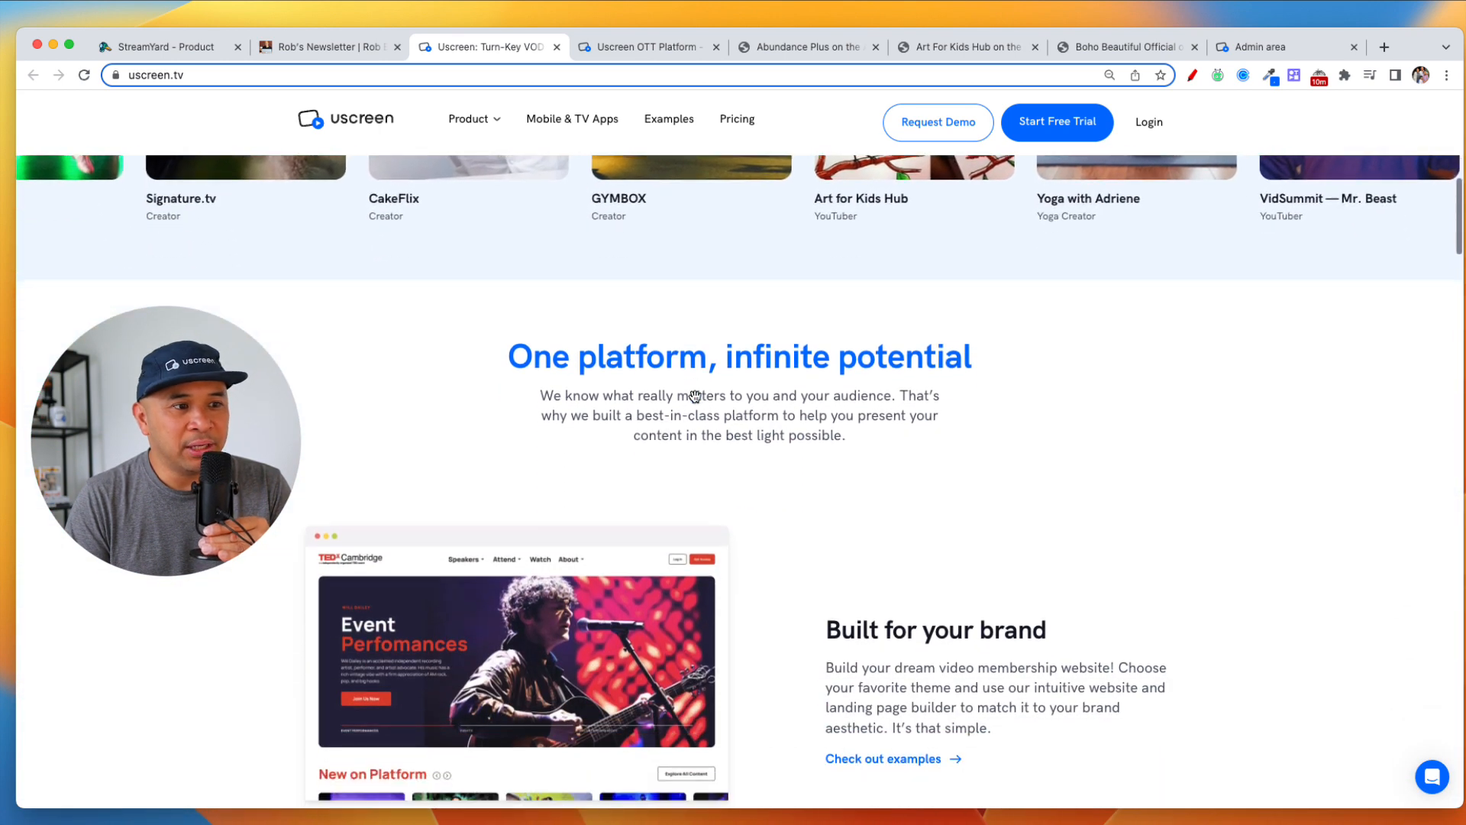
scroll("down", 3)
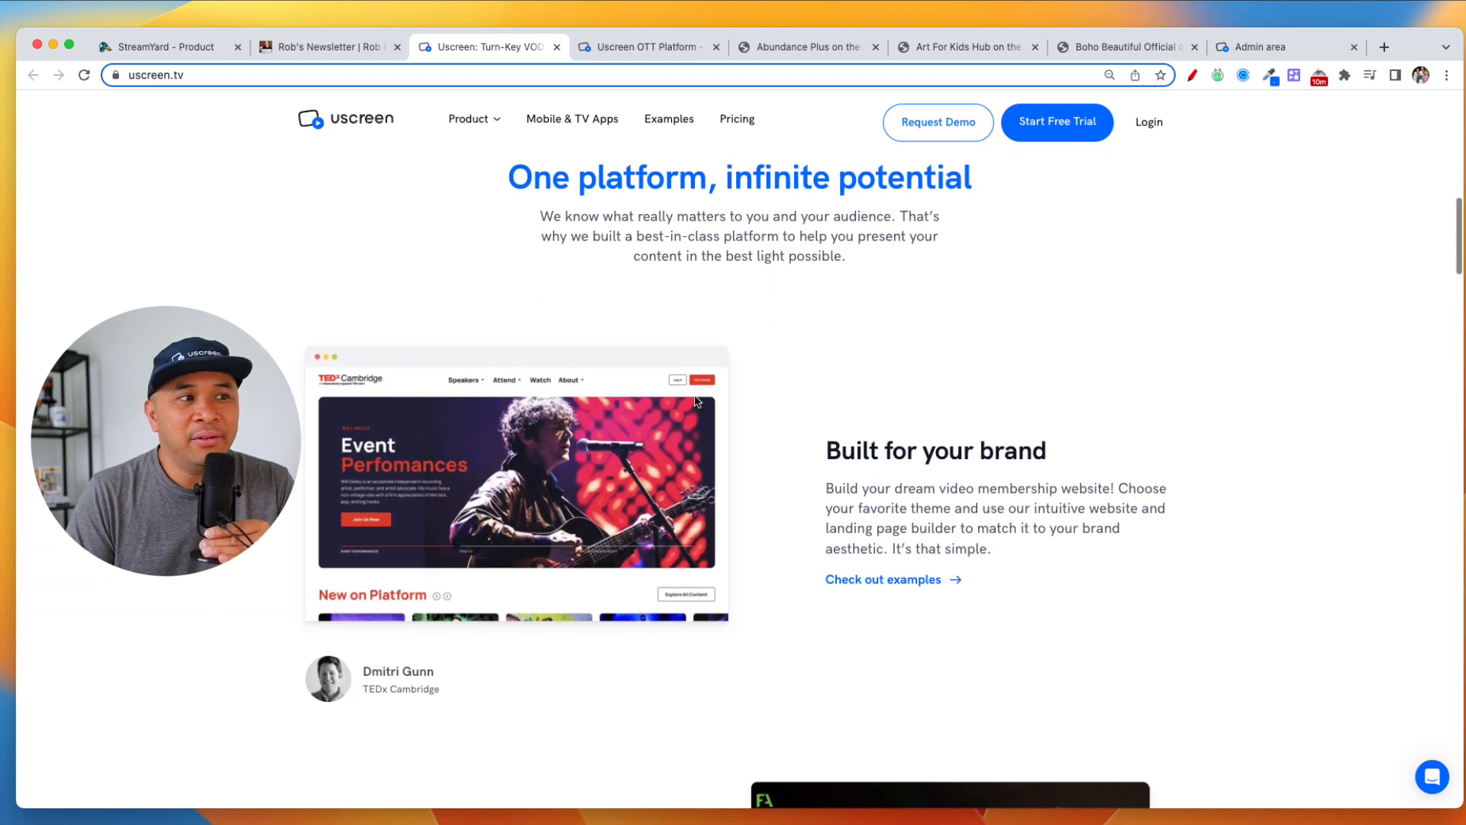
scroll("down", 3)
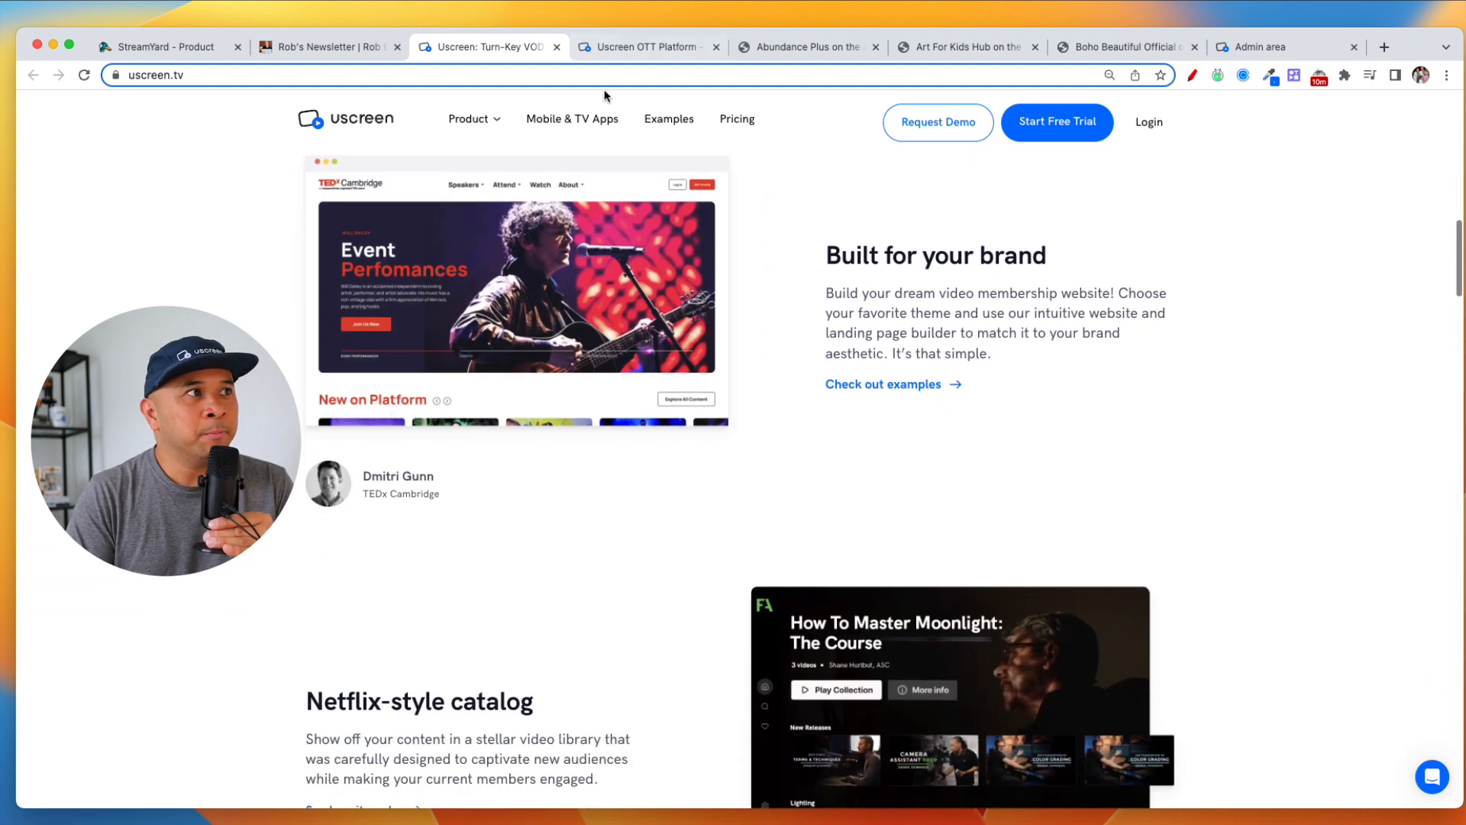
scroll("down", 3)
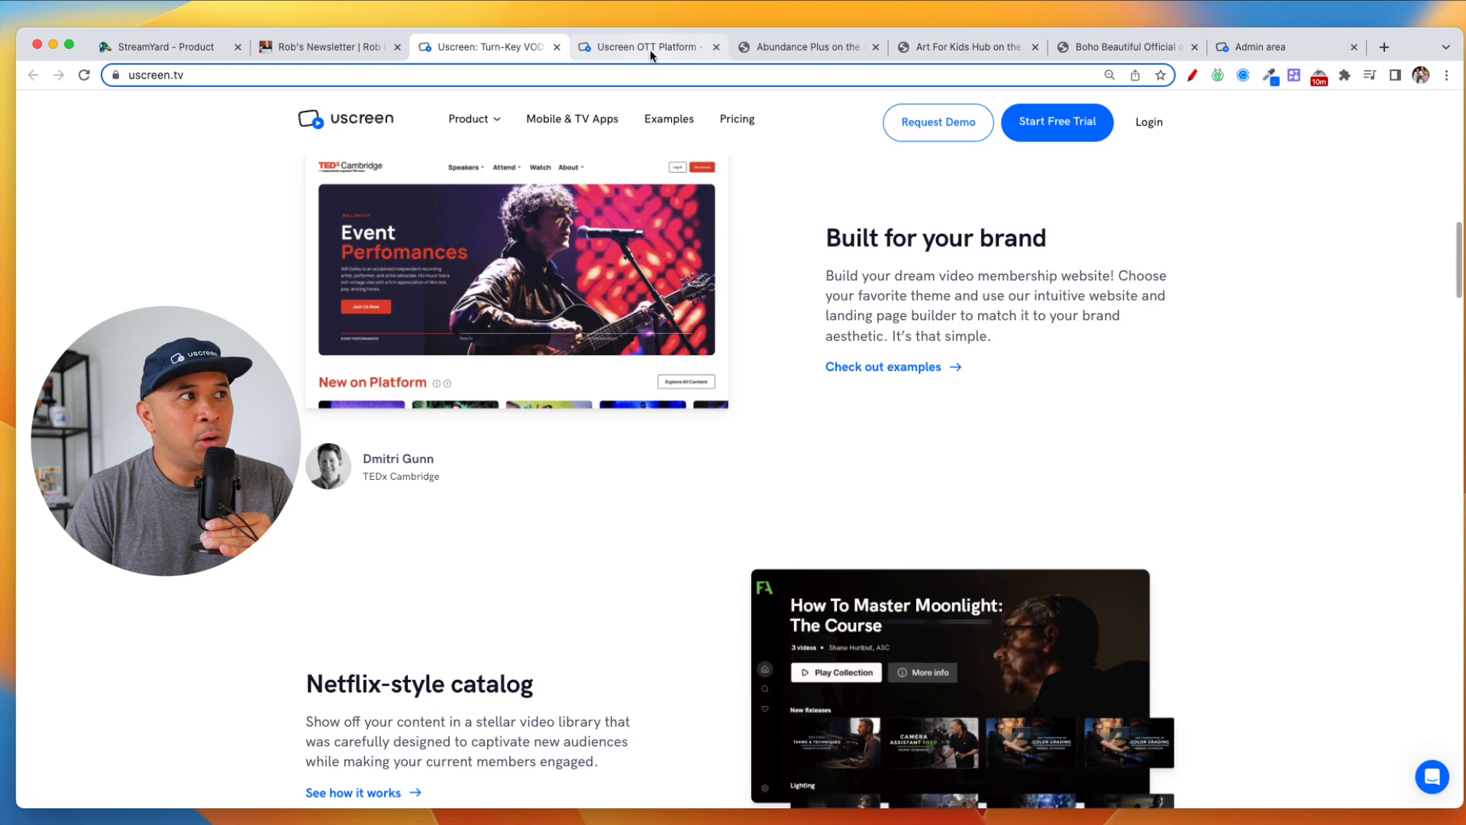
left_click(643, 47)
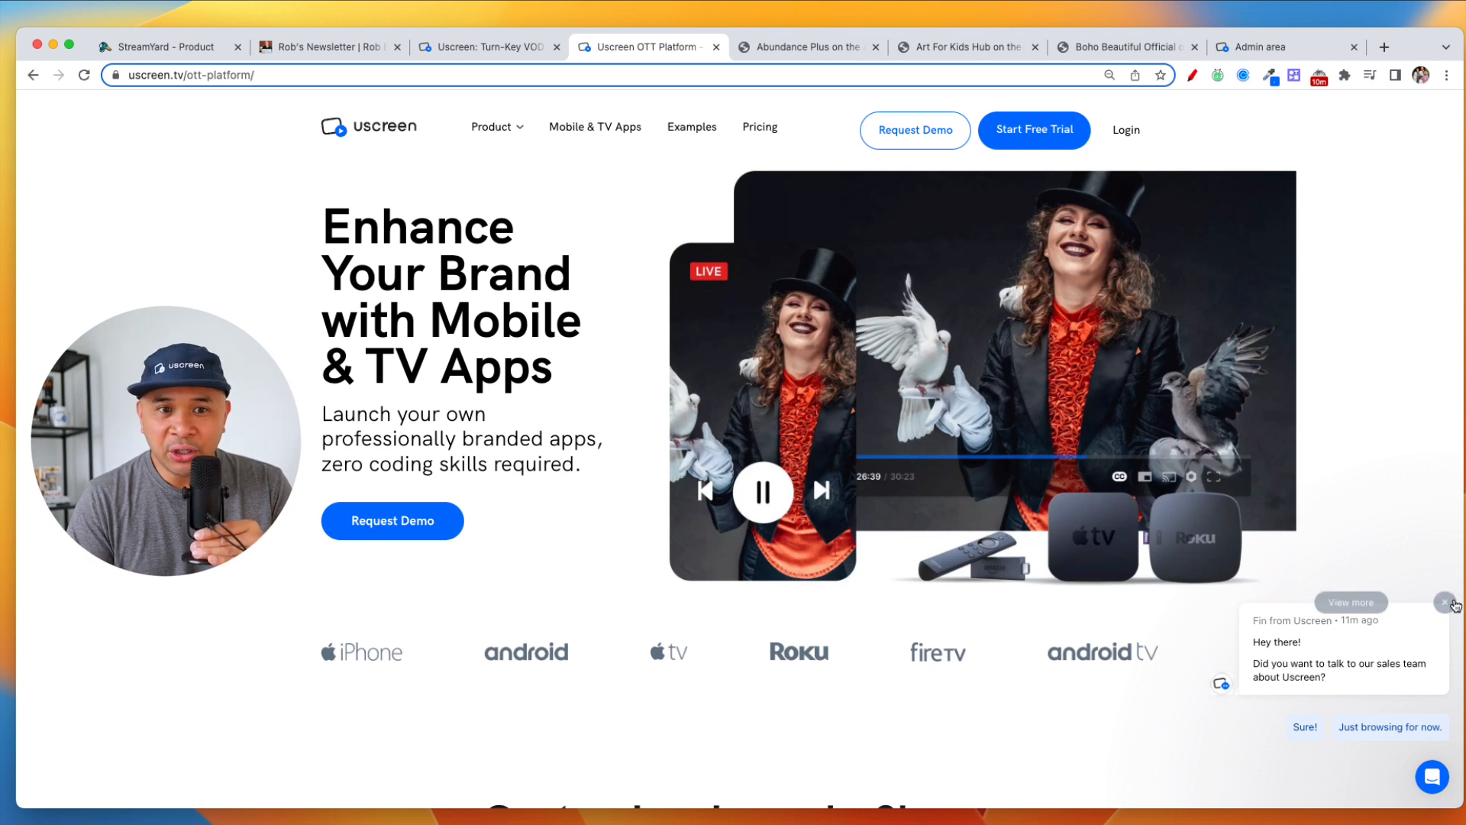
Close the sales team chat popup and scroll slightly down the apps page
left_click(1443, 601)
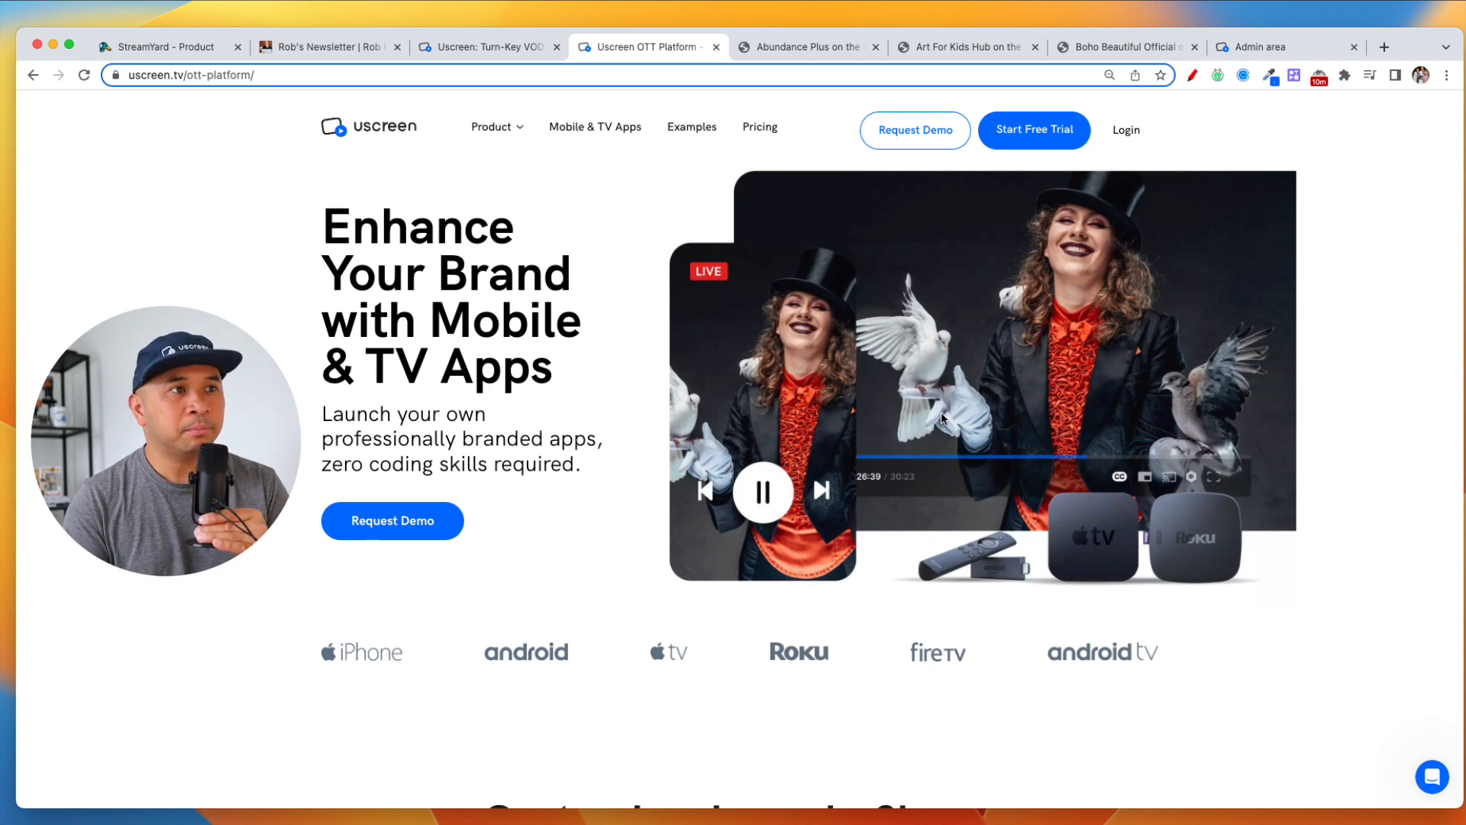
scroll("down", 3)
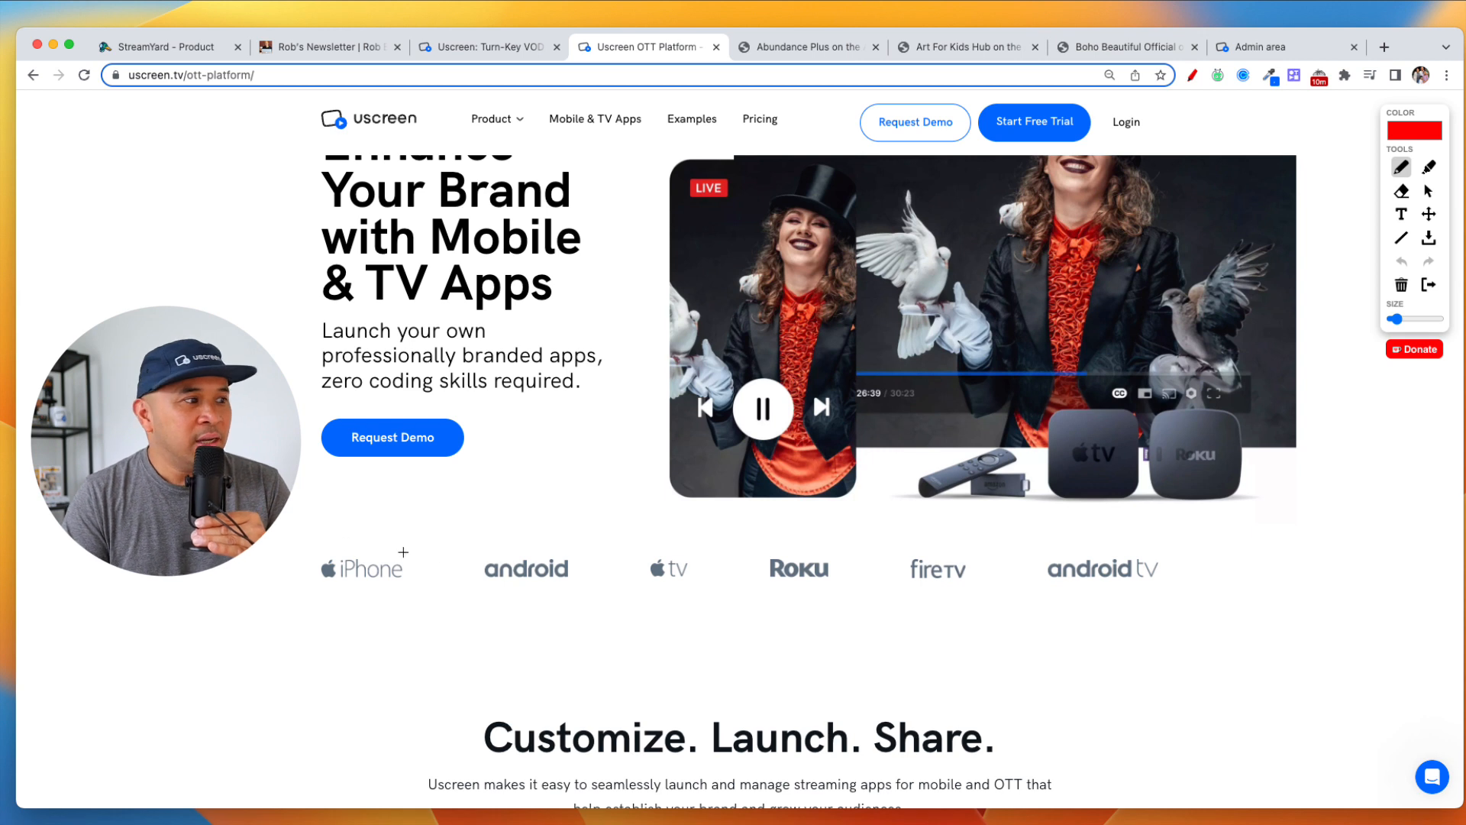
Underline the iPhone, Android and Apple TV logos in red and circle iPhone and Android
left_click_drag(327, 593, 400, 593)
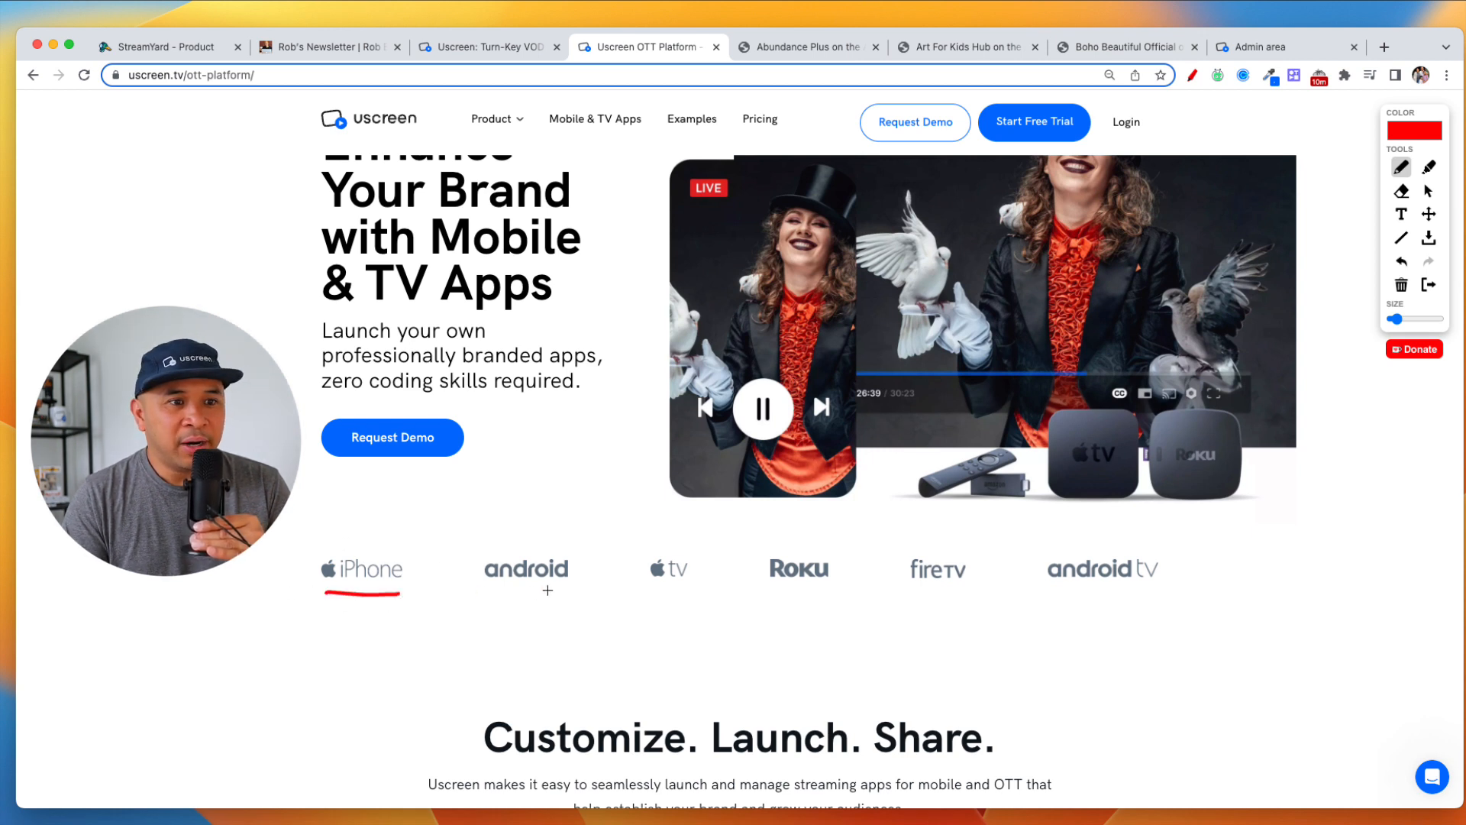
left_click_drag(485, 592, 580, 593)
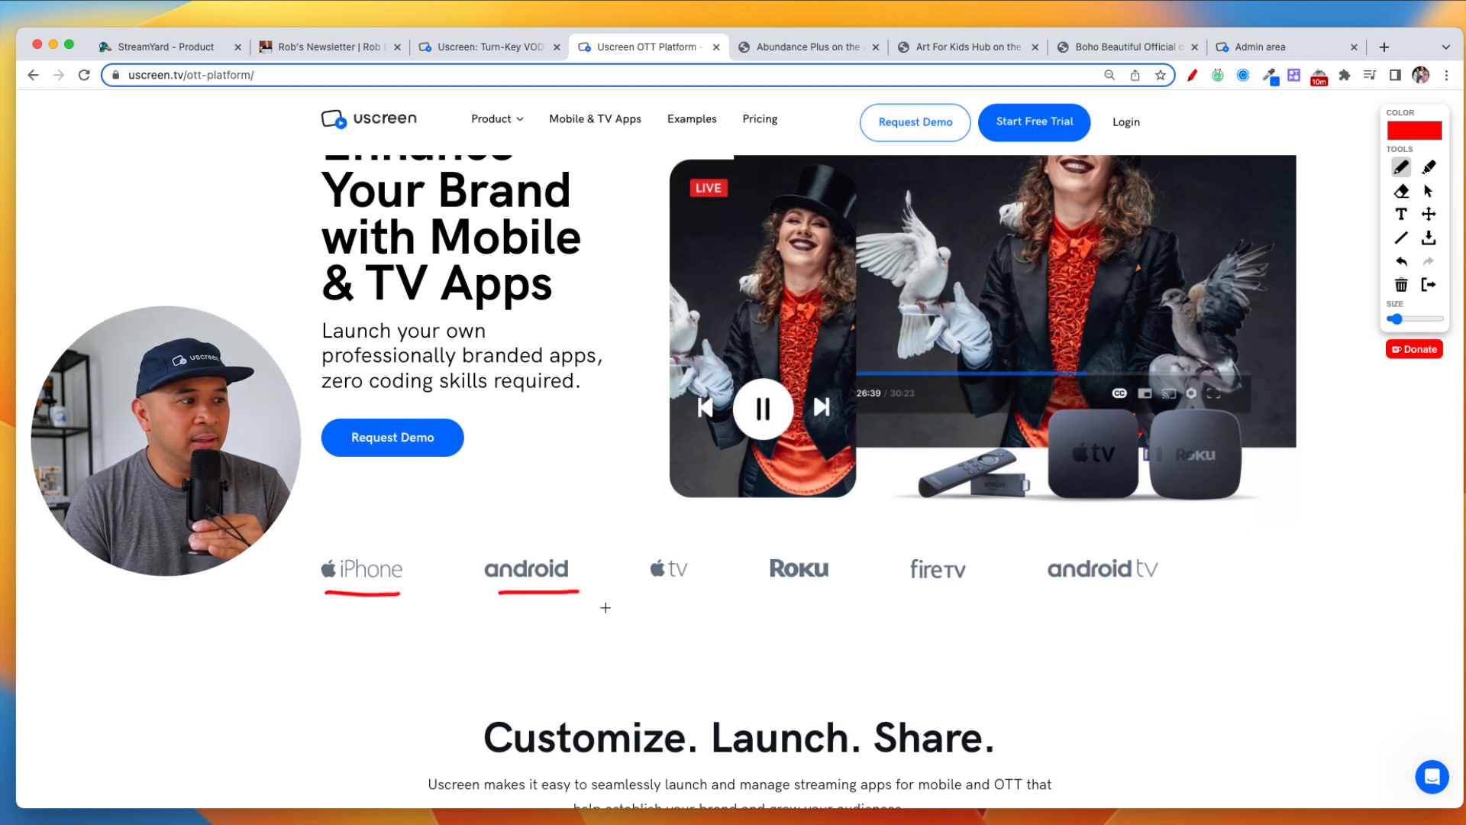
mouse_move(650, 590)
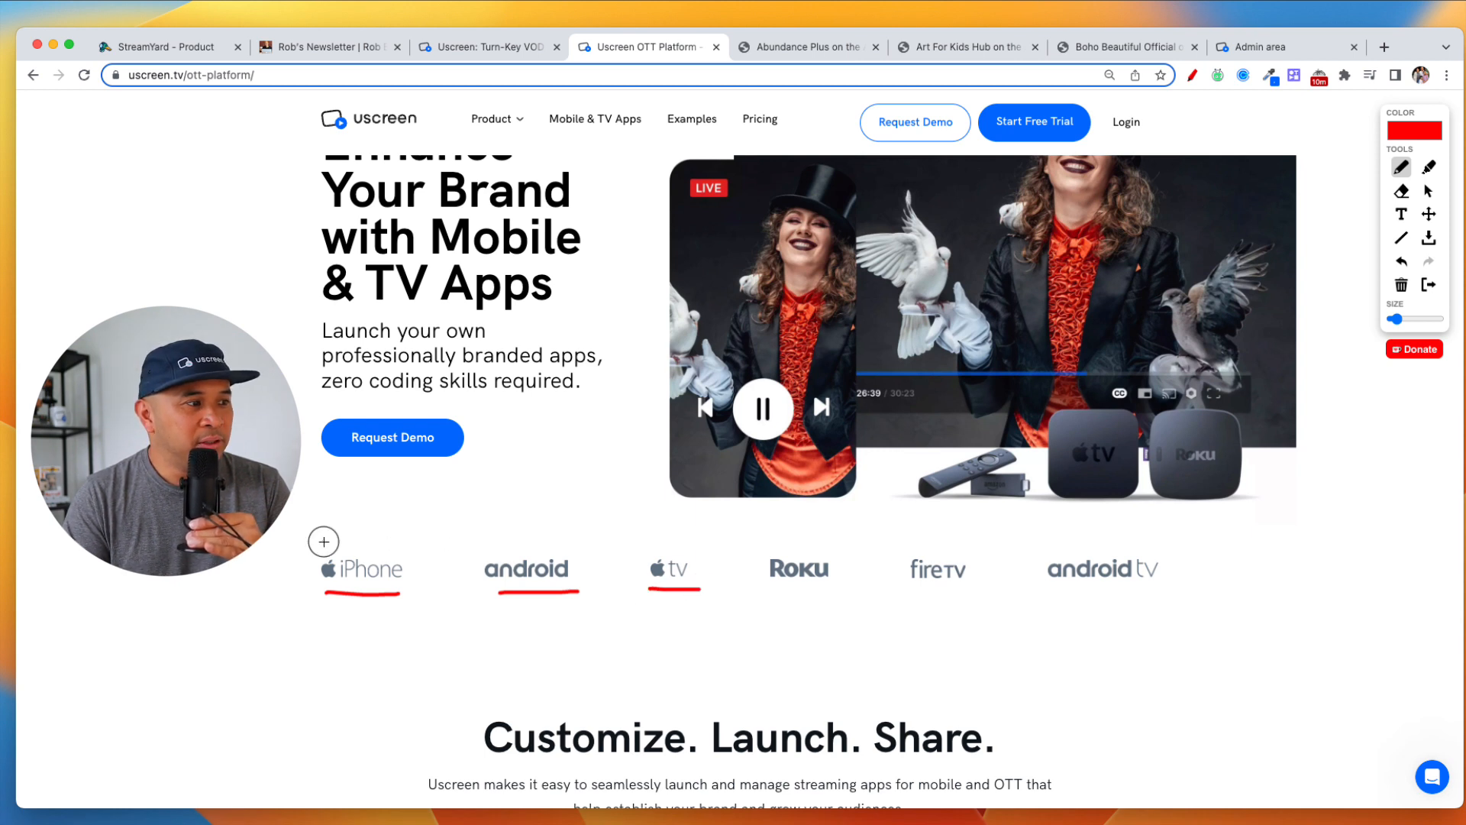
left_click_drag(337, 546, 580, 587)
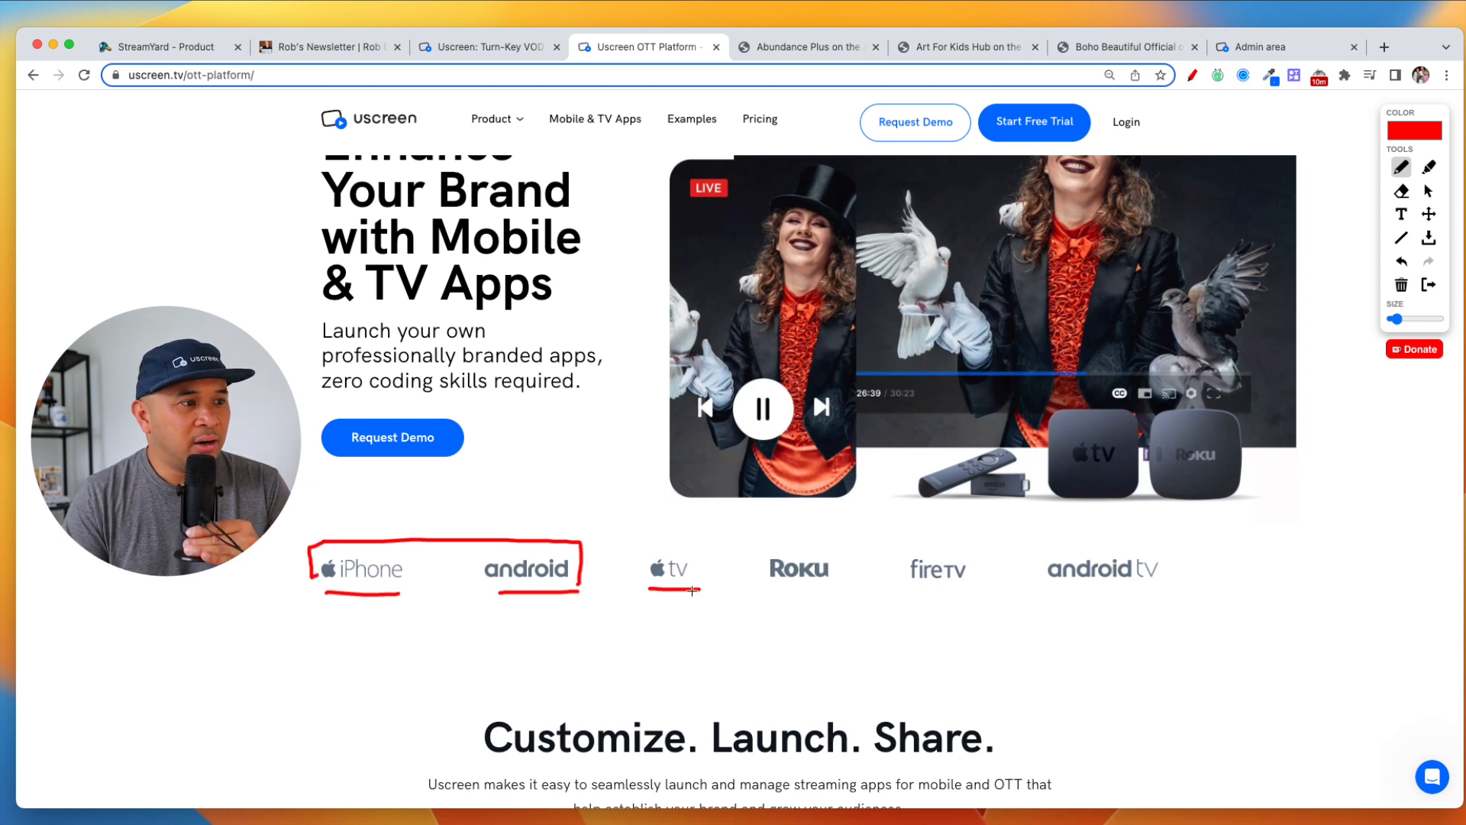
left_click_drag(687, 592, 1202, 591)
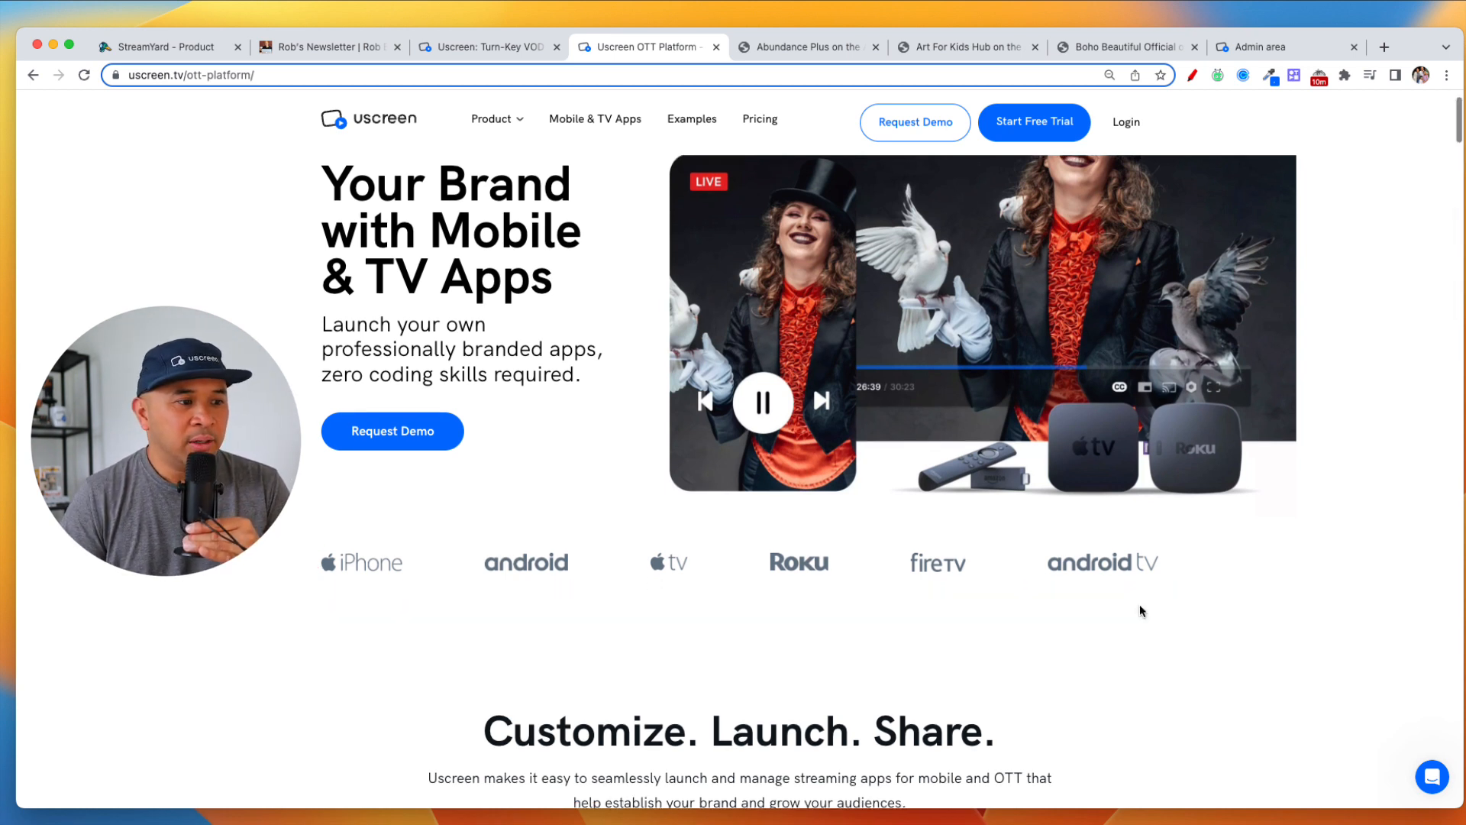
Scroll the OTT platform page past the revenue stats to 'Deploy fast, no coding required'
scroll("down", 3)
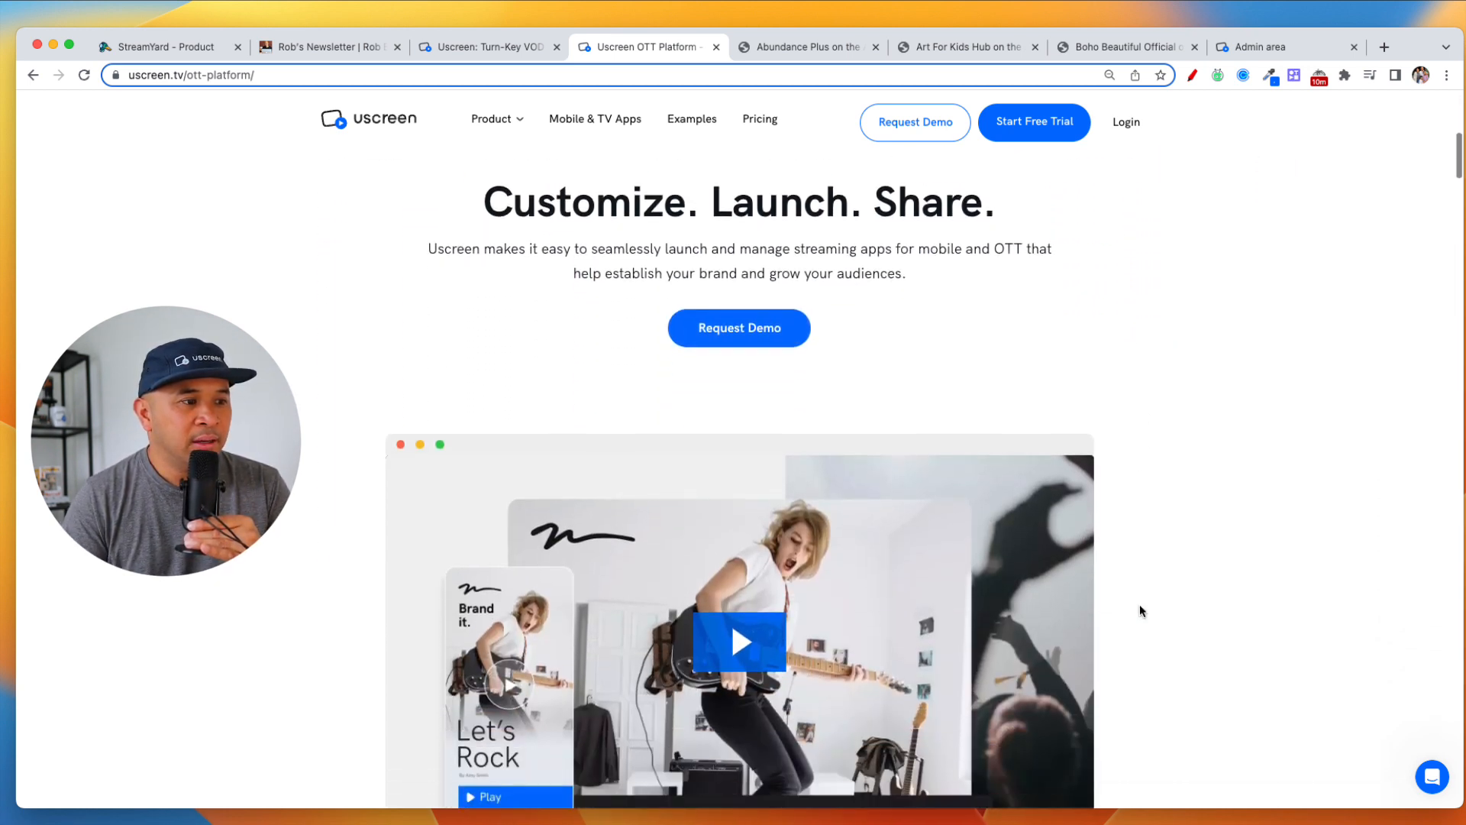
scroll("down", 3)
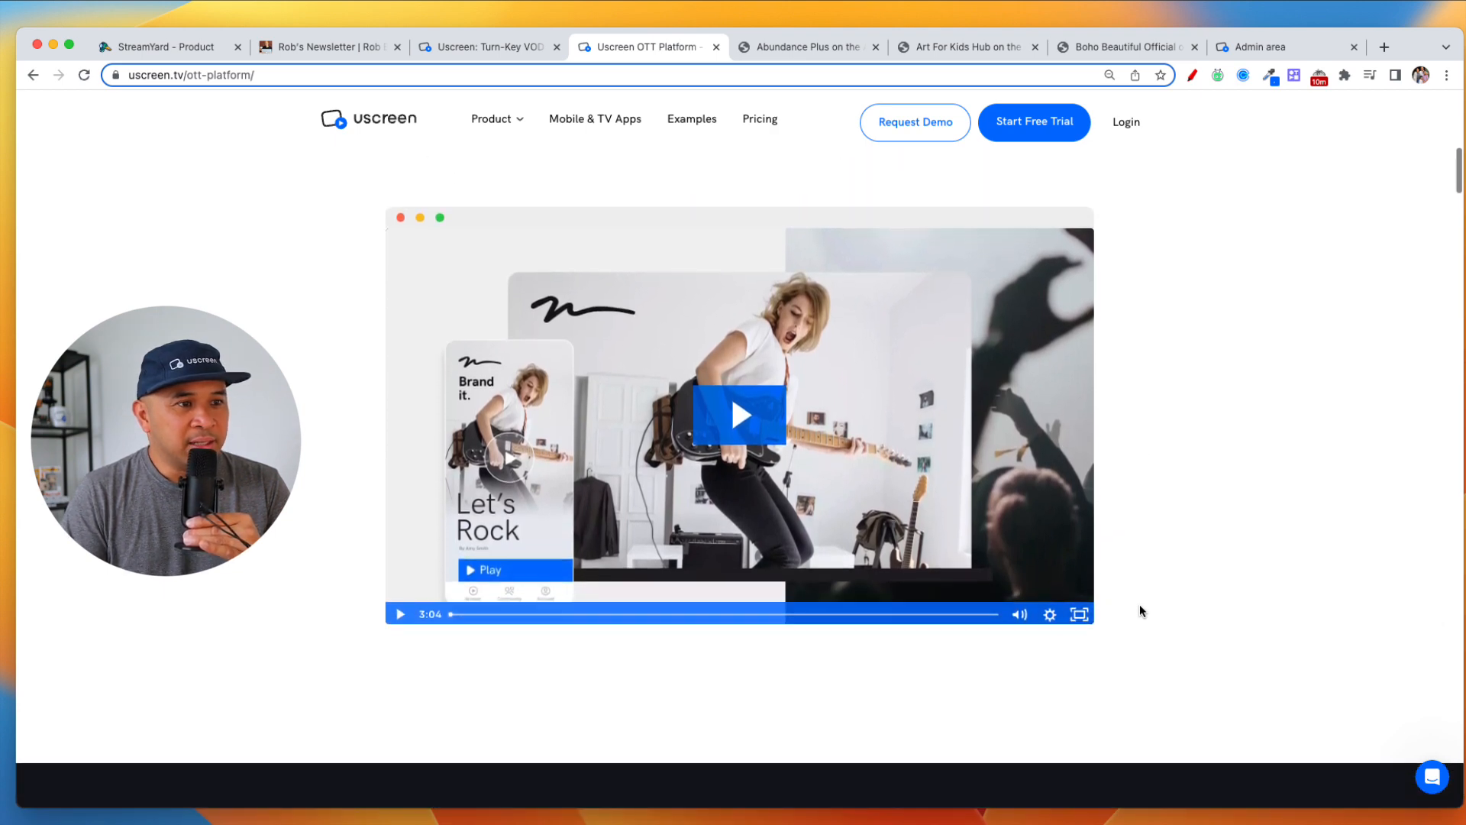
scroll("down", 3)
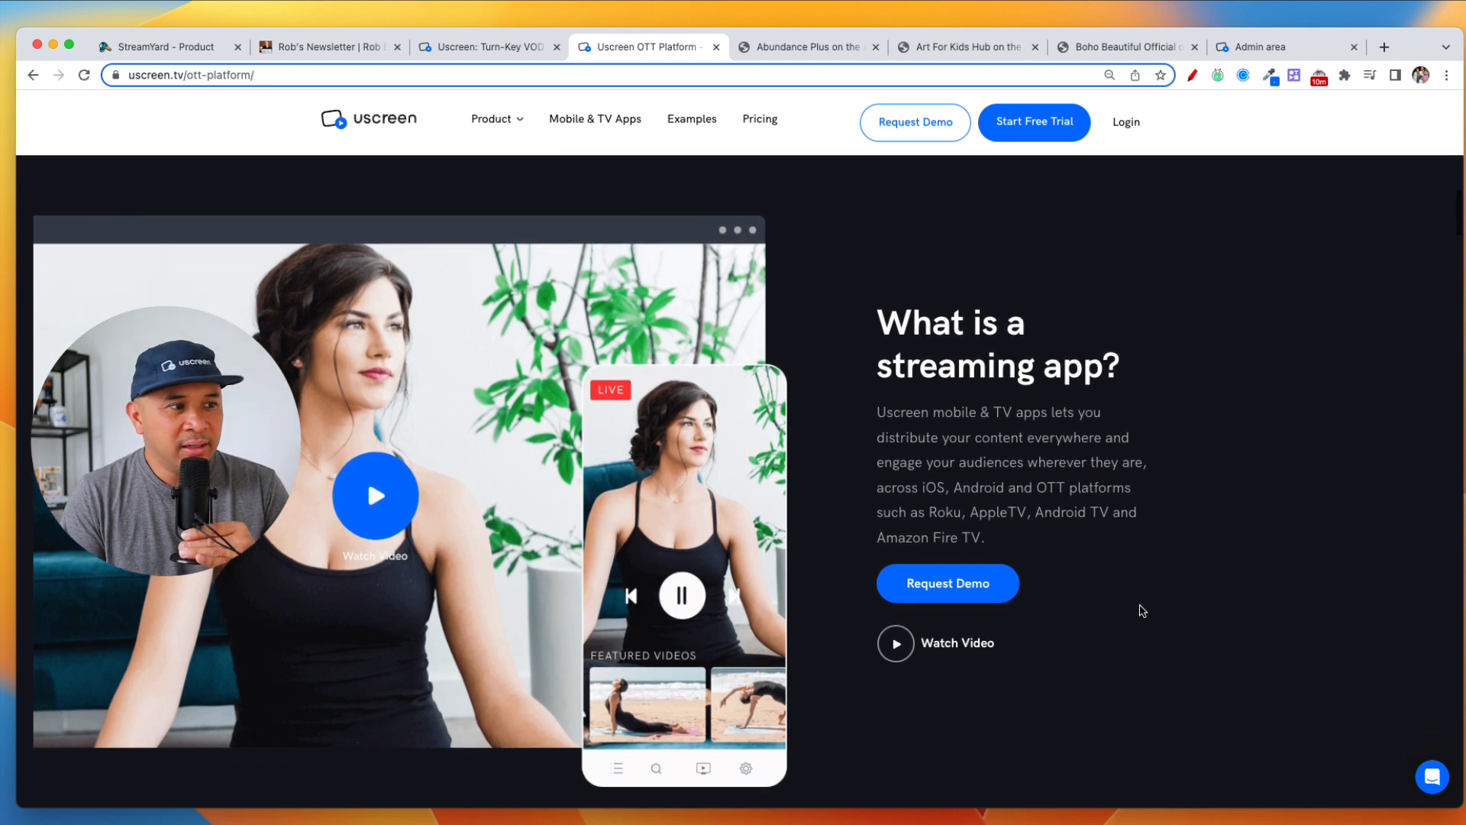
scroll("down", 3)
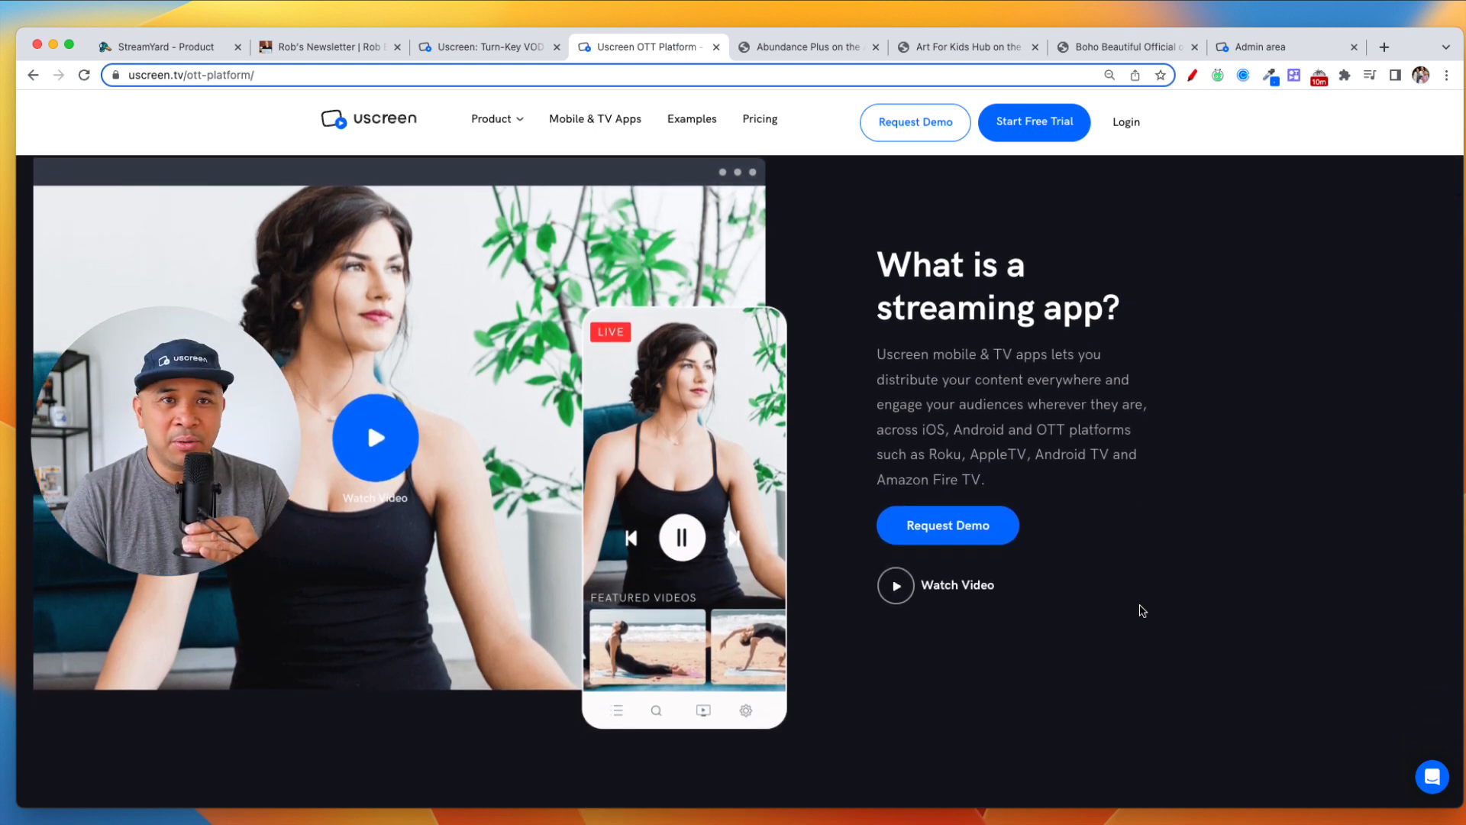
scroll("down", 3)
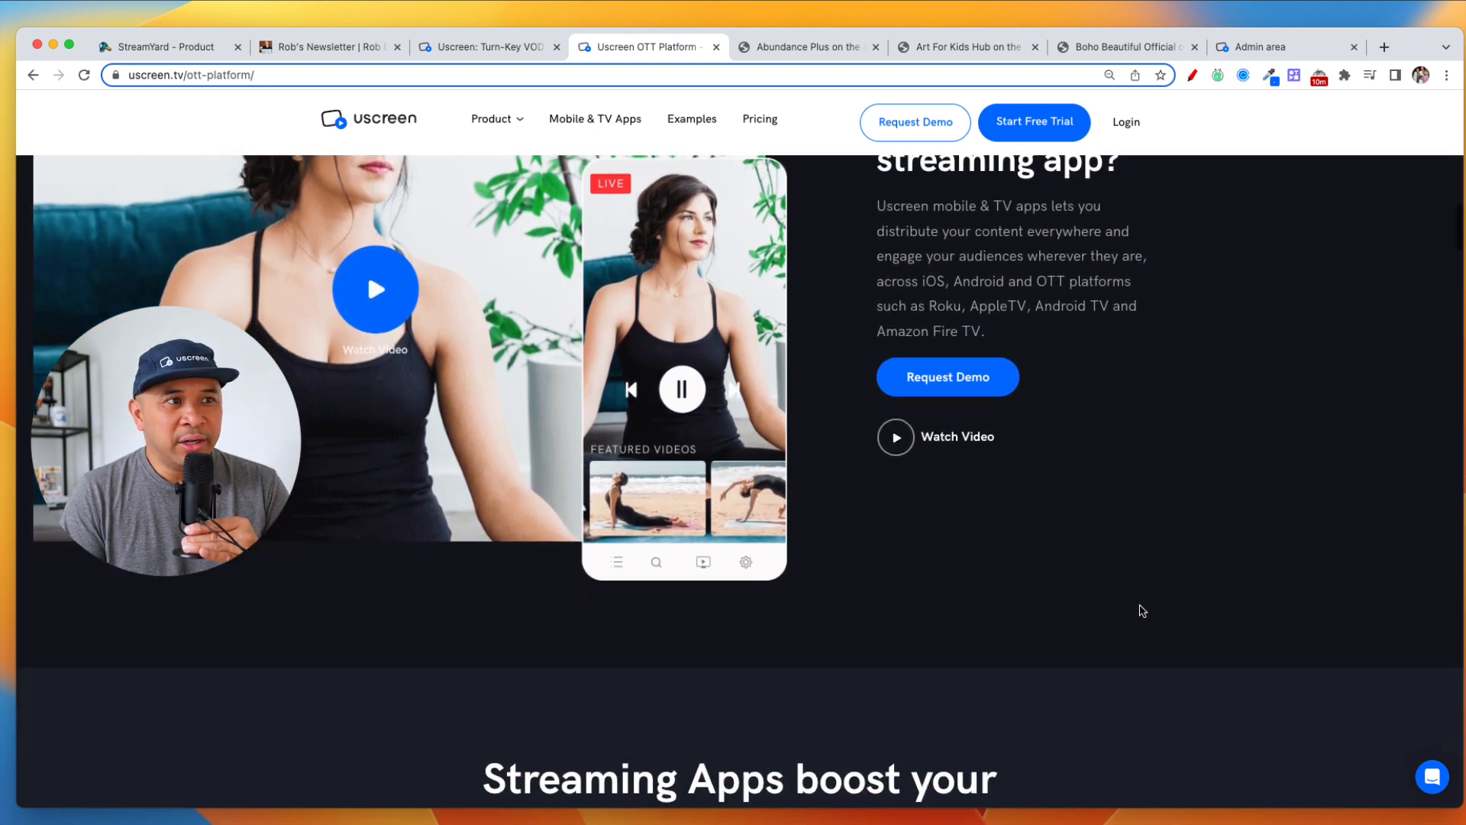
scroll("down", 3)
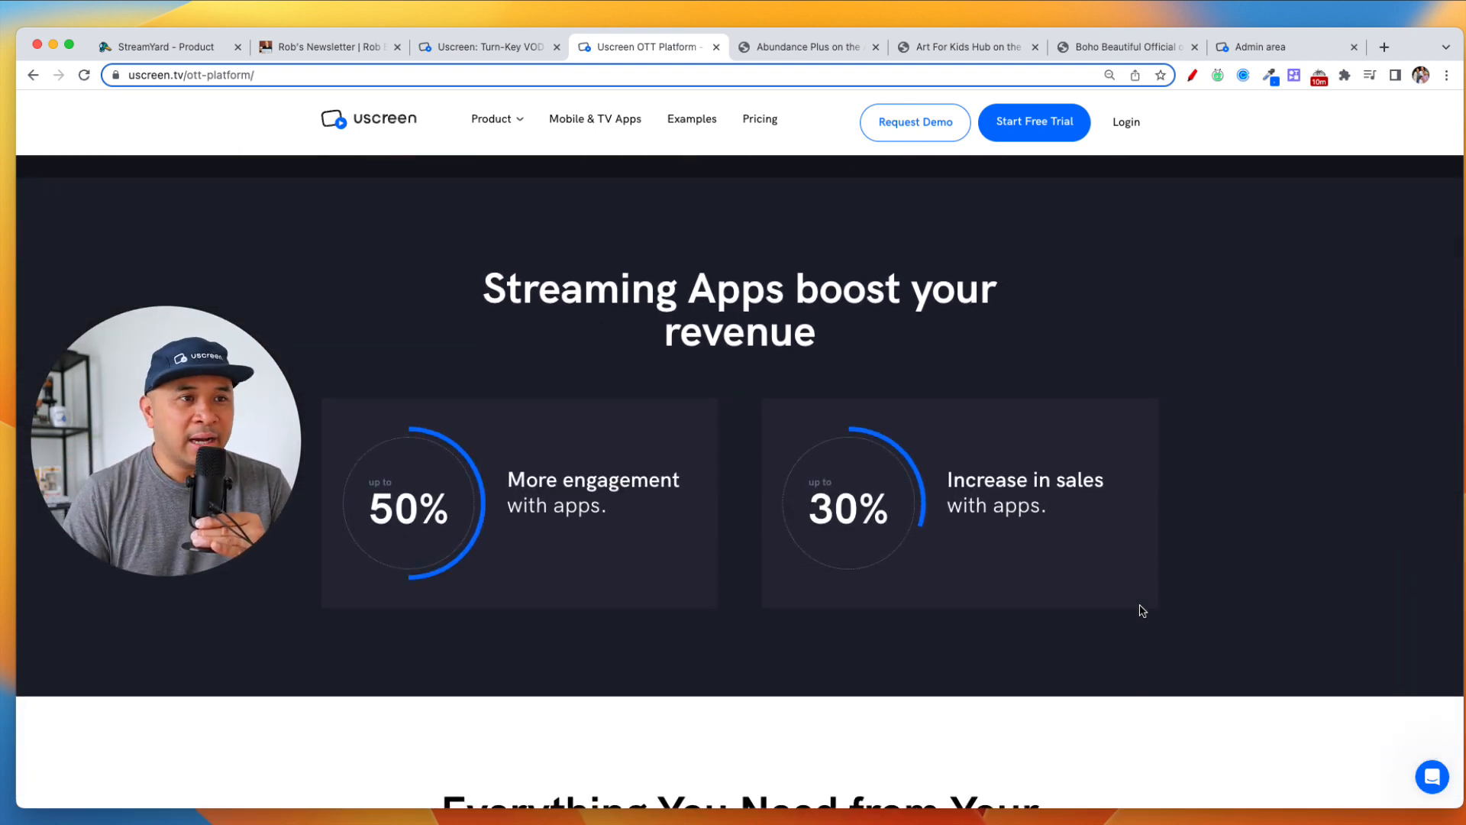
scroll("down", 3)
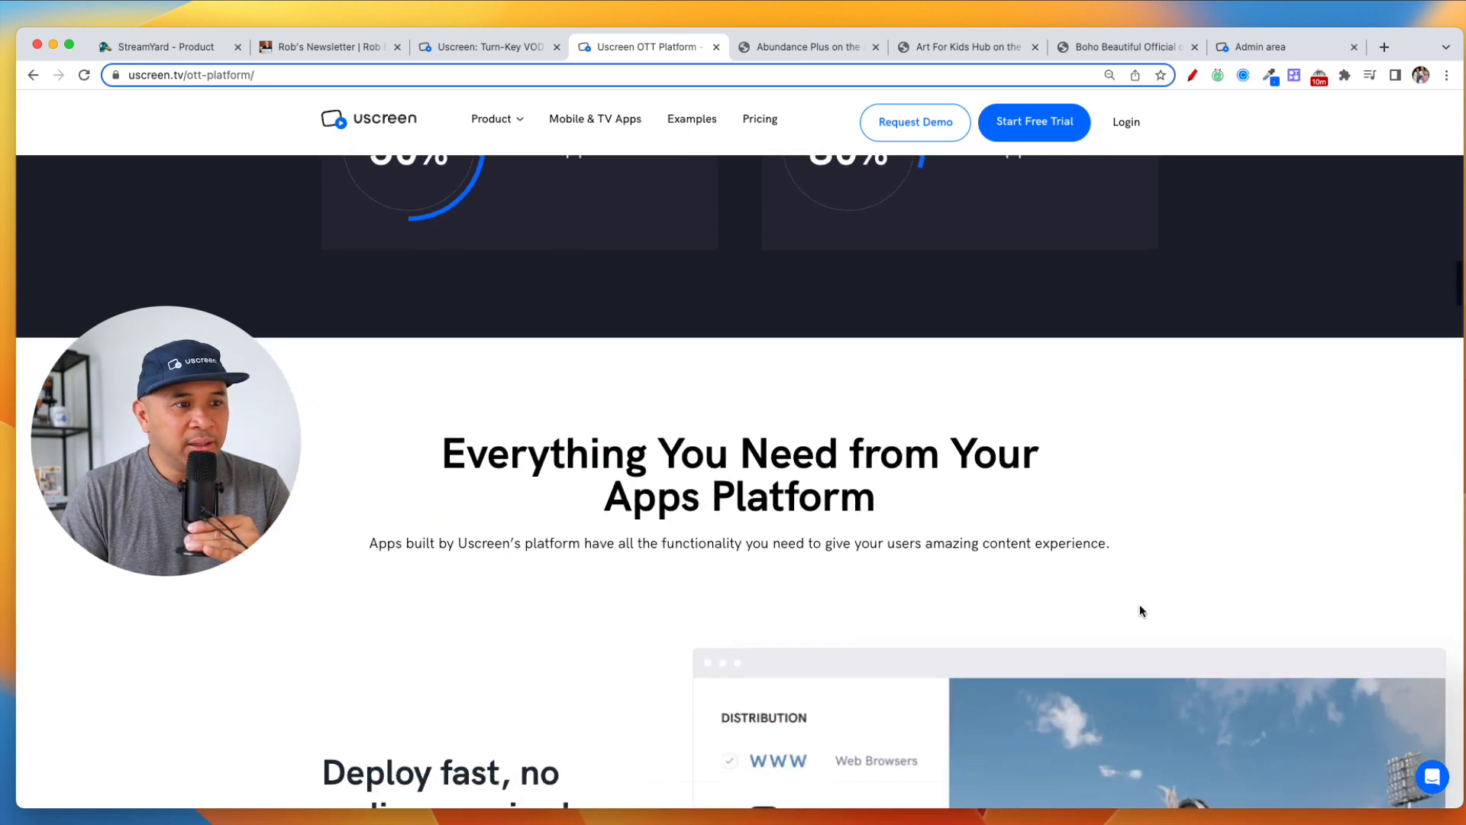
scroll("down", 3)
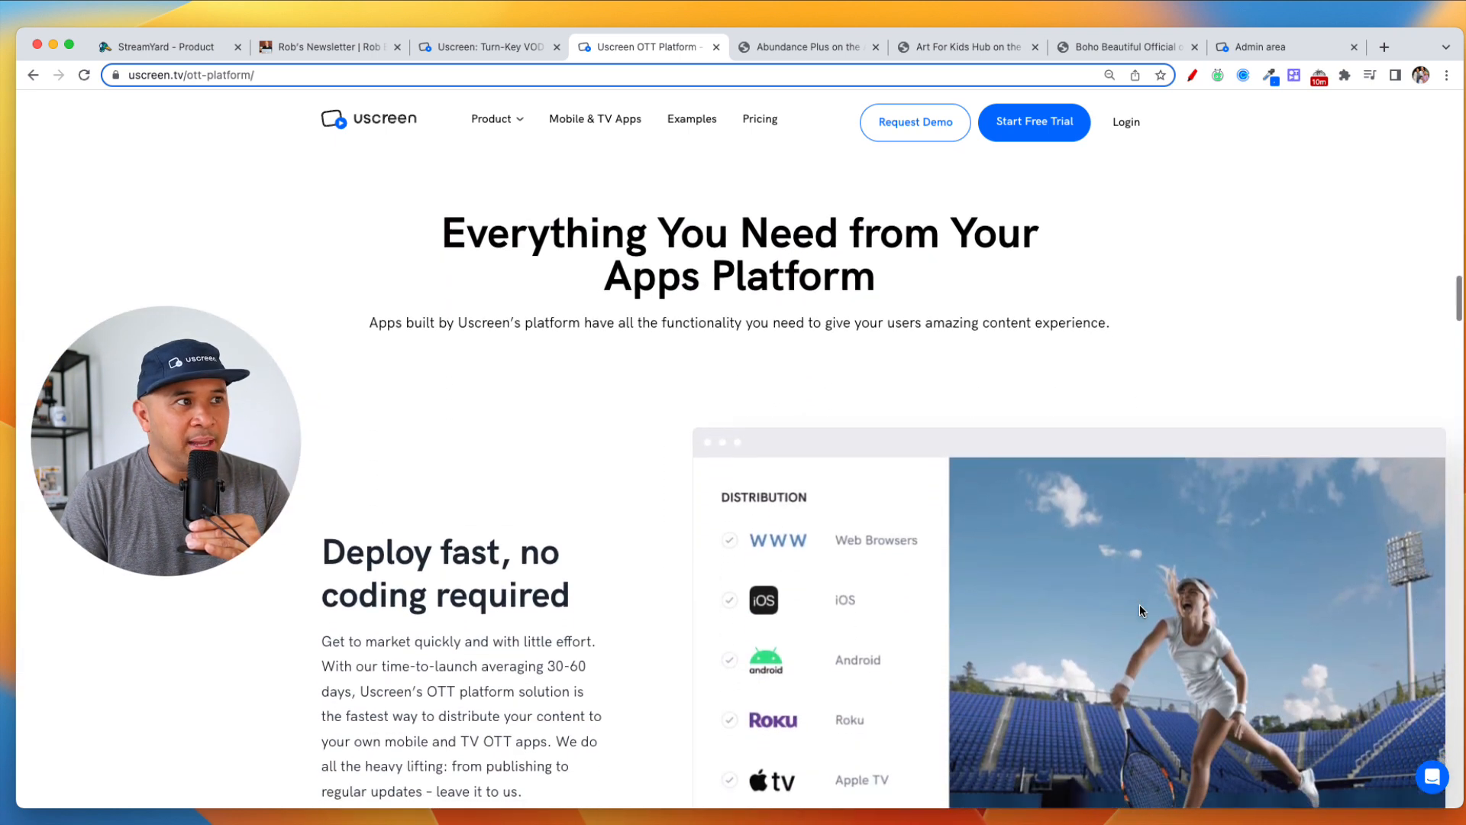
scroll("down", 3)
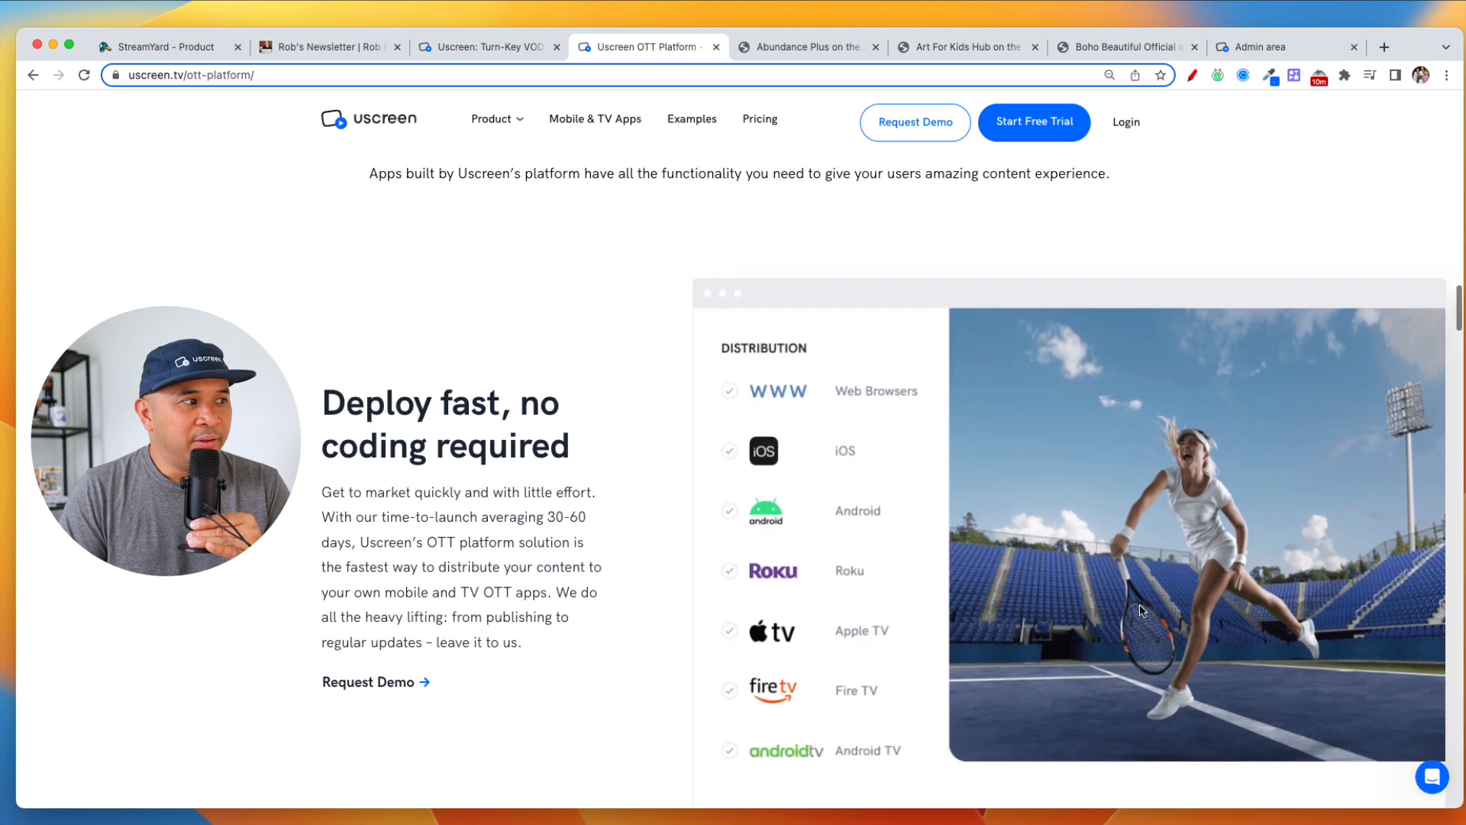
scroll("down", 3)
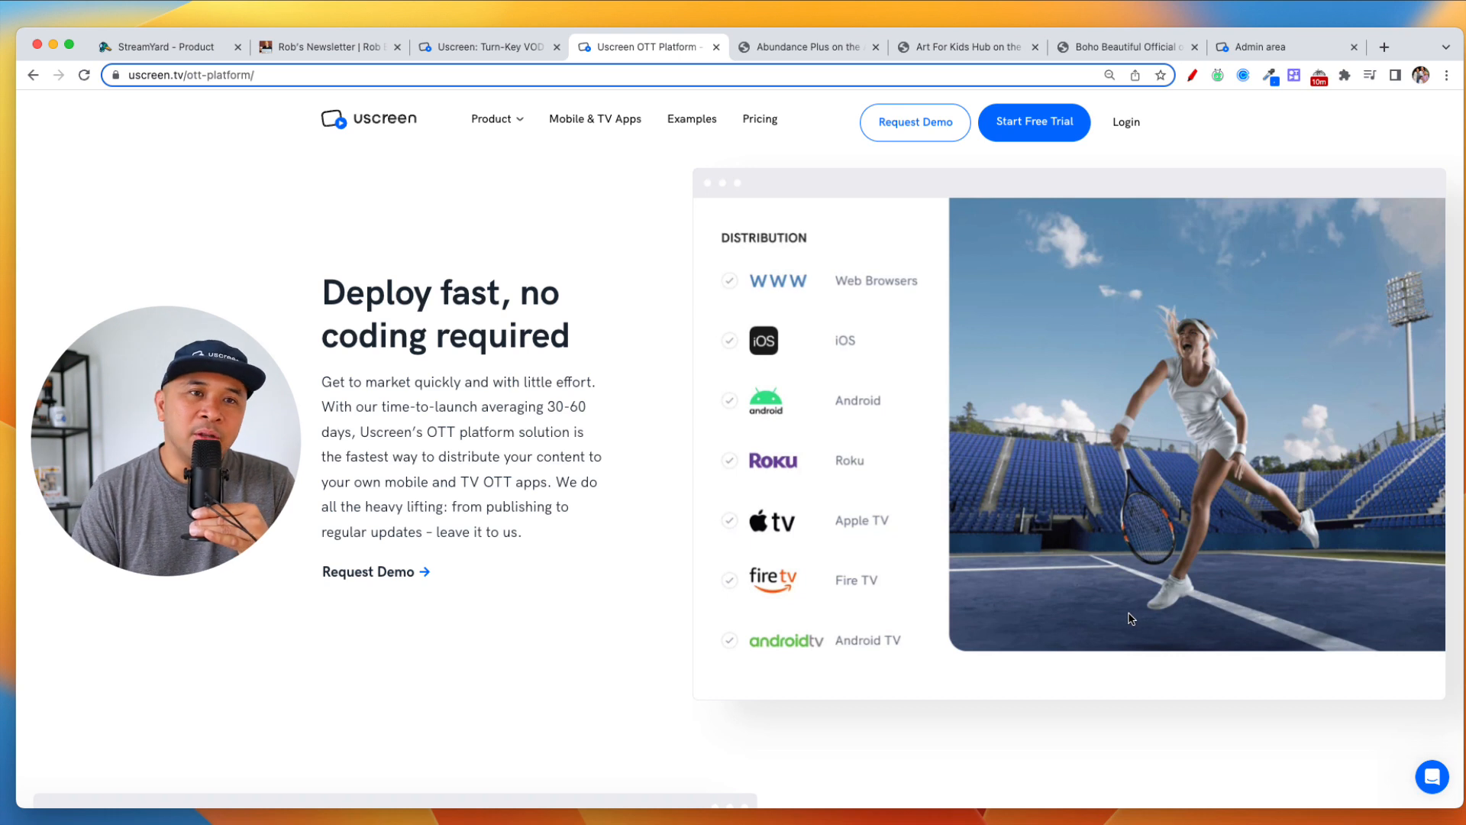
mouse_move(1126, 624)
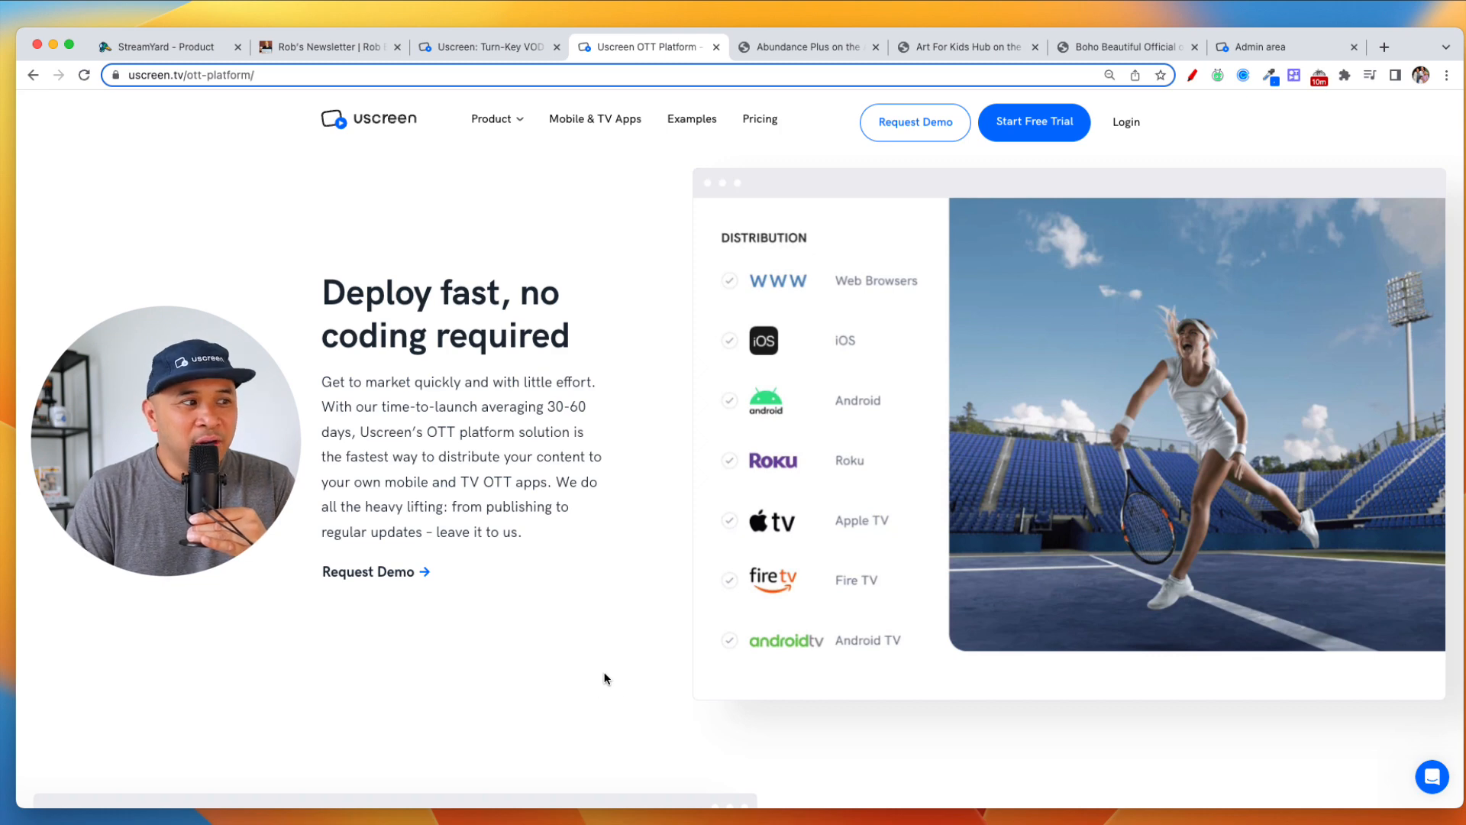
Scroll through Branding freedom, Detailed analytics, Centralized CMS and Apple Watch, then open Abundance Plus
scroll("down", 3)
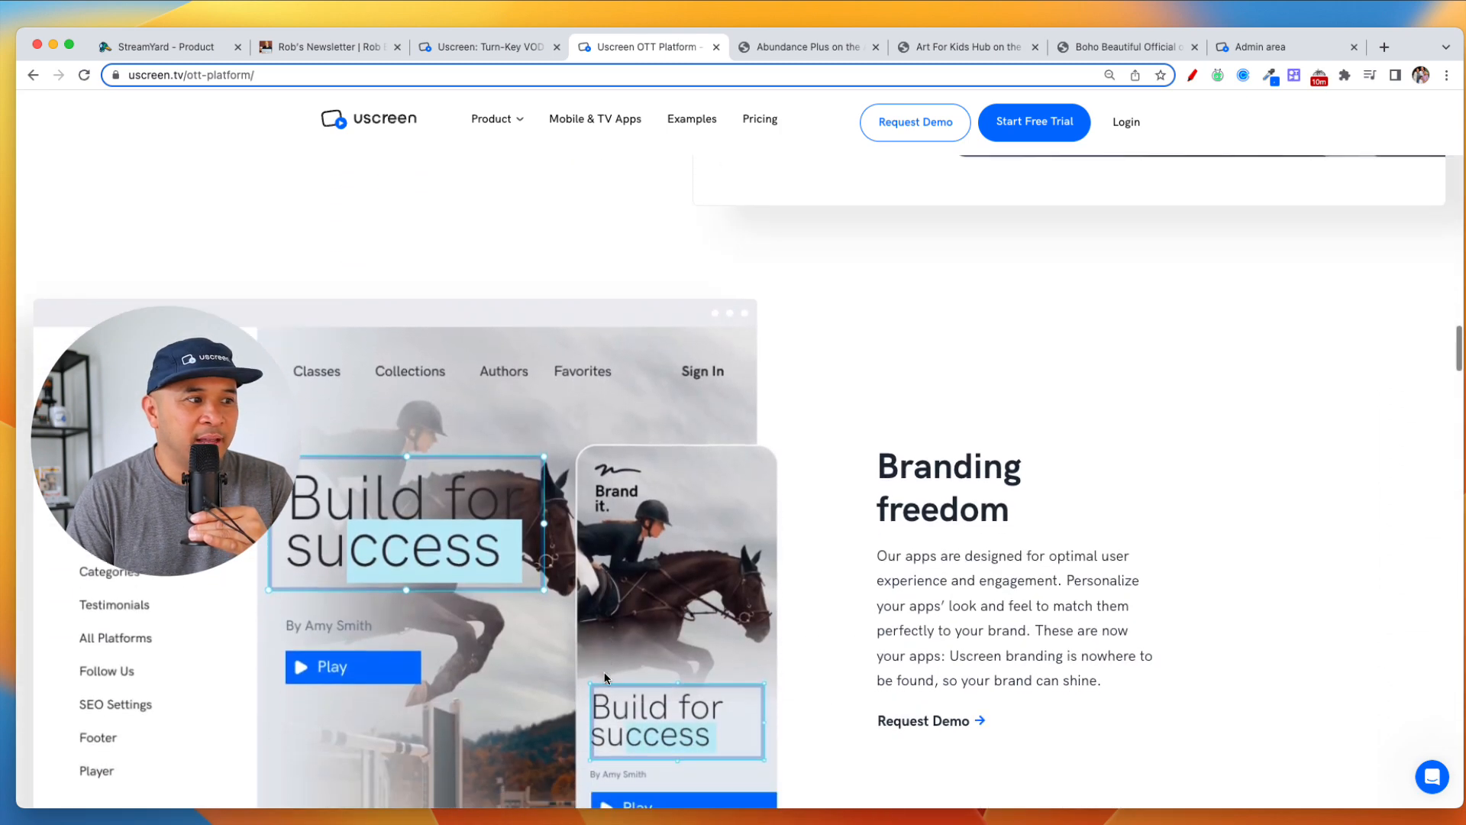
scroll("down", 3)
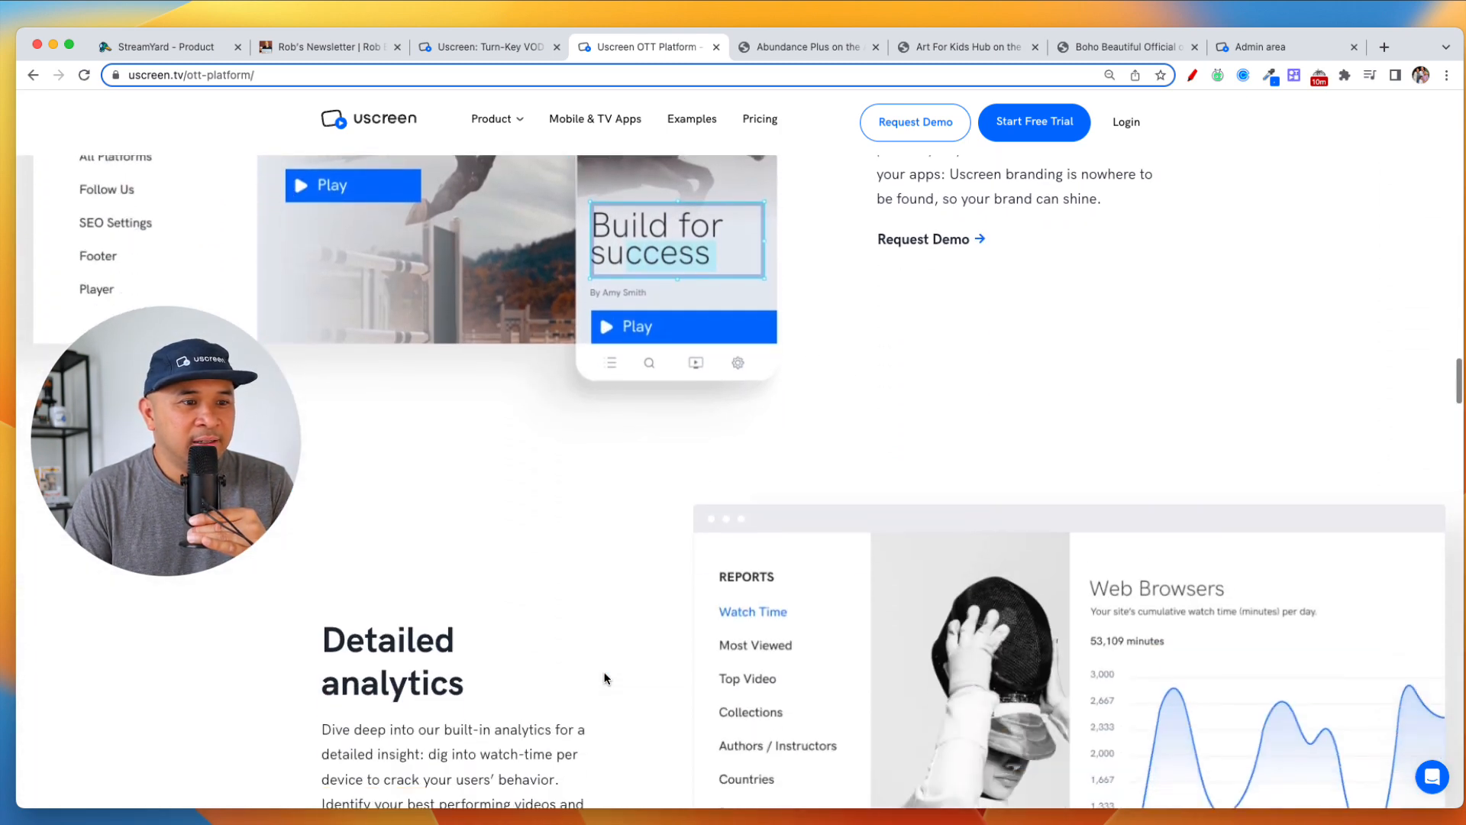
scroll("down", 3)
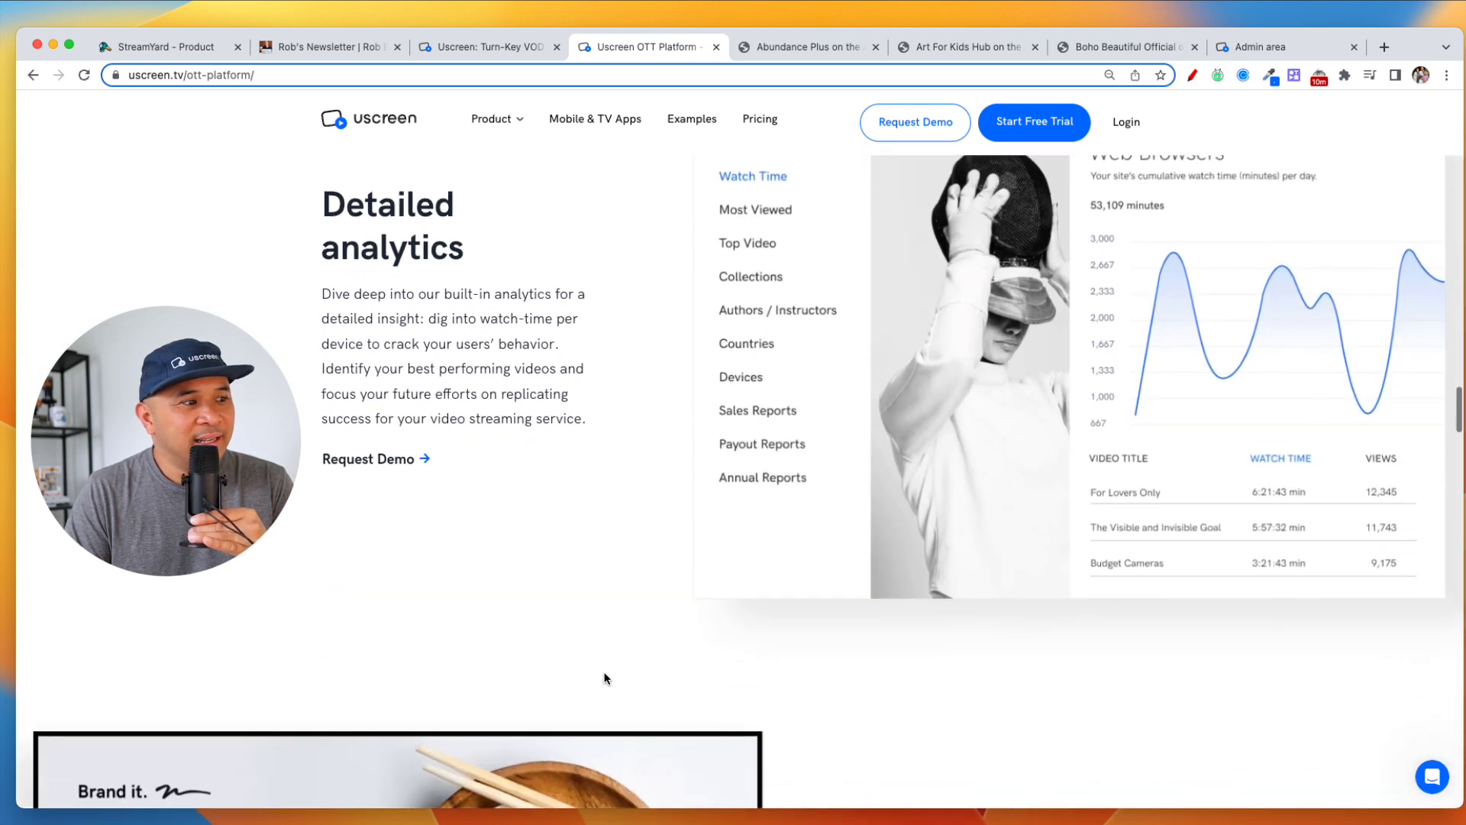
scroll("down", 3)
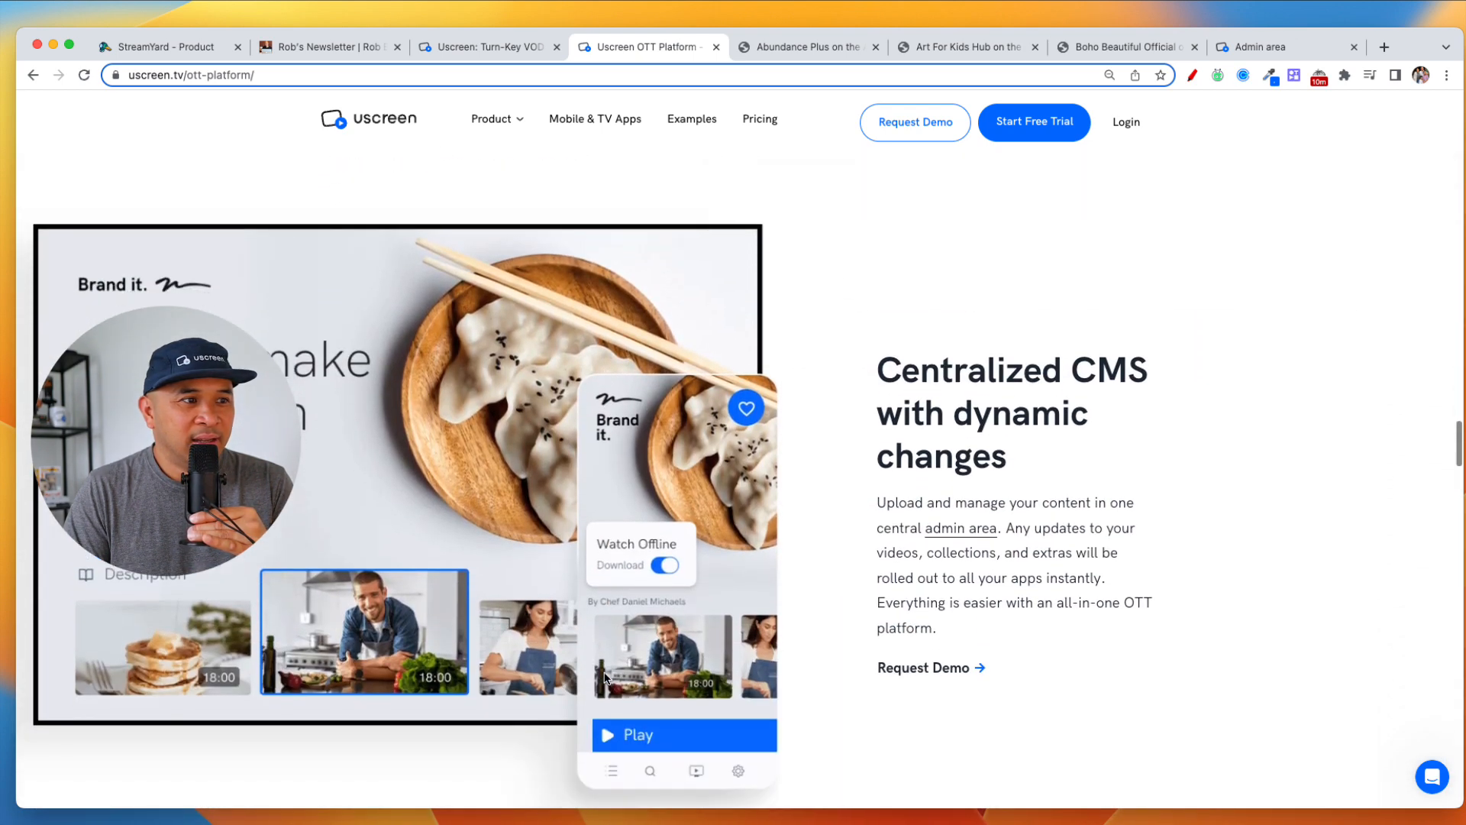
scroll("down", 3)
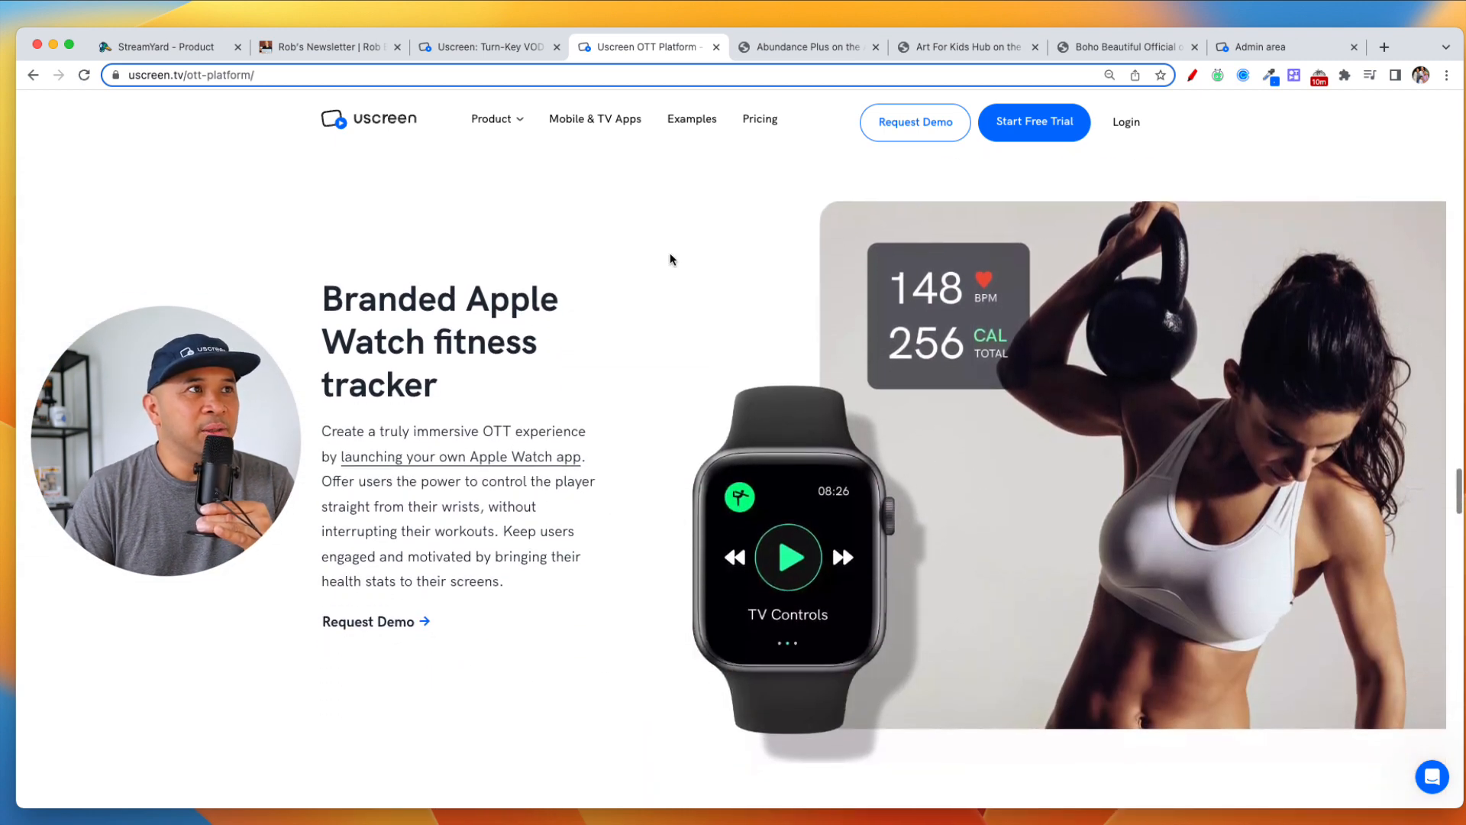
left_click(807, 47)
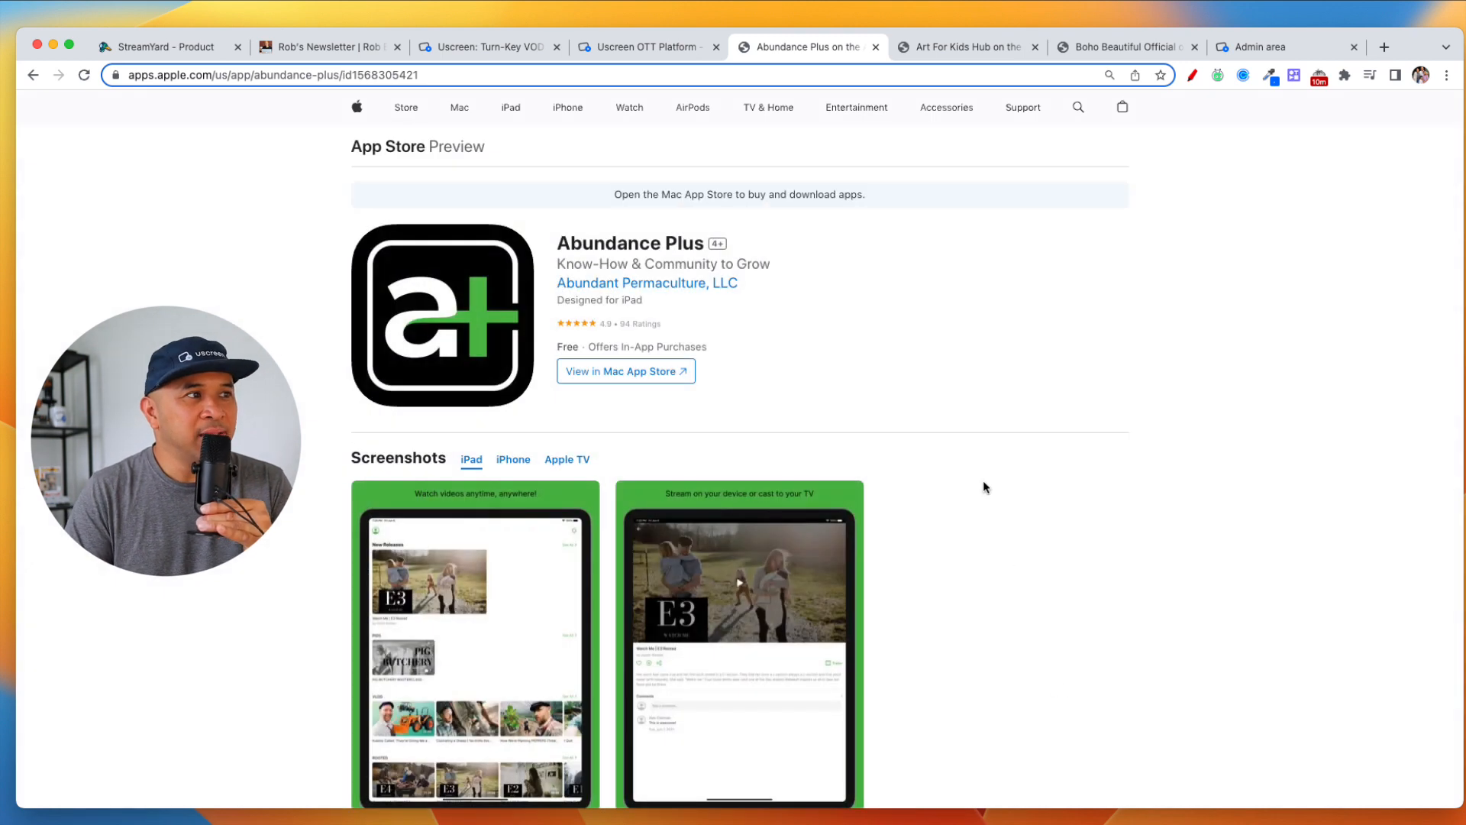
Switch Abundance Plus screenshots between iPhone and Apple TV, then open the Art For Kids Hub listing
scroll("down", 3)
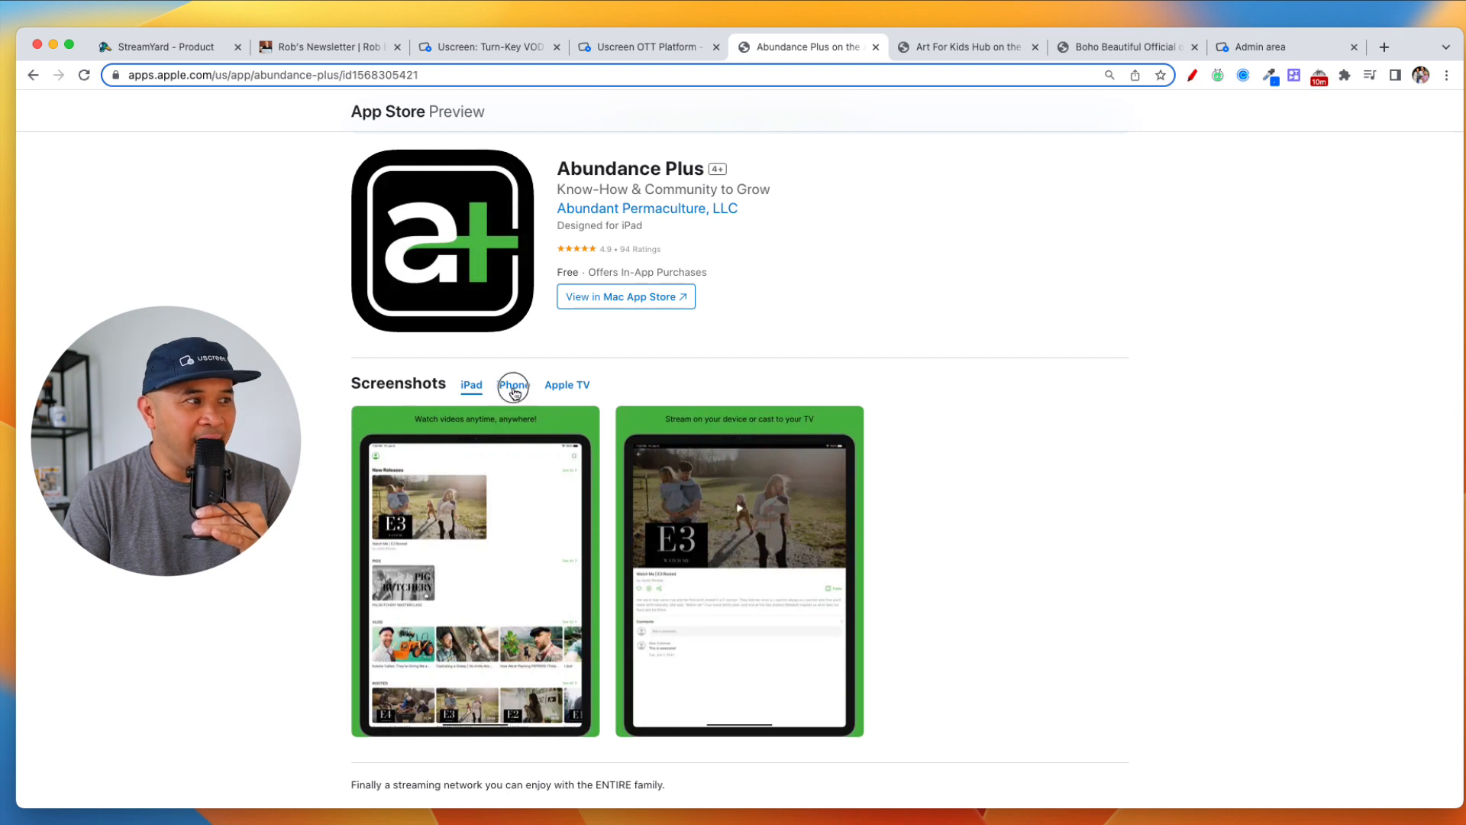
left_click(513, 386)
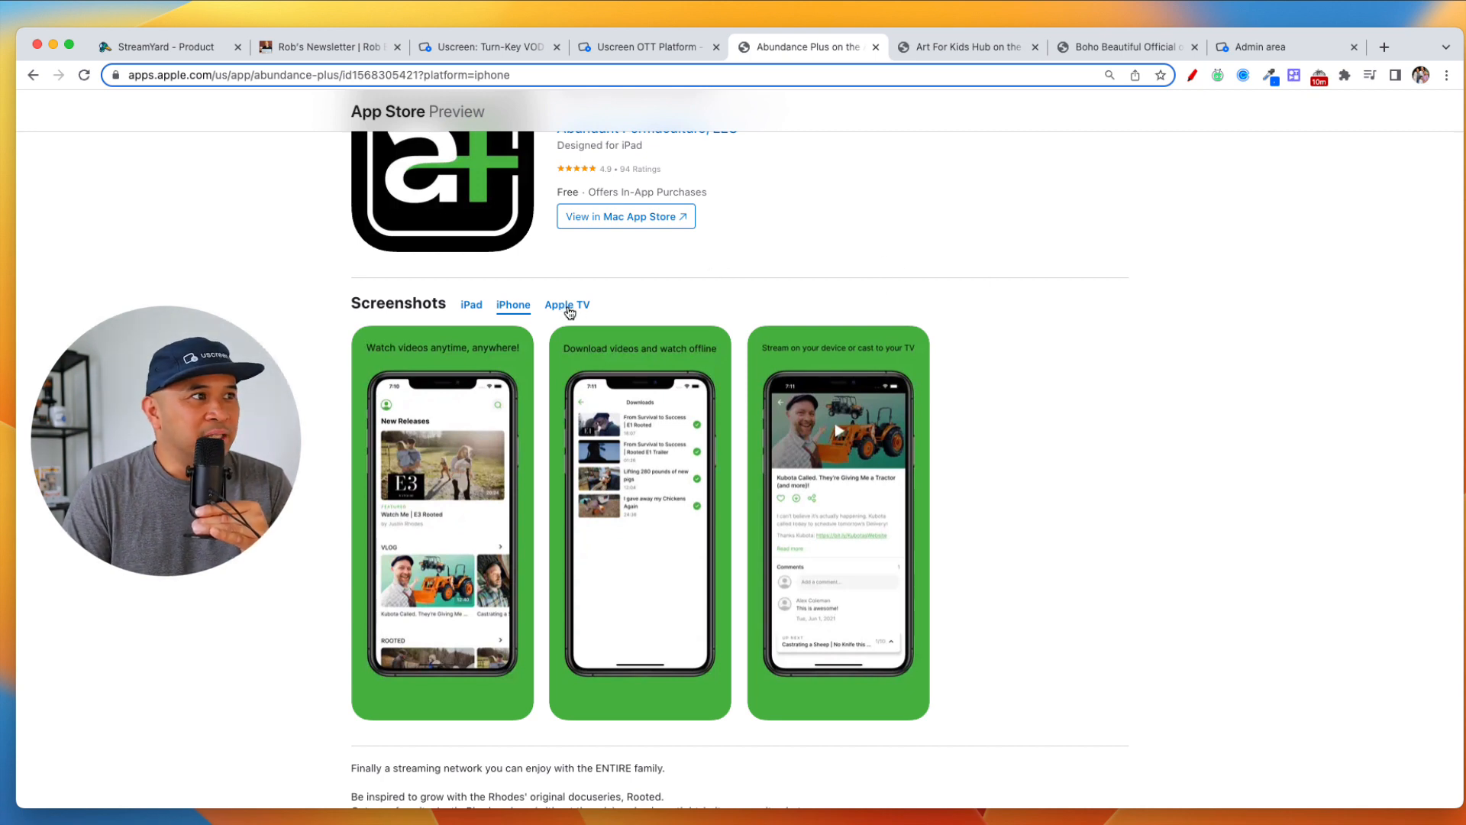
left_click(567, 304)
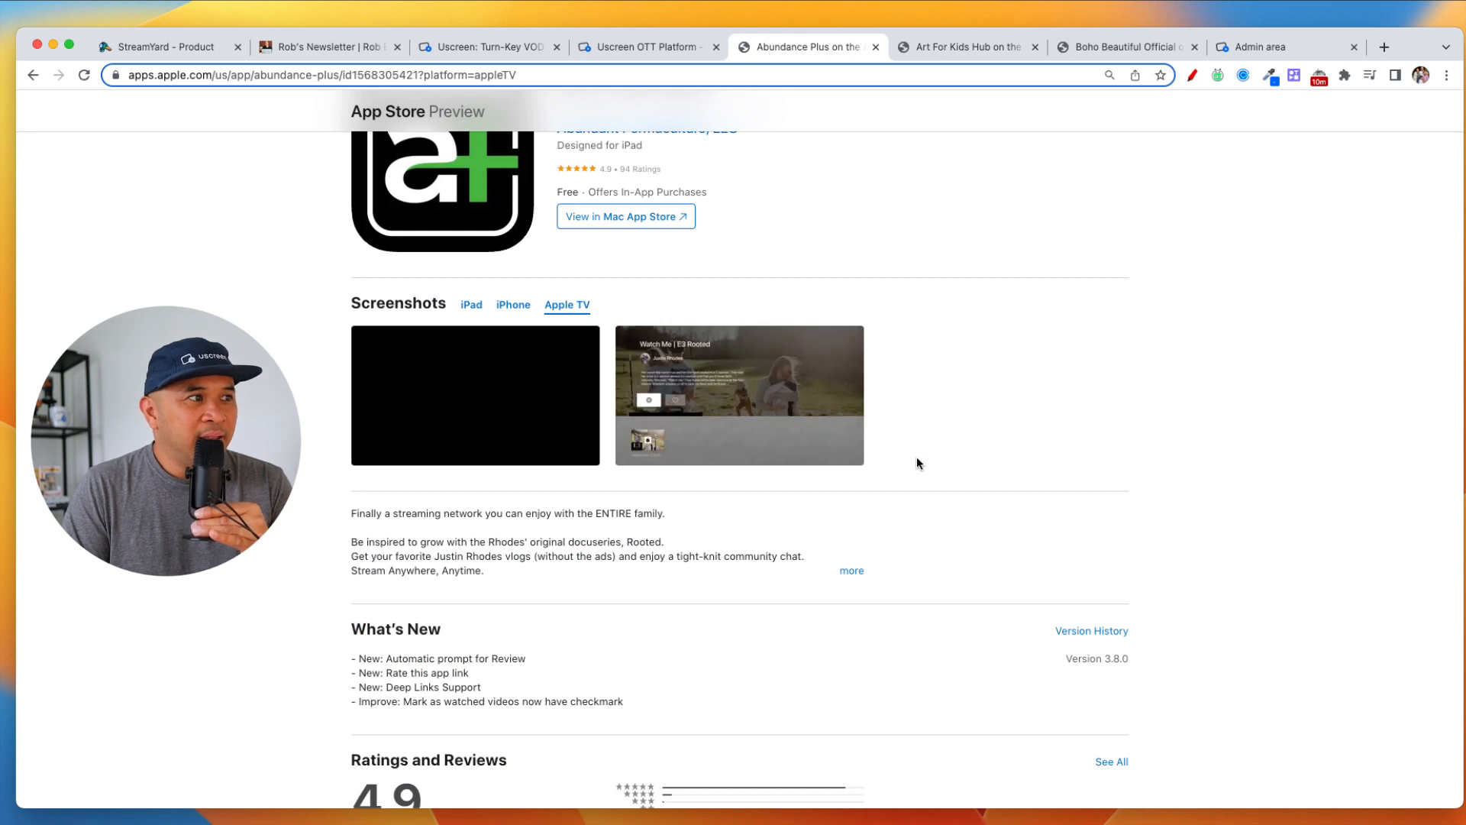
left_click(513, 304)
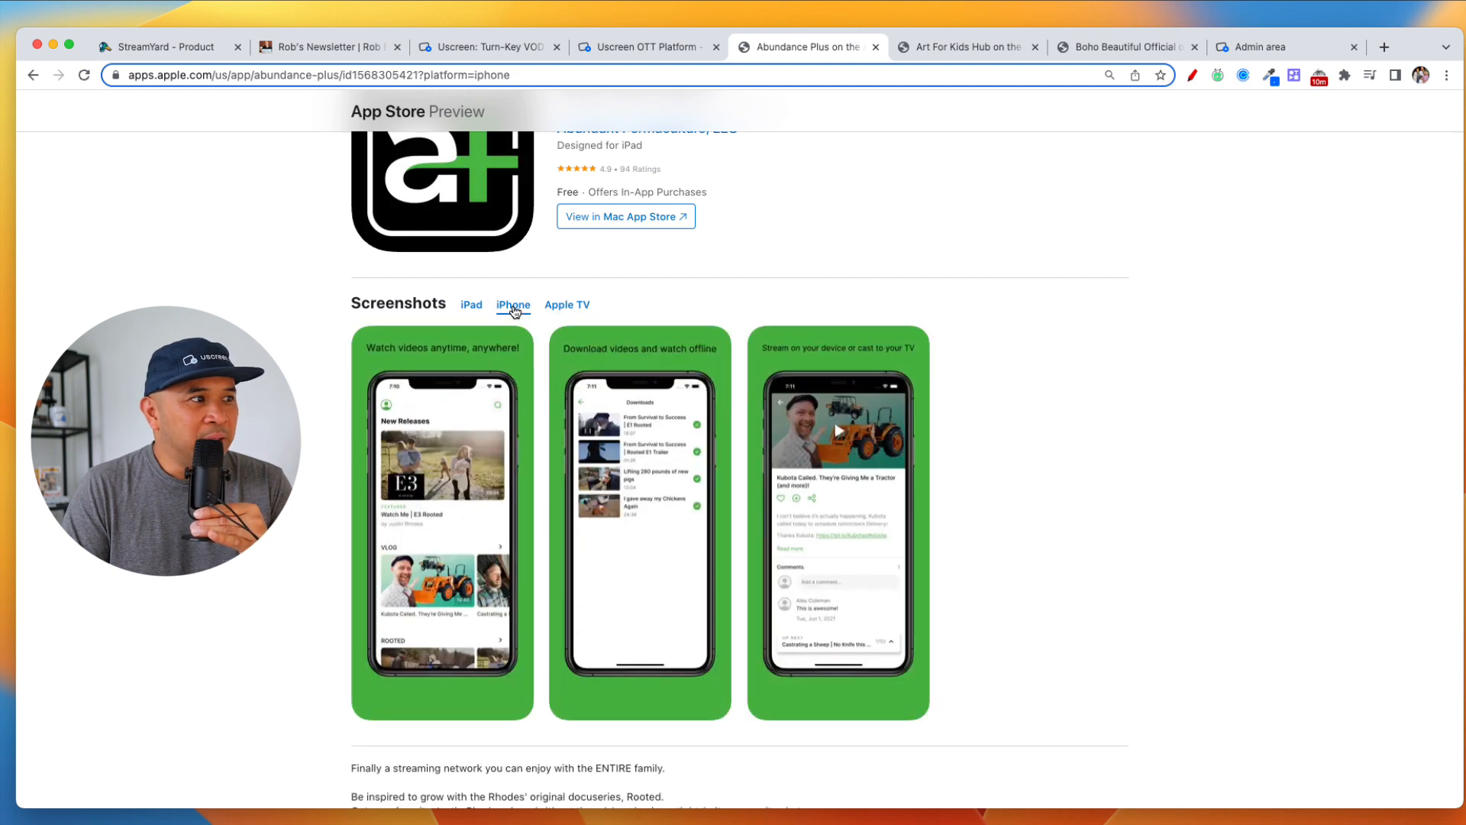
left_click(566, 304)
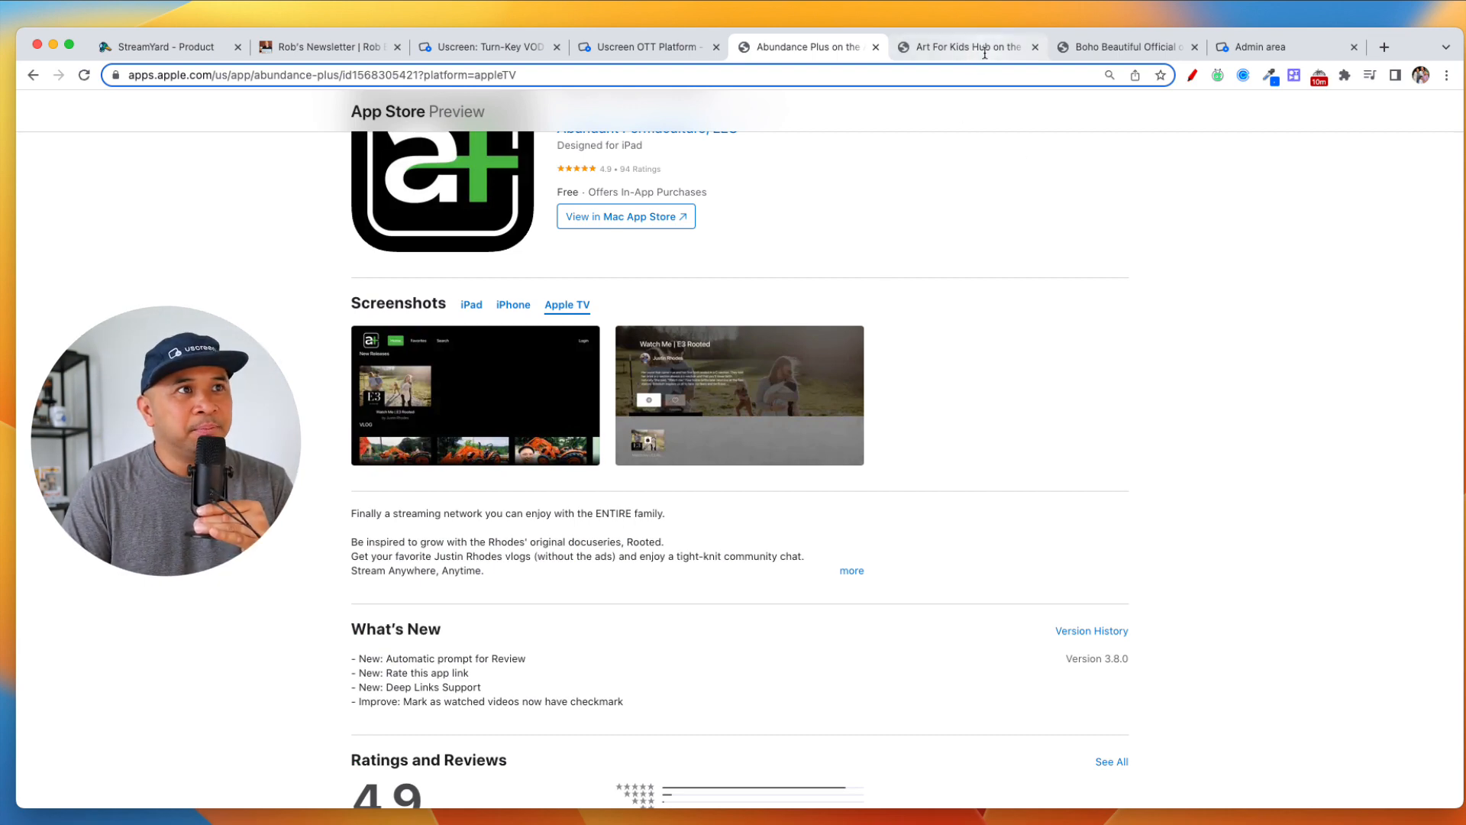
left_click(967, 47)
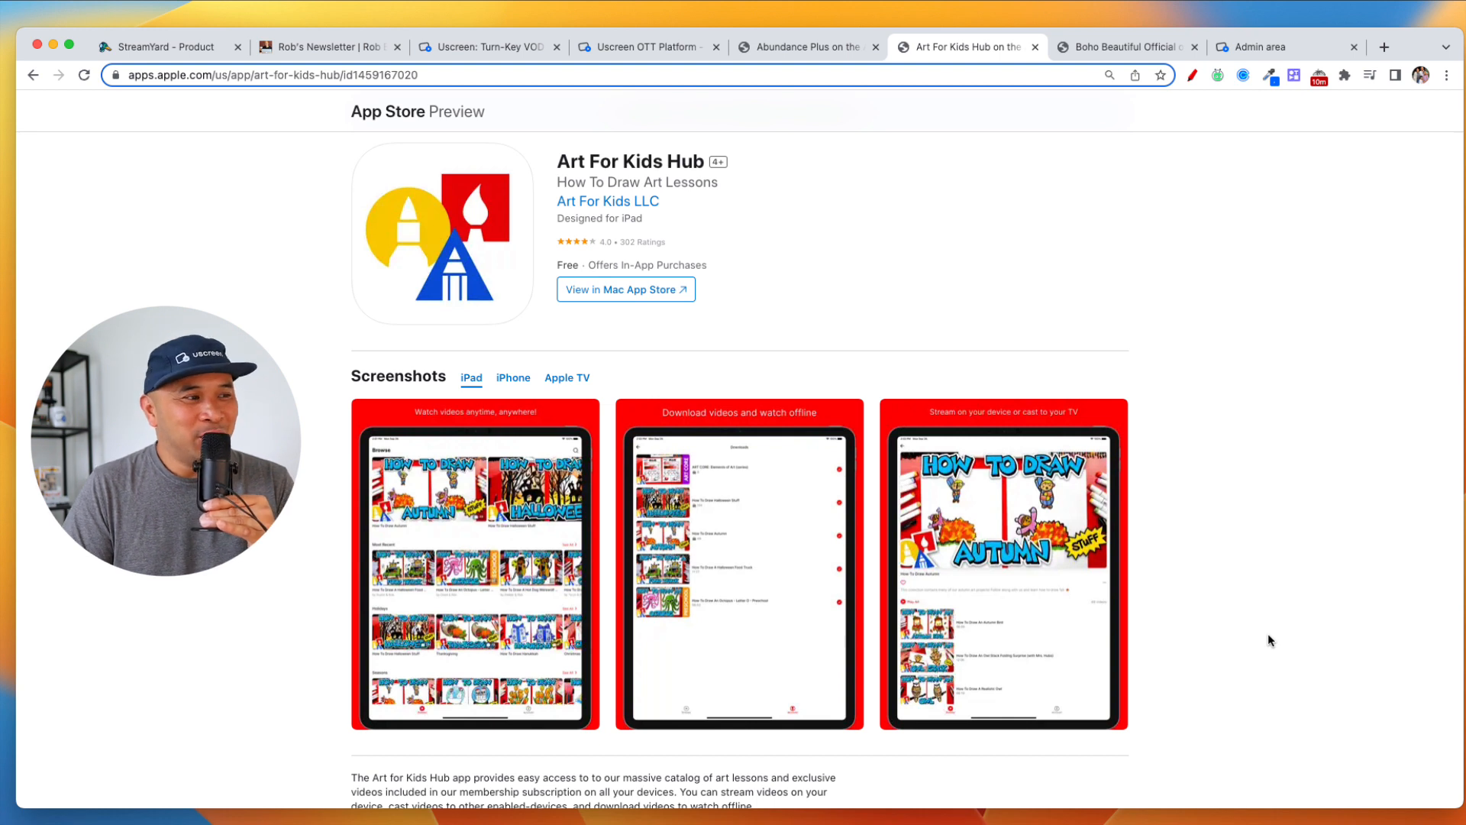
mouse_move(1392, 584)
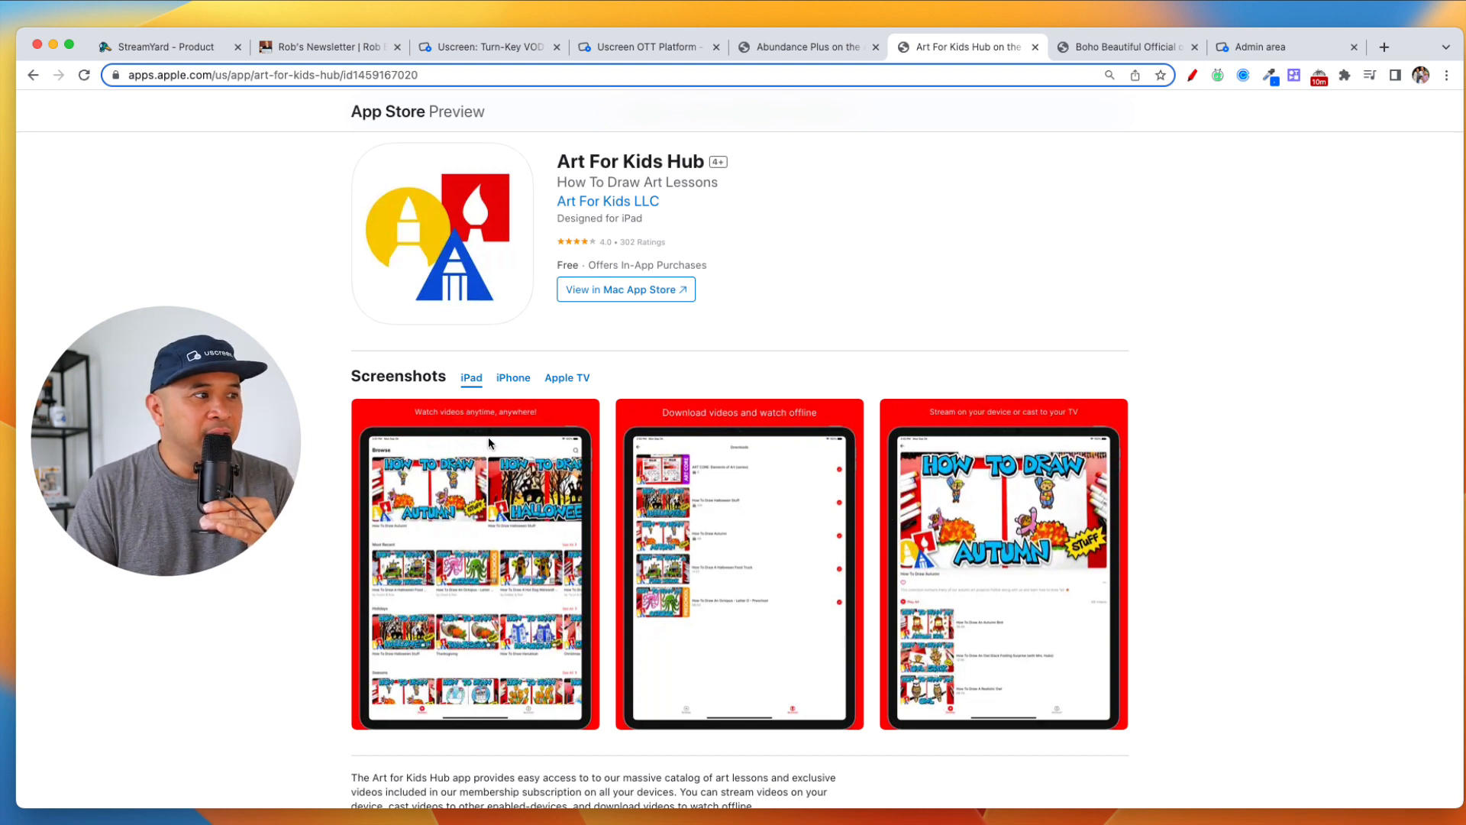
left_click(513, 347)
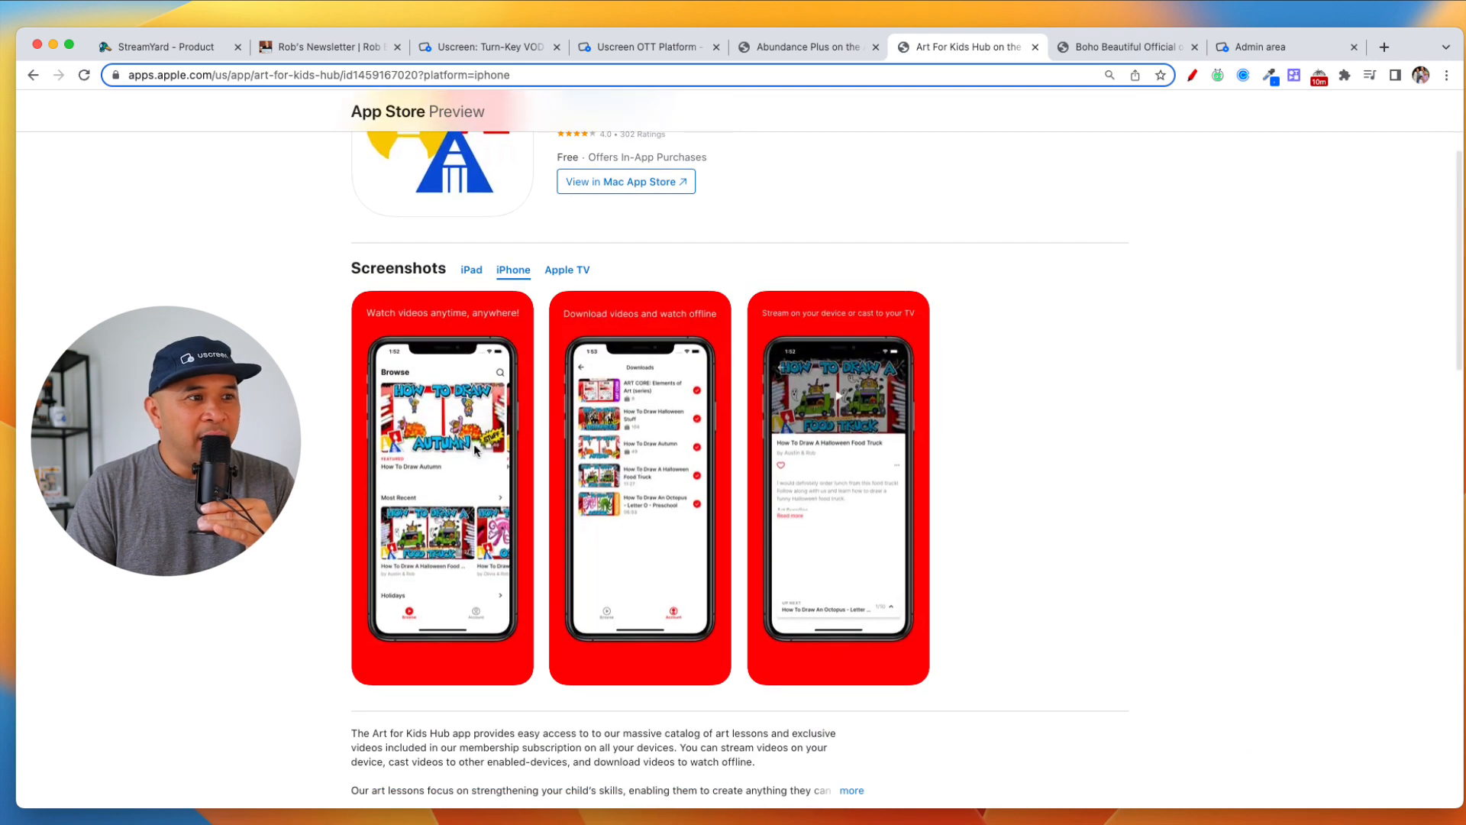
left_click(567, 270)
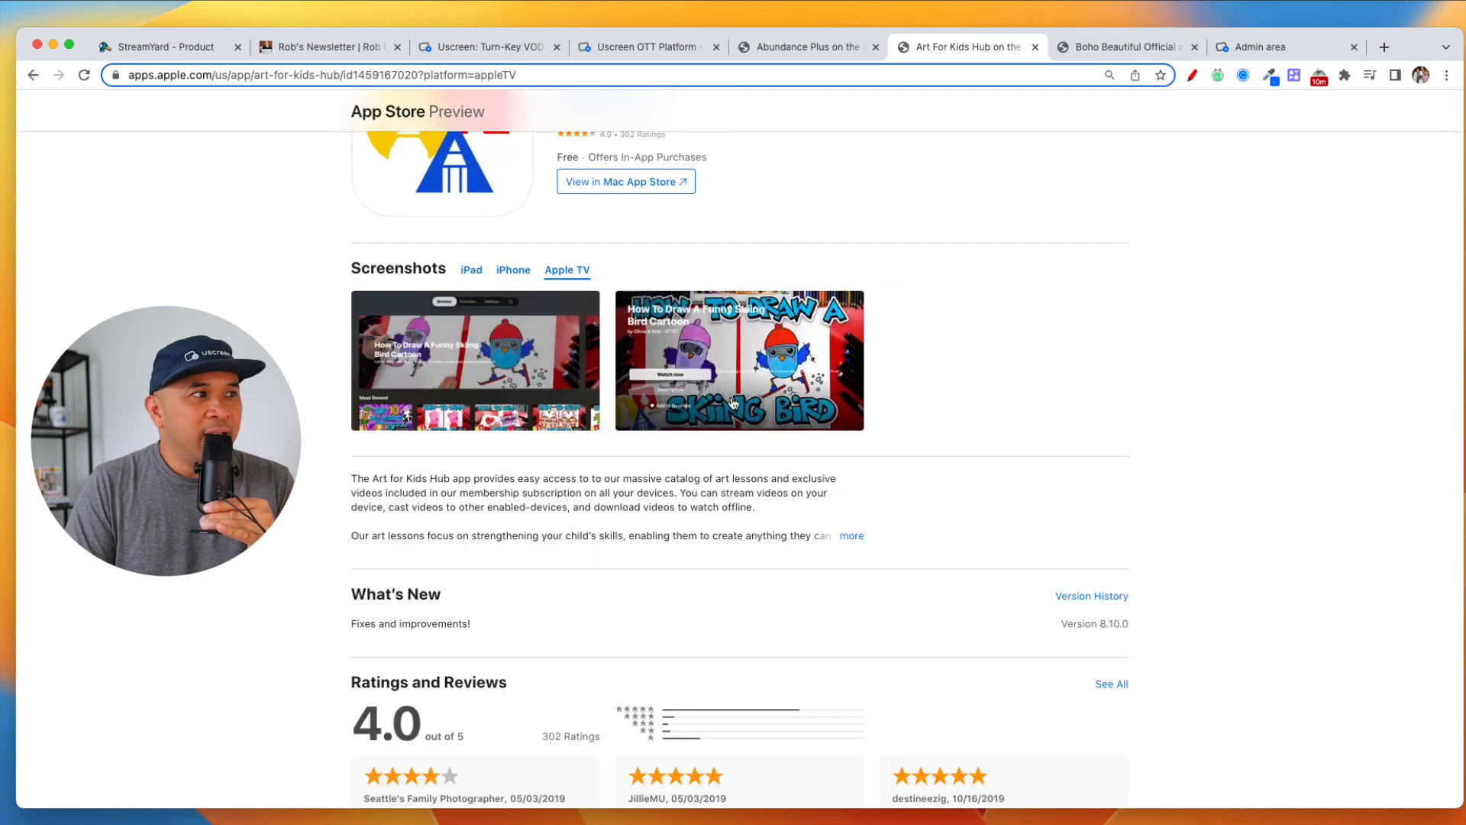
mouse_move(1071, 233)
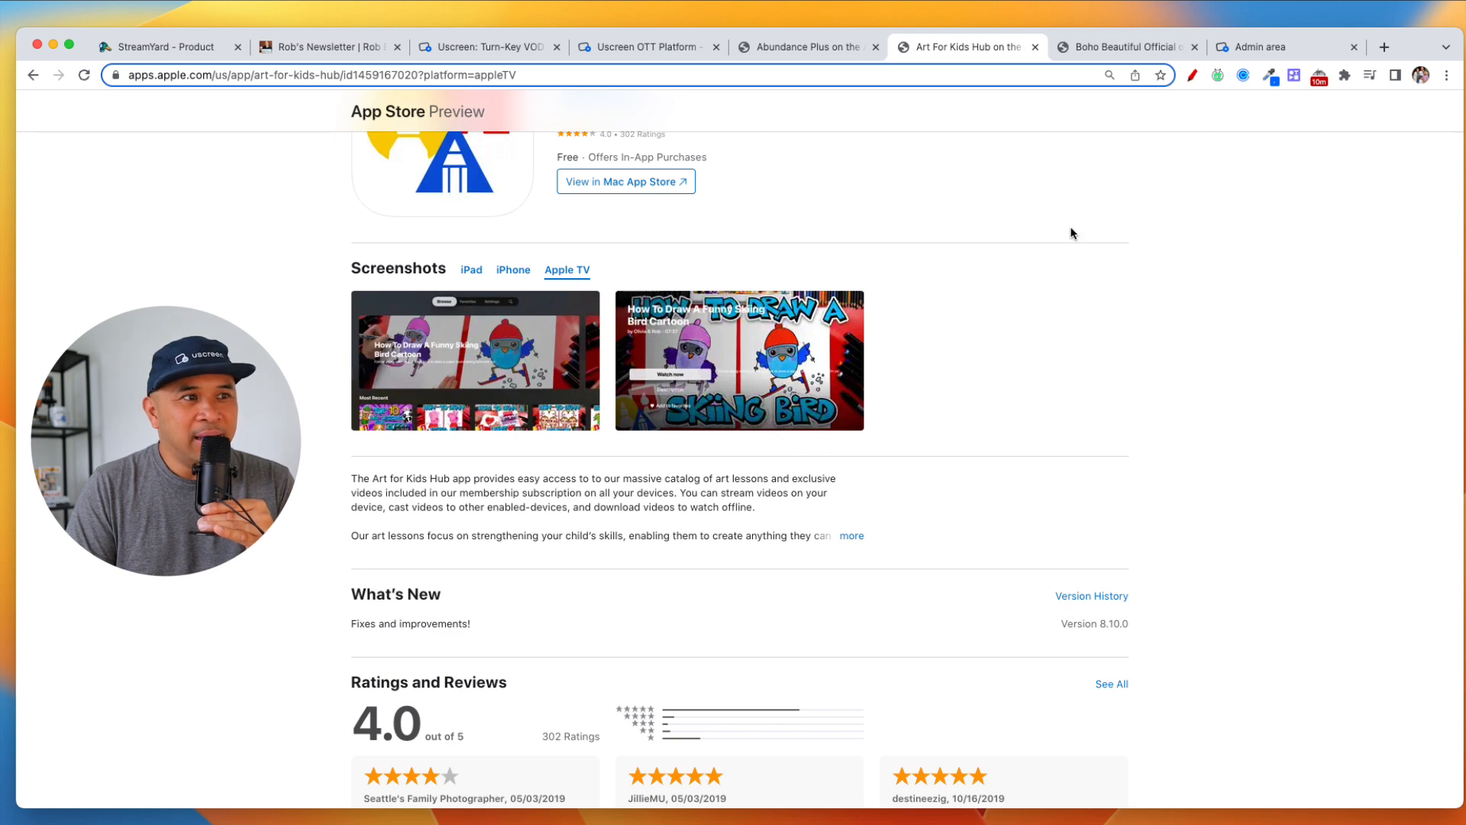
left_click(1128, 47)
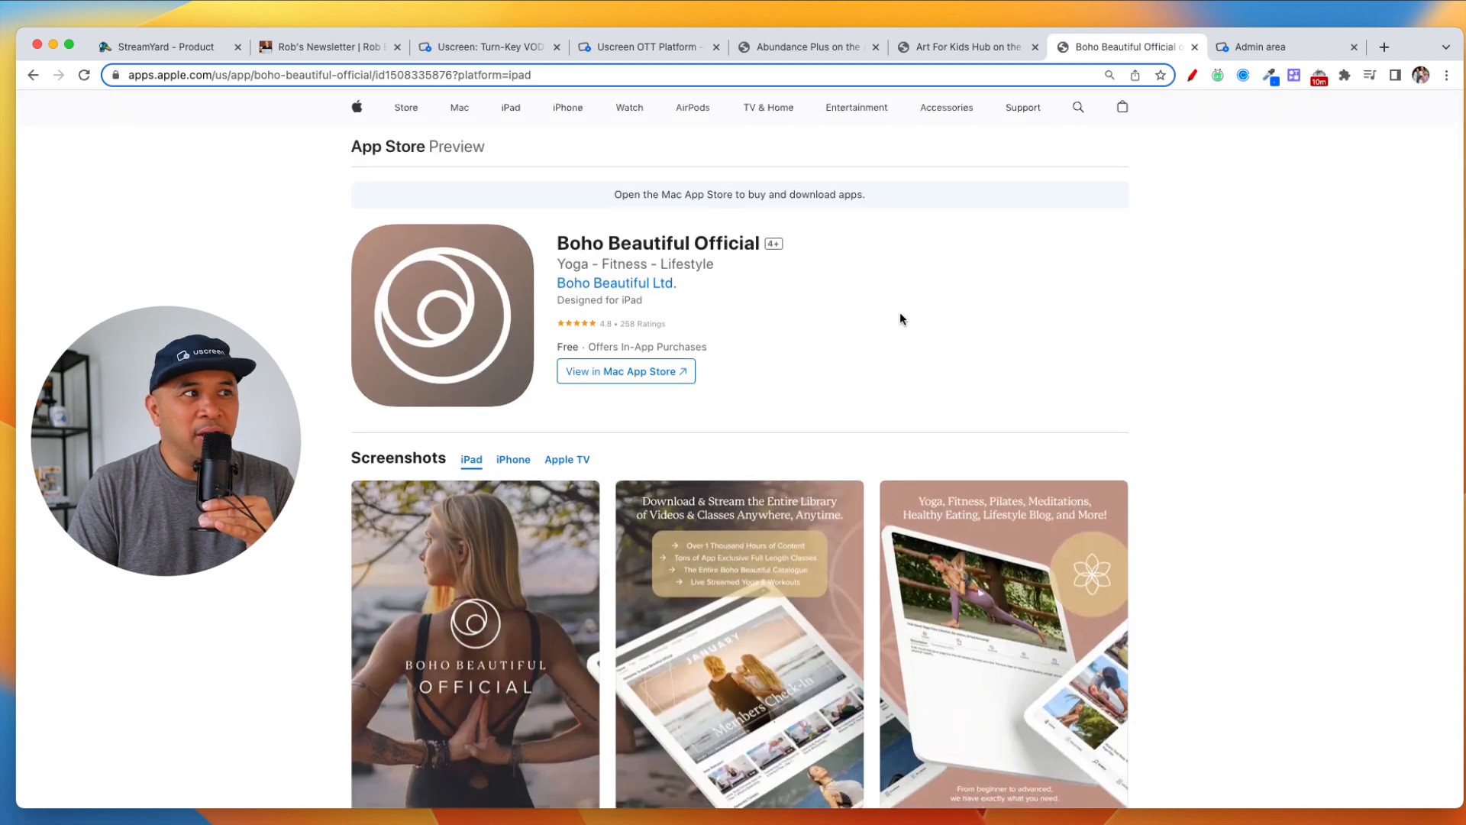
Scroll the Boho Beautiful Official page and view its iPhone and Apple TV screenshots
scroll("down", 3)
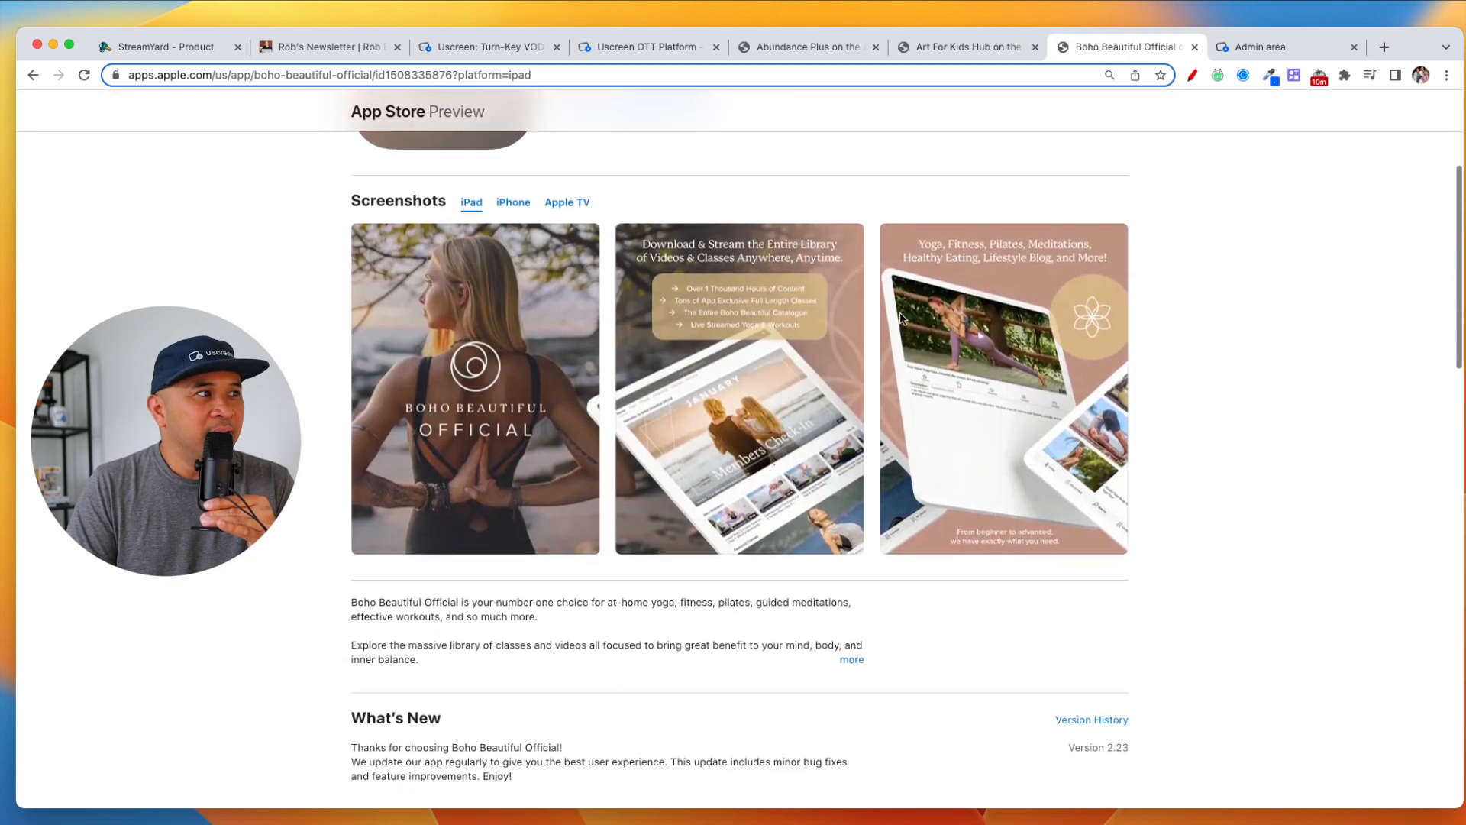
left_click(513, 184)
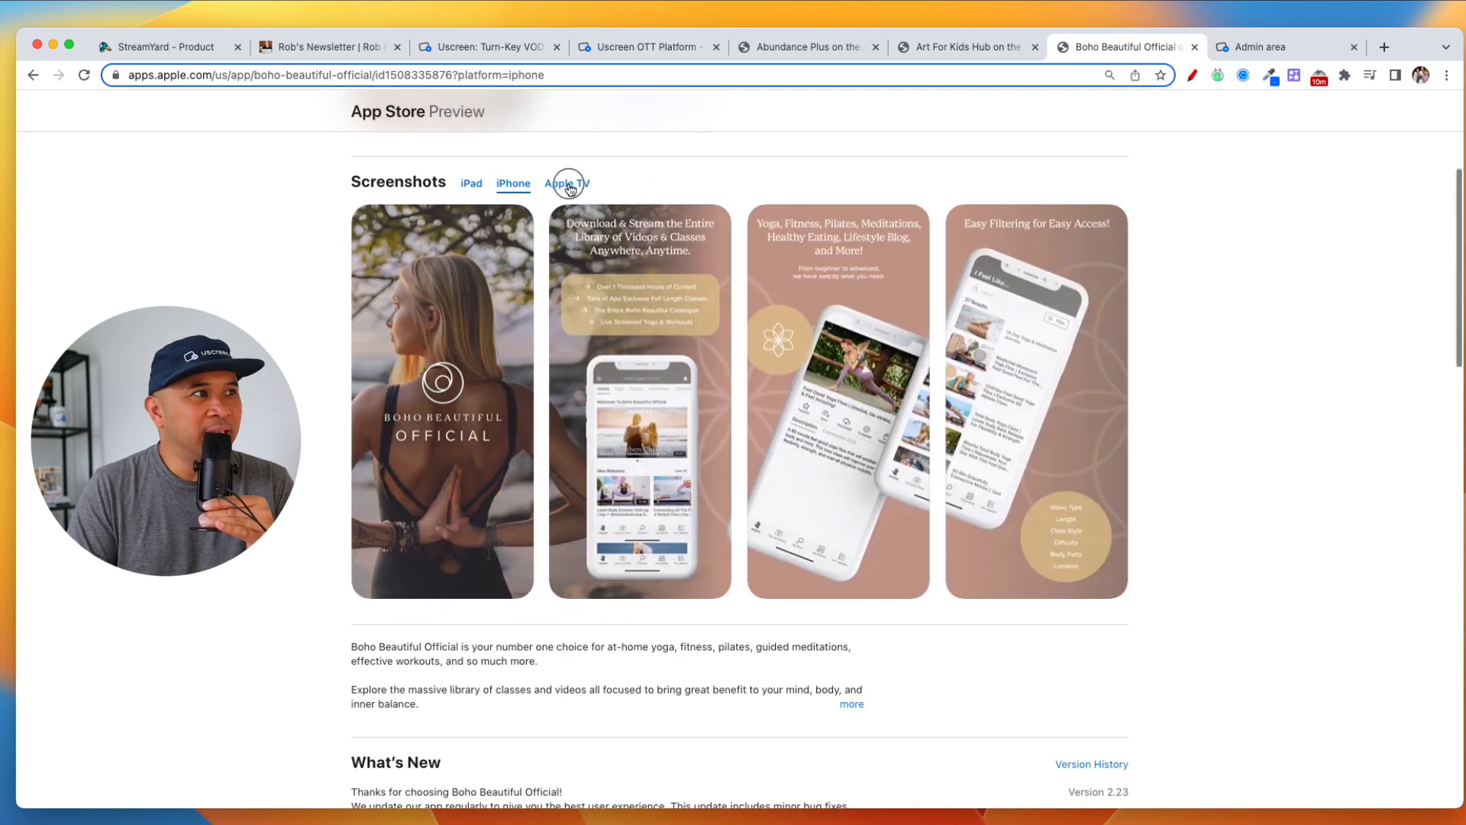
left_click(567, 183)
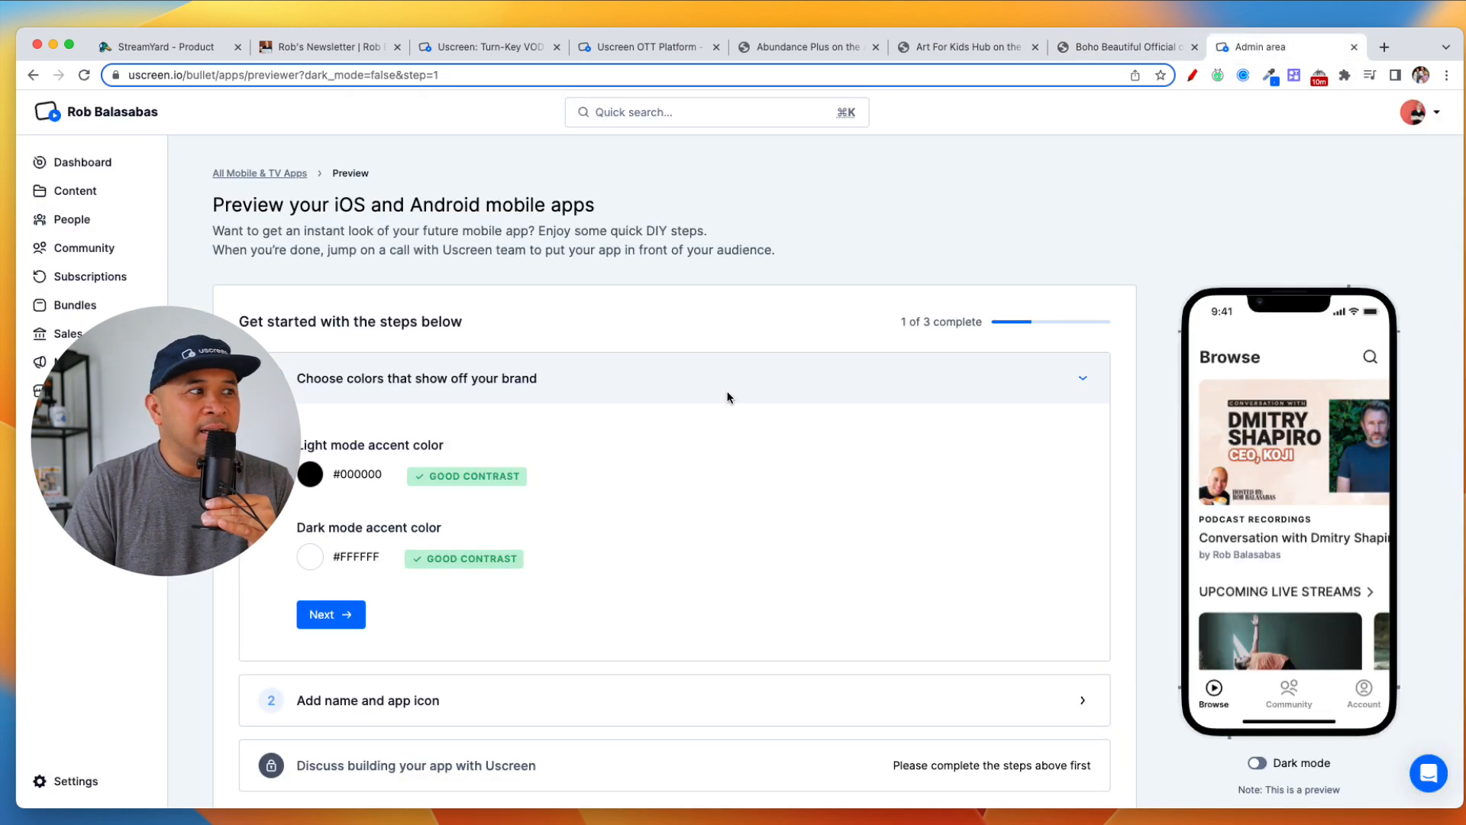
mouse_move(1042, 292)
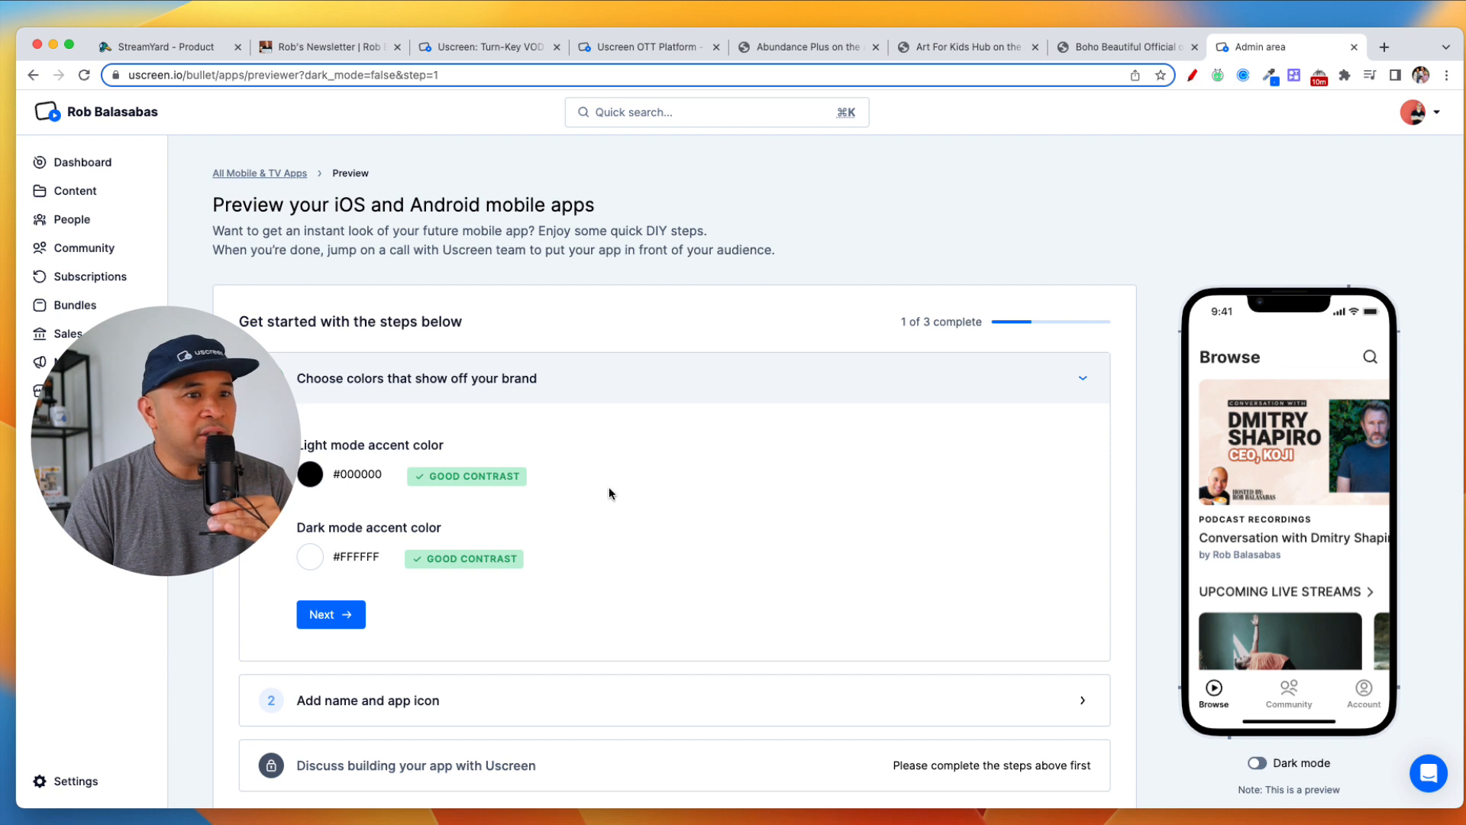
mouse_move(971, 220)
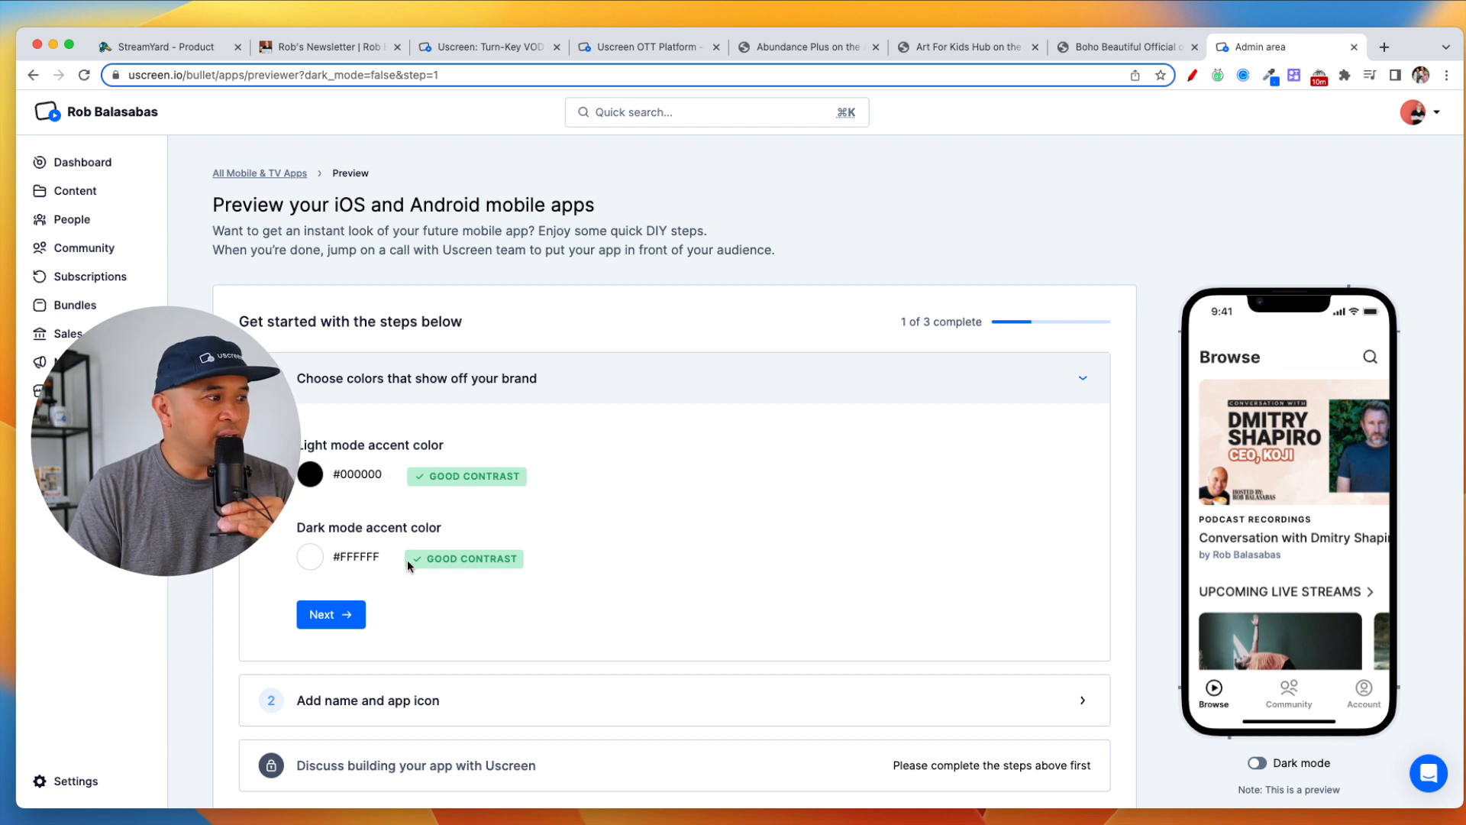
Accept the black and white accent colours and advance to the name-and-icon step
left_click(330, 614)
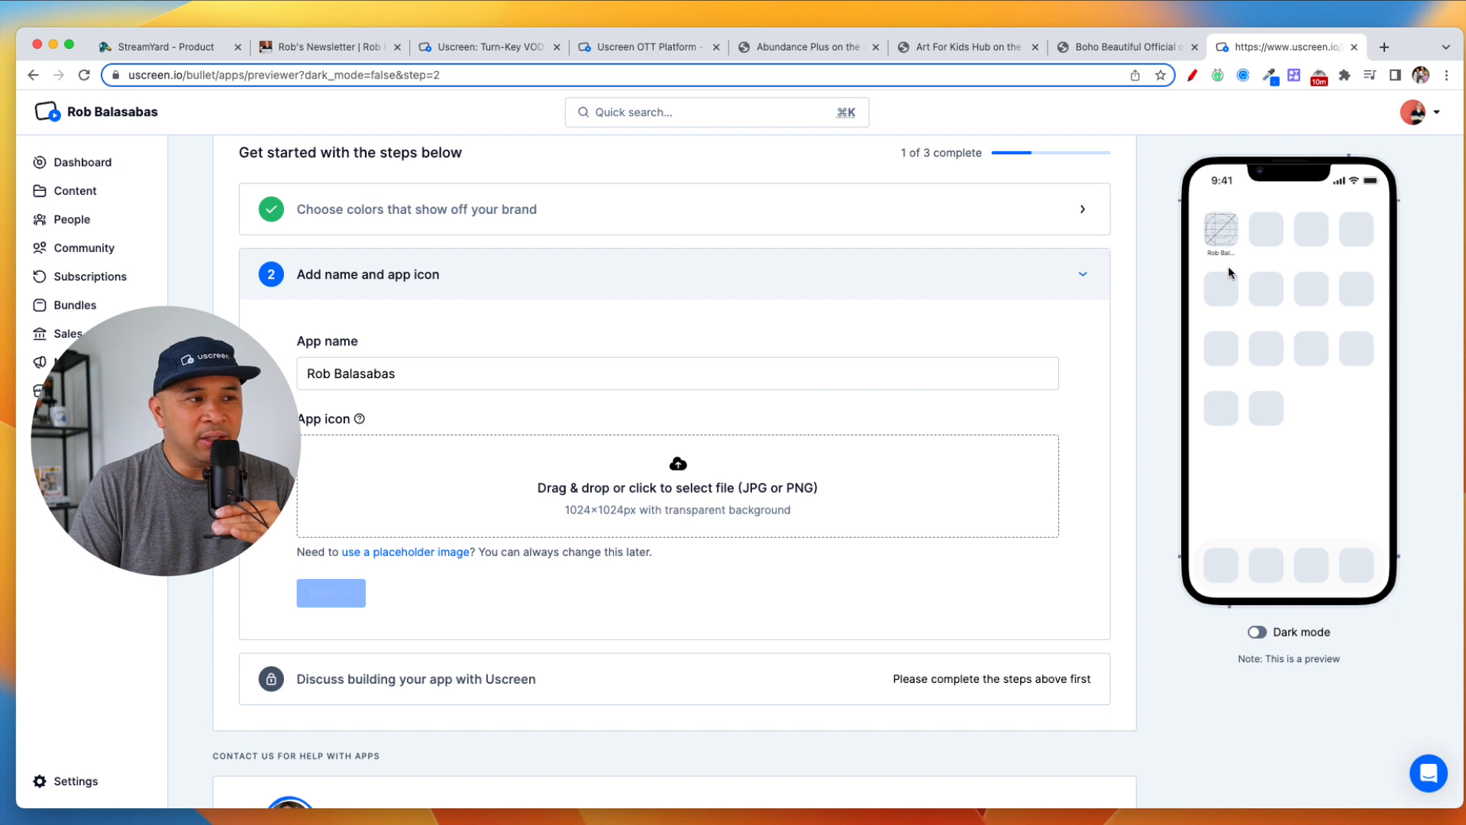
mouse_move(626, 468)
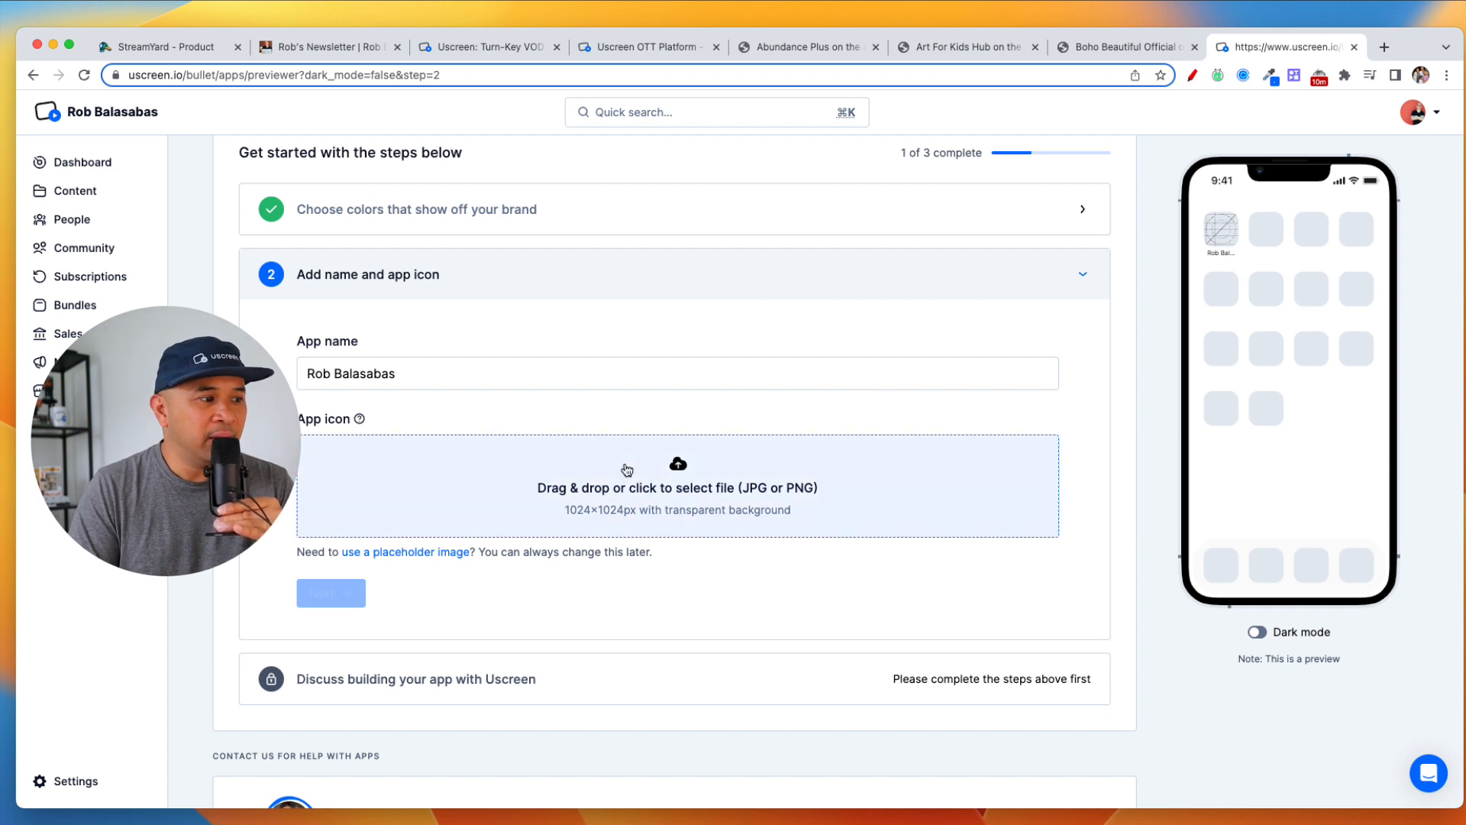